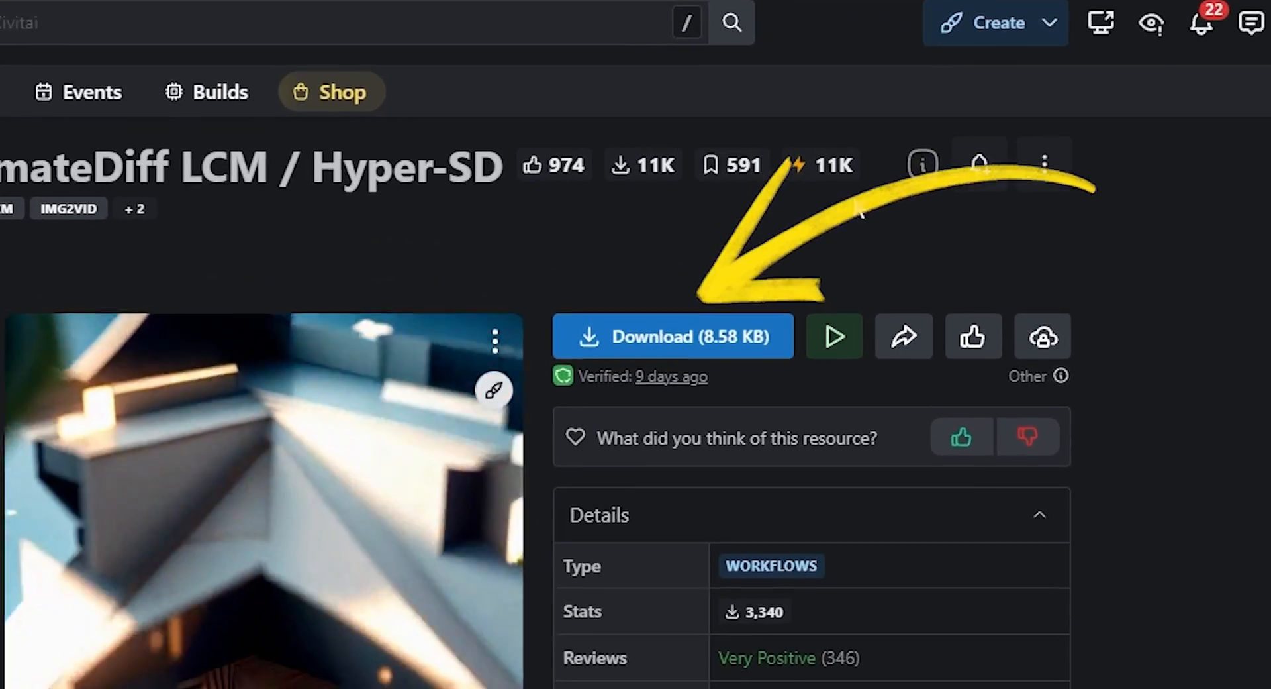
# From the Civitai Morph workflow page, open ipiv's creator profile of popular models
pyautogui.scroll(-3)
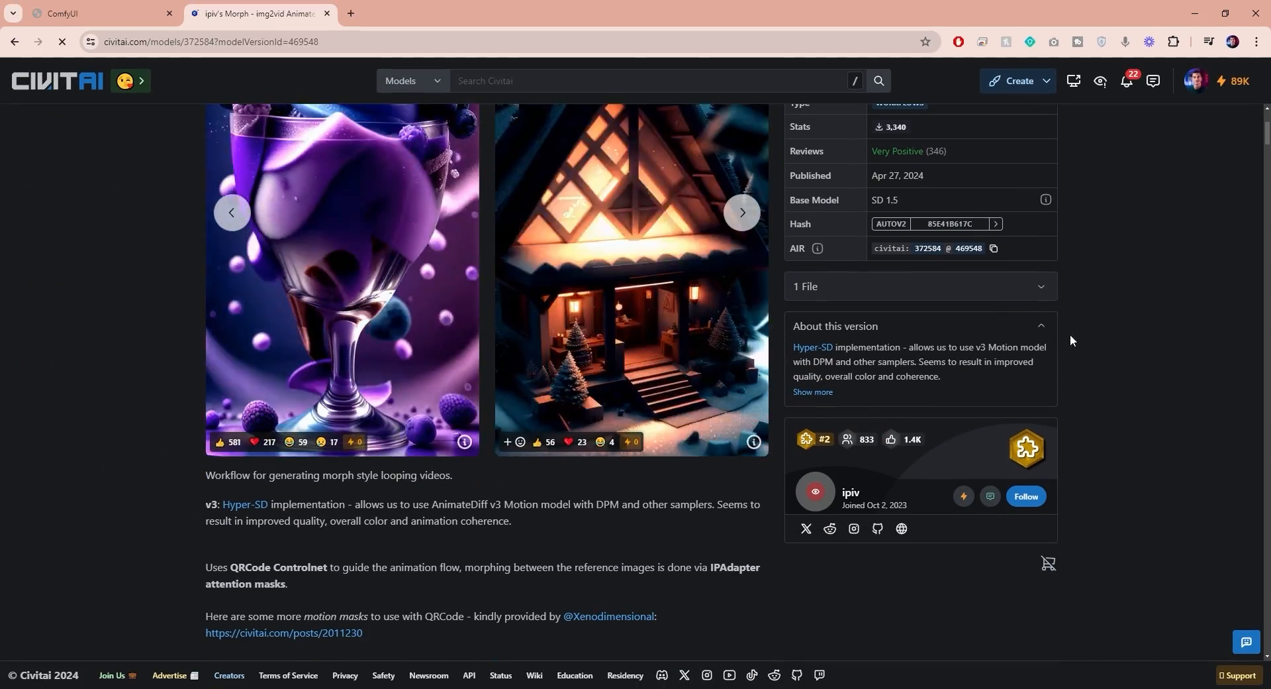
pyautogui.click(852, 492)
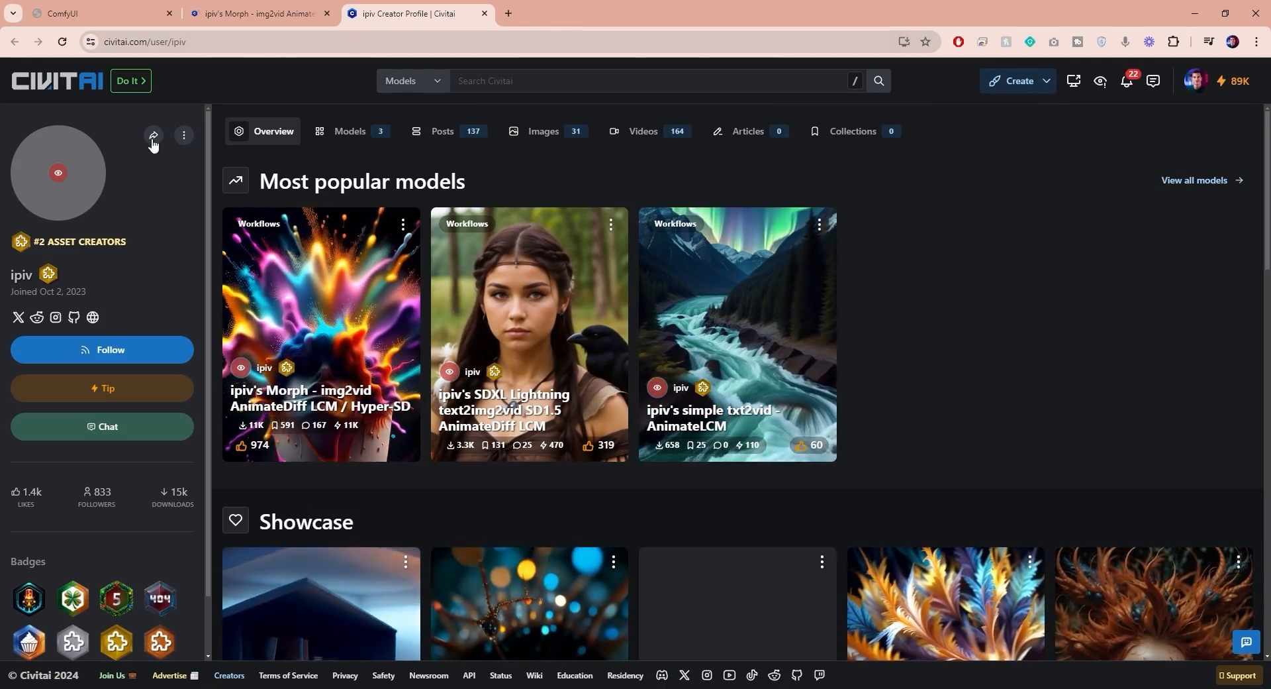
pyautogui.click(102, 350)
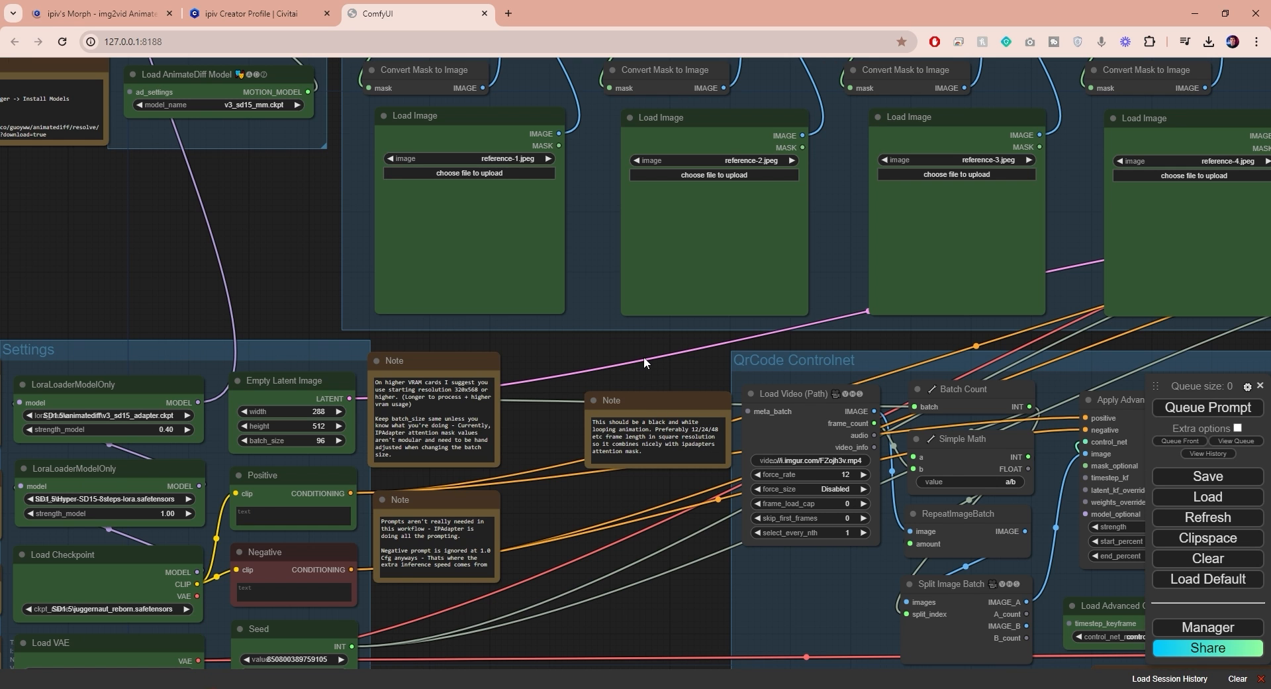
pyautogui.scroll(-3)
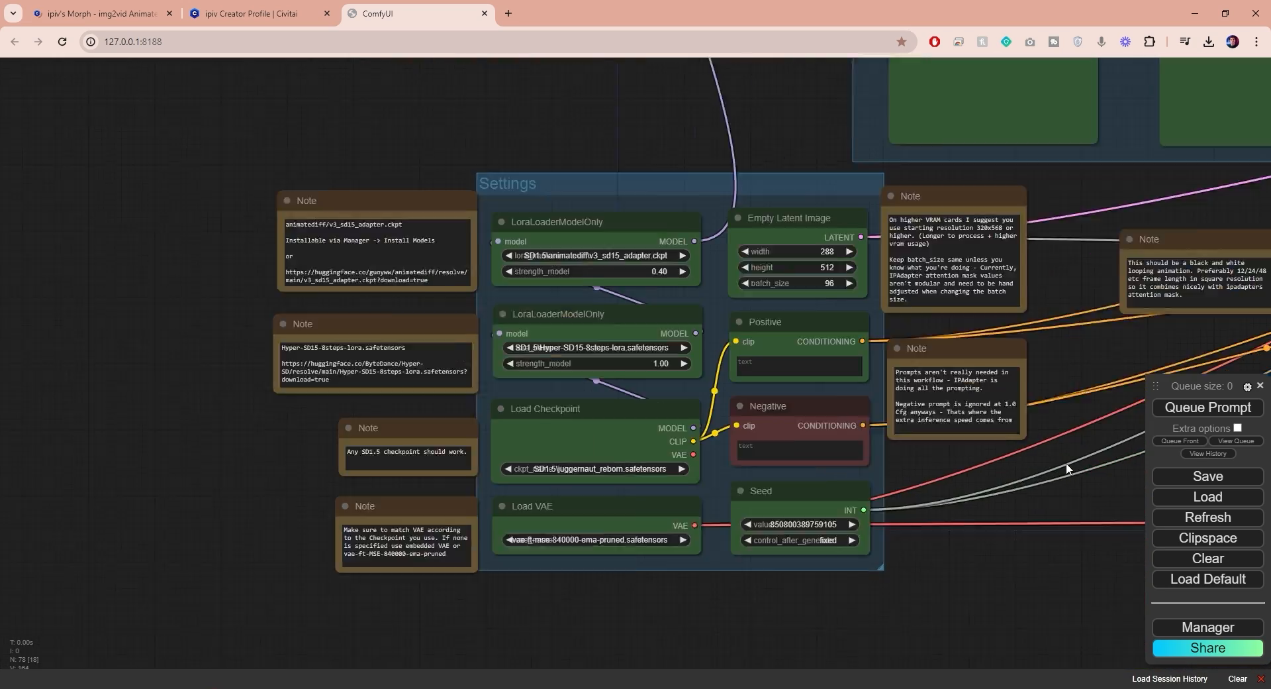
pyautogui.click(1207, 497)
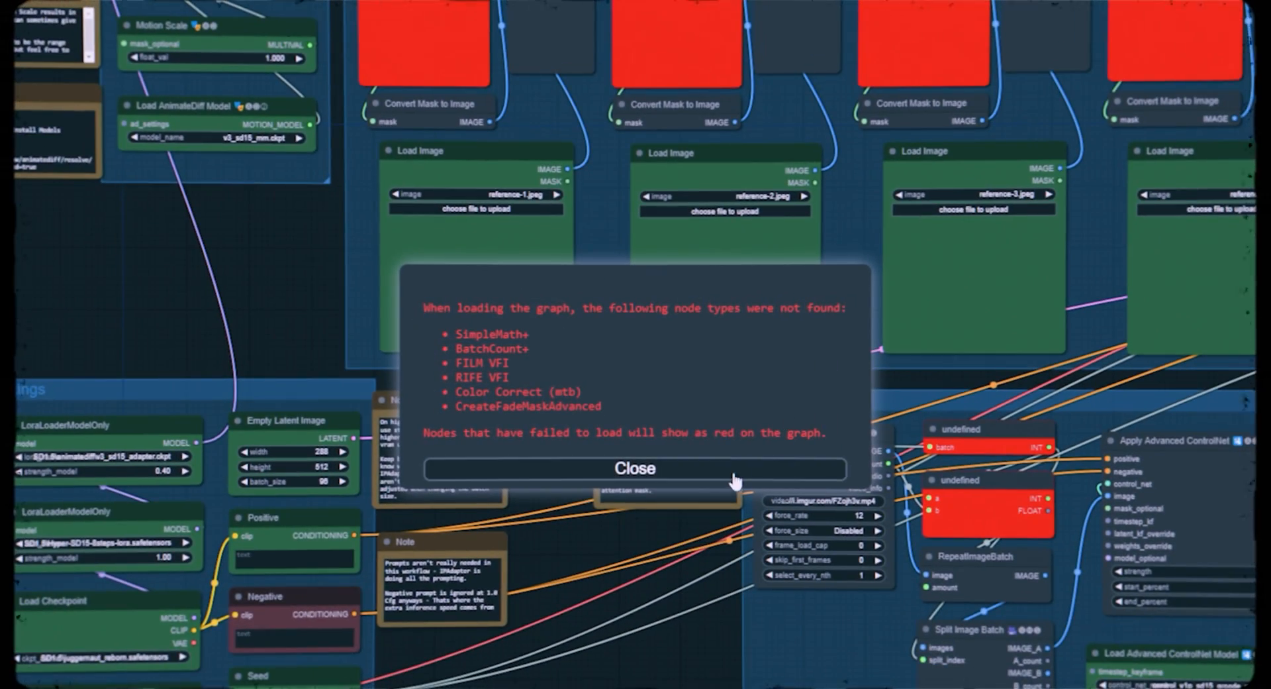
# Dismiss the missing-node-types warning, then restart ComfyUI and confirm the server reboot
pyautogui.click(634, 469)
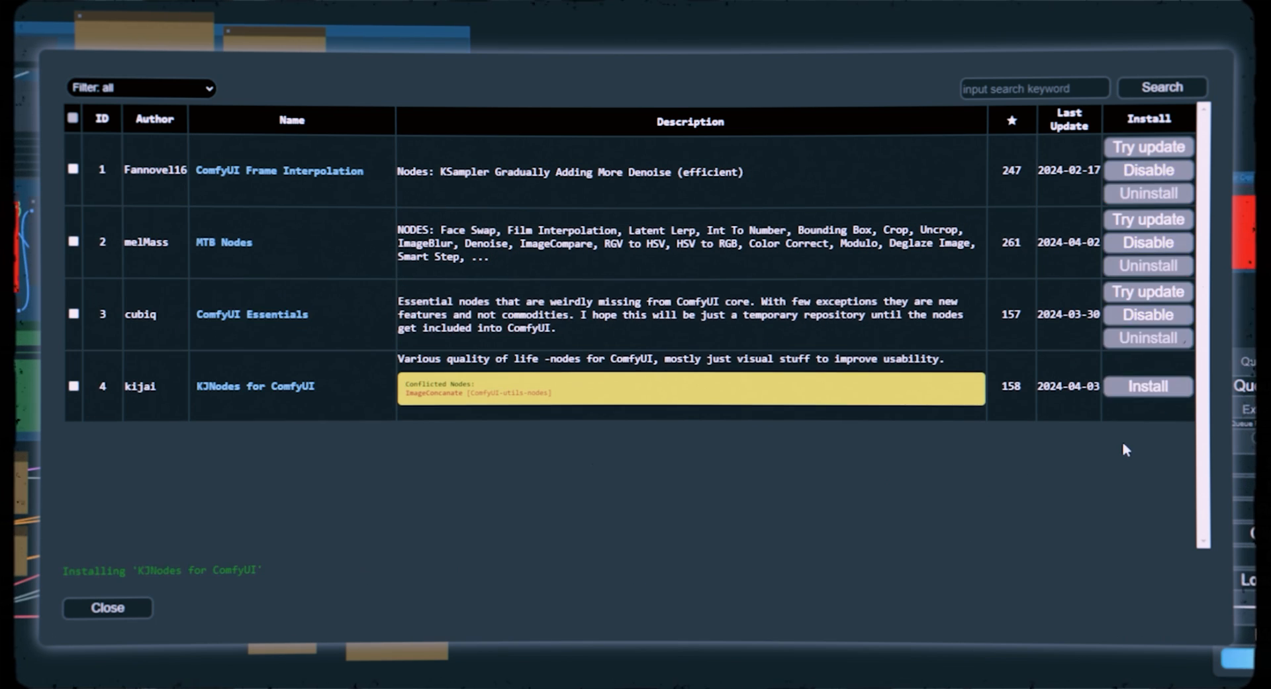
pyautogui.click(528, 573)
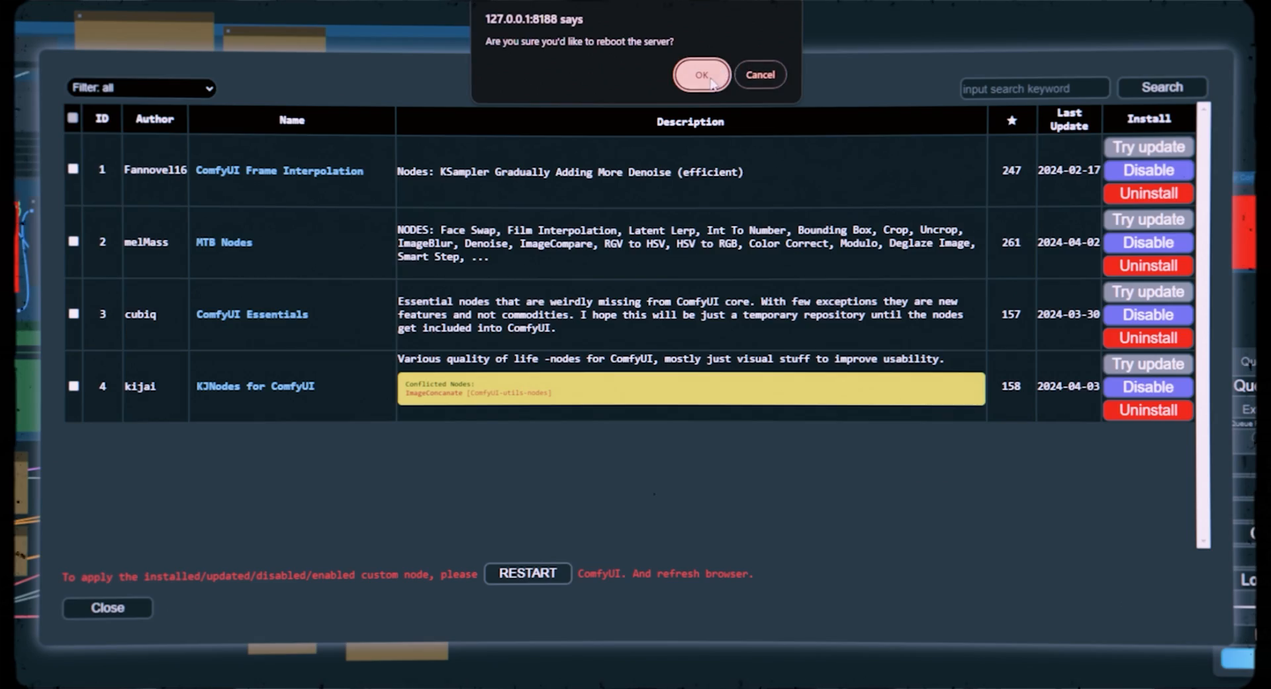
pyautogui.click(700, 73)
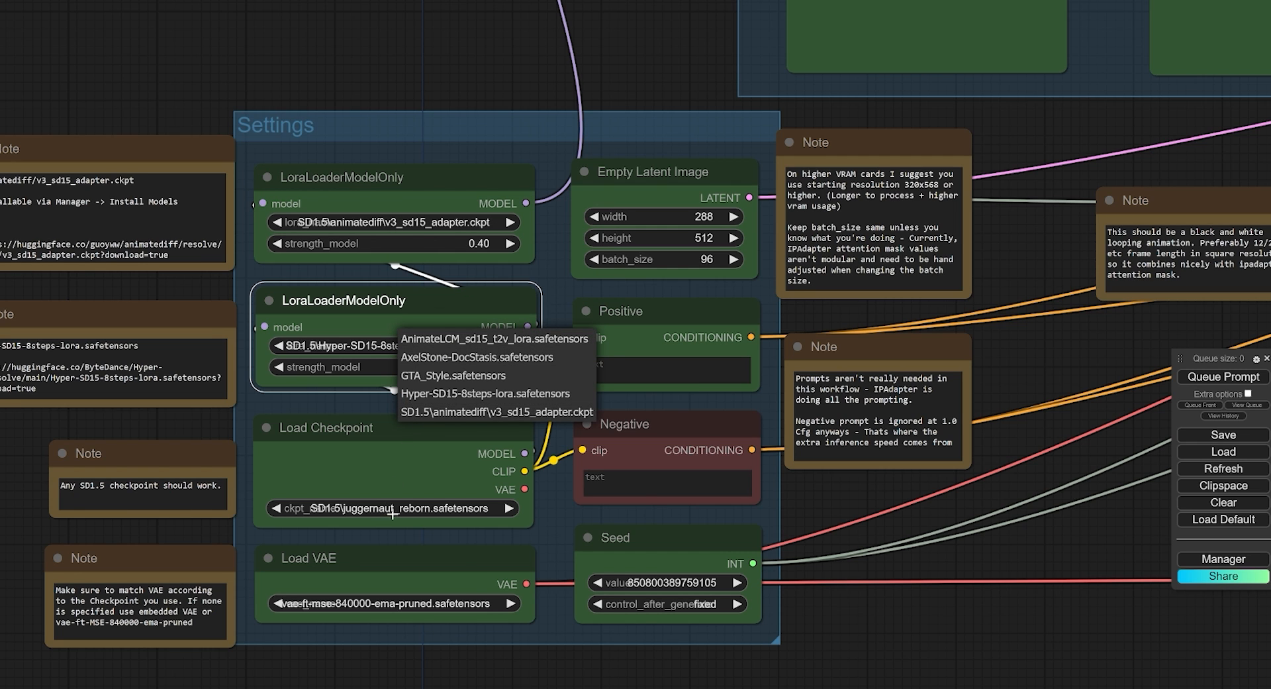
# Set the LoRA to Hyper-SD15-8steps-lora and the upscale model to 4x_NMKD-Siax_200k.pth
pyautogui.click(391, 507)
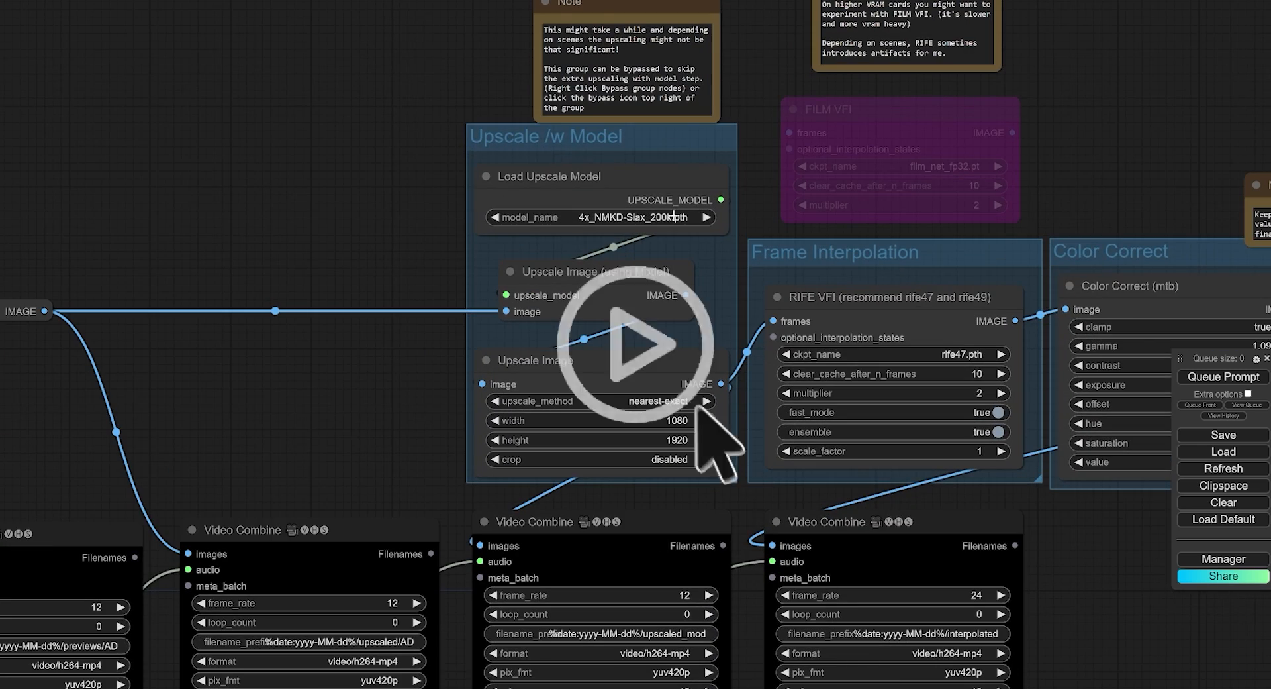
pyautogui.click(626, 343)
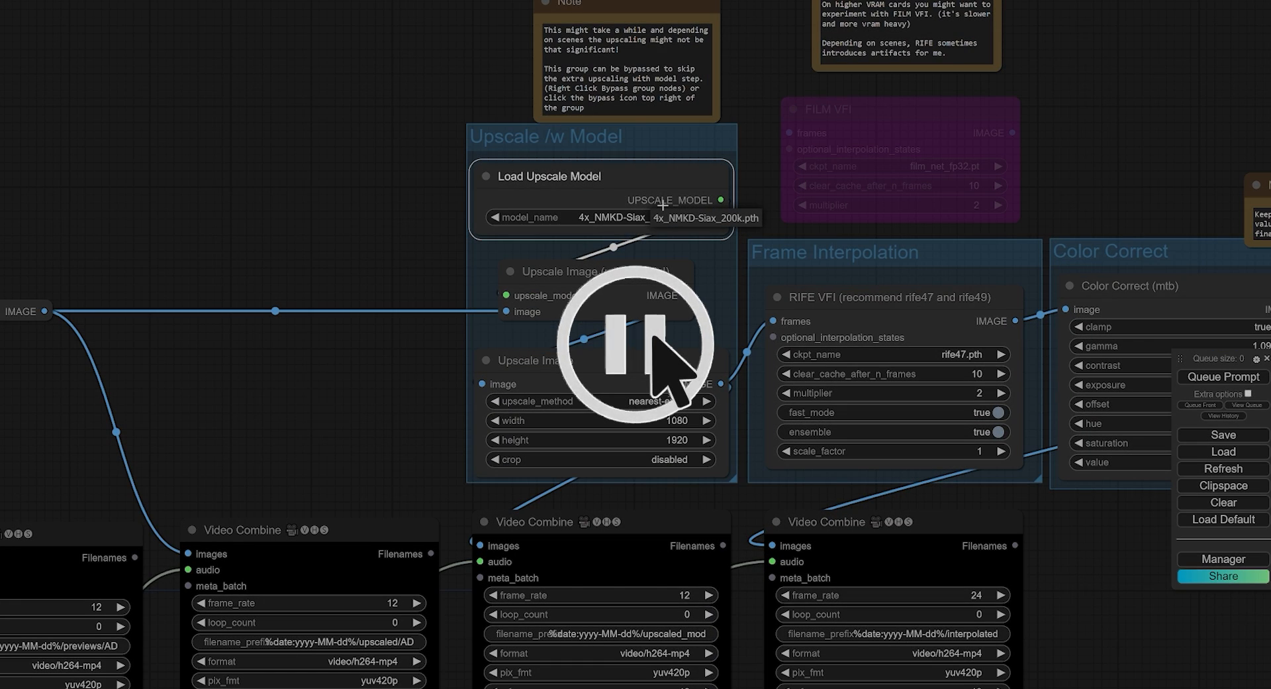
pyautogui.scroll(-3)
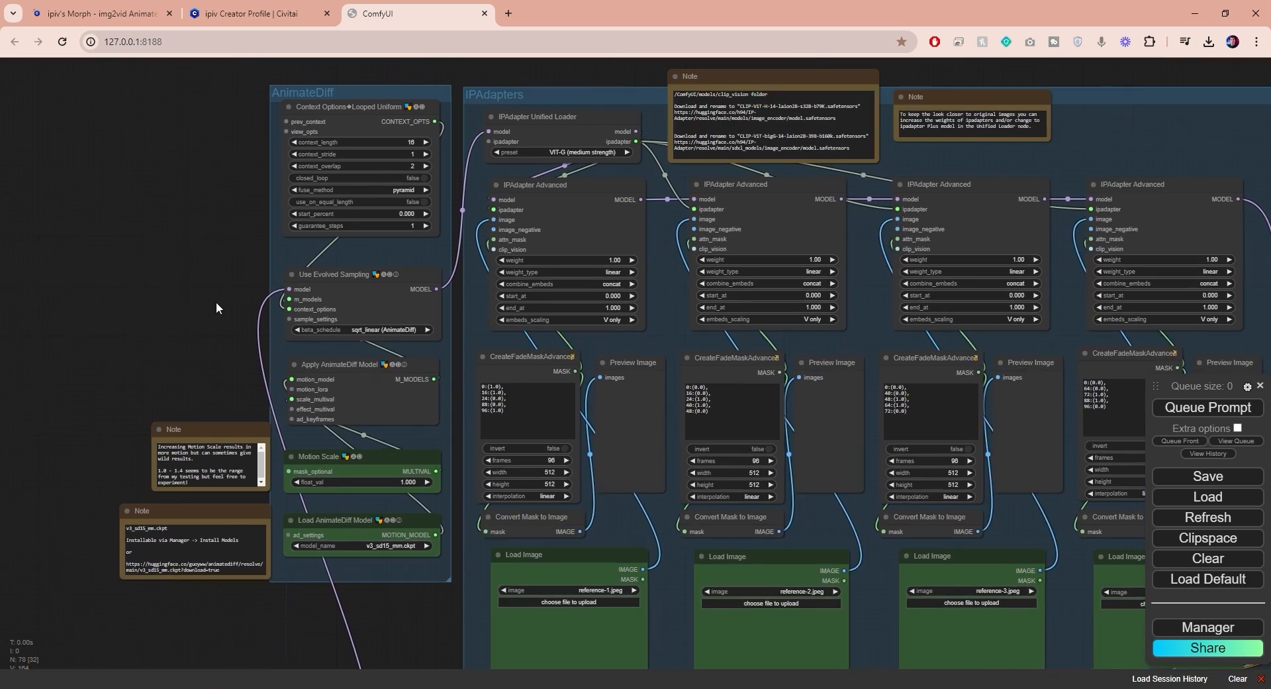
# Enter a new AnimateDiff Motion Scale value of 1
pyautogui.scroll(3)
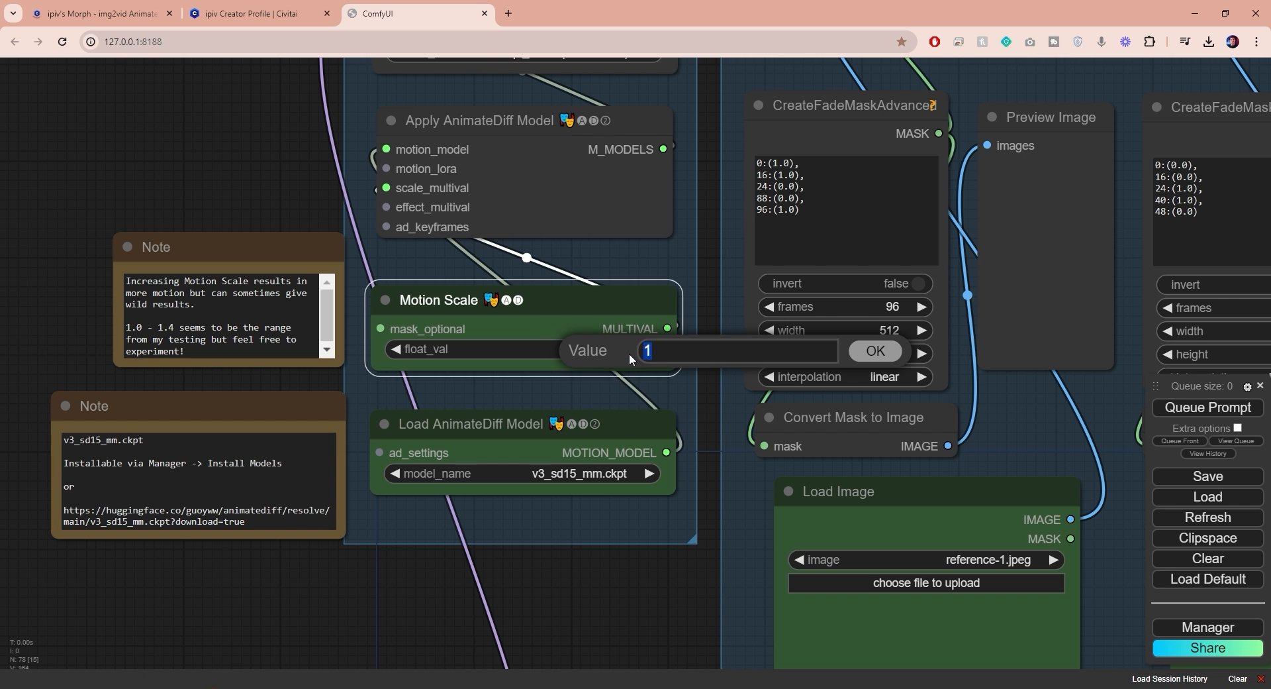
pyautogui.click(874, 350)
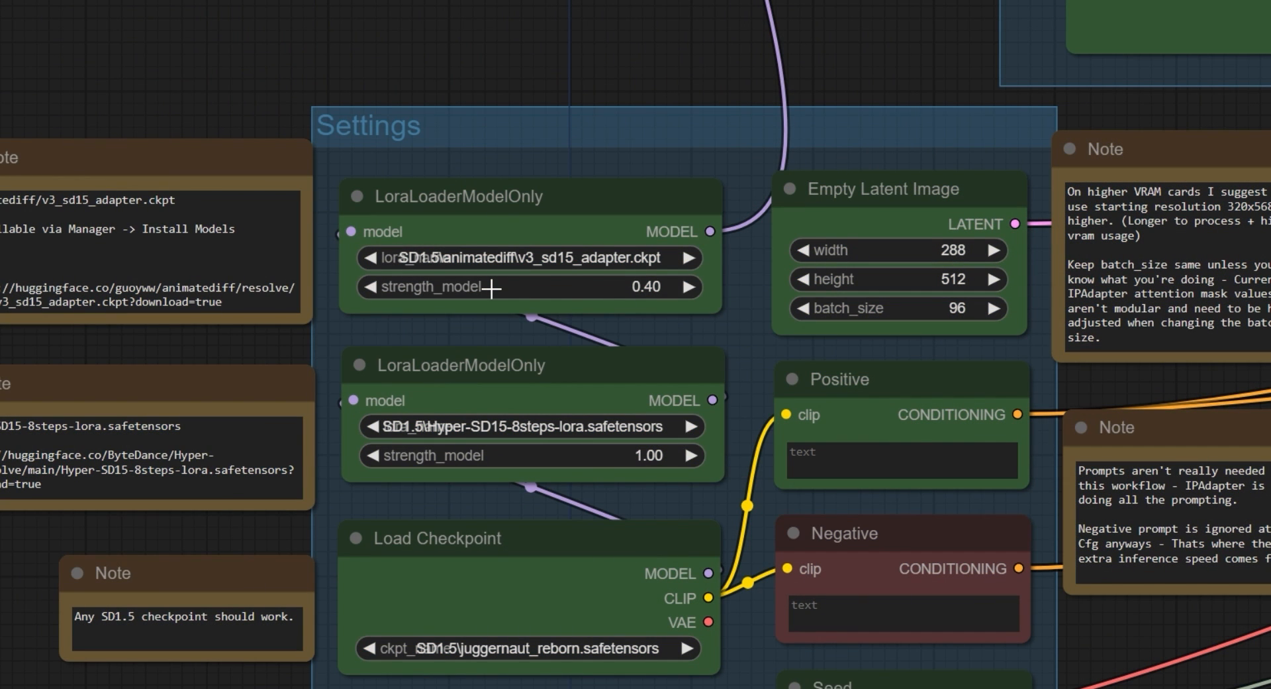
pyautogui.moveTo(649, 288)
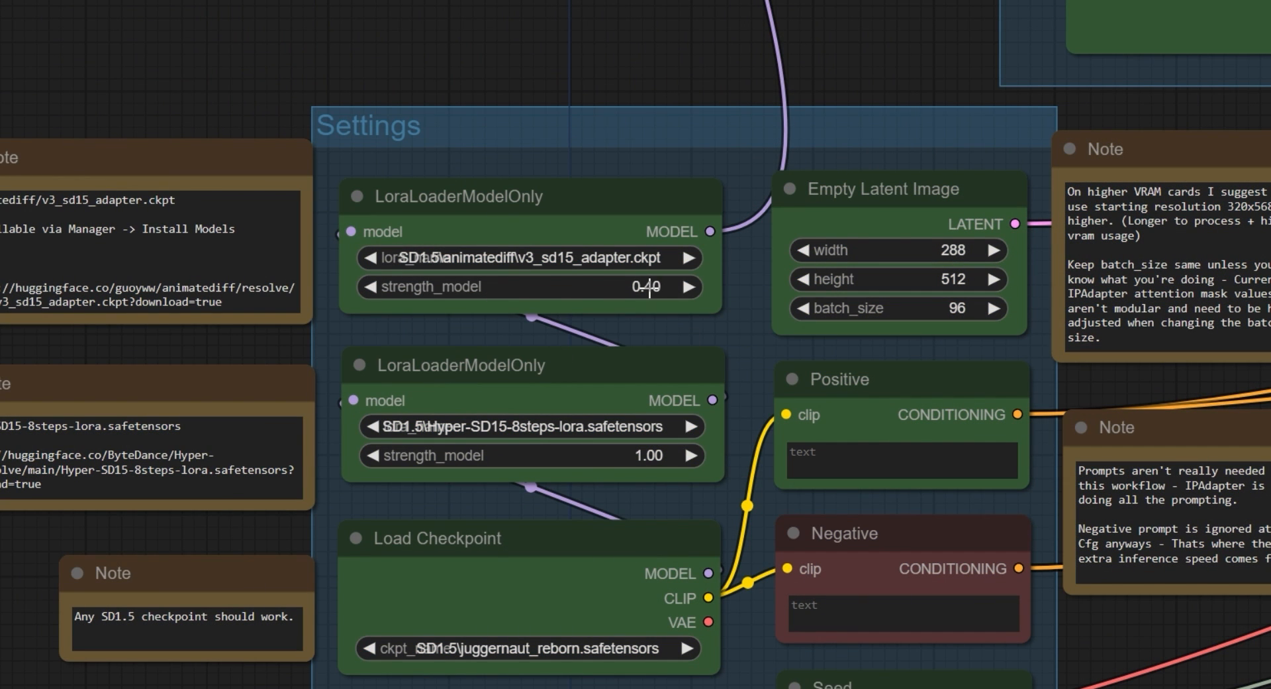
# Raise the v3 SD1.5 adapter LoRA's strength_model from 0.40 to 0.80
pyautogui.doubleClick(647, 286)
pyautogui.write('0.8')
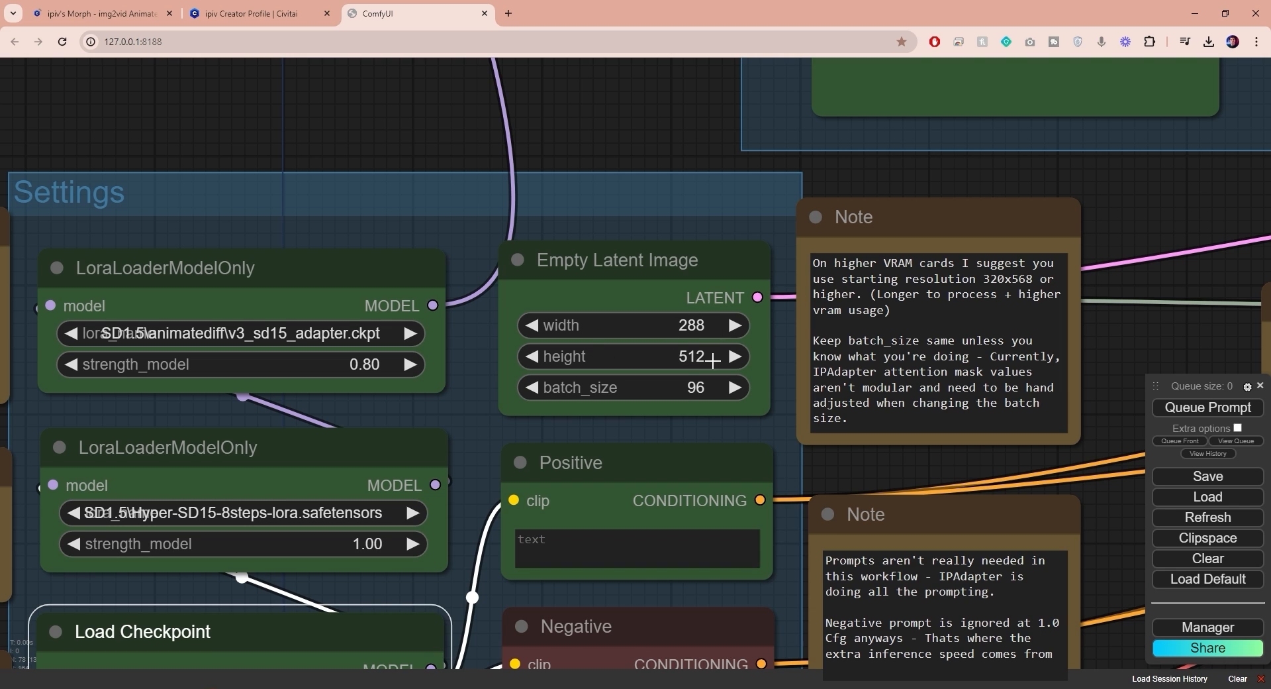
pyautogui.moveTo(714, 343)
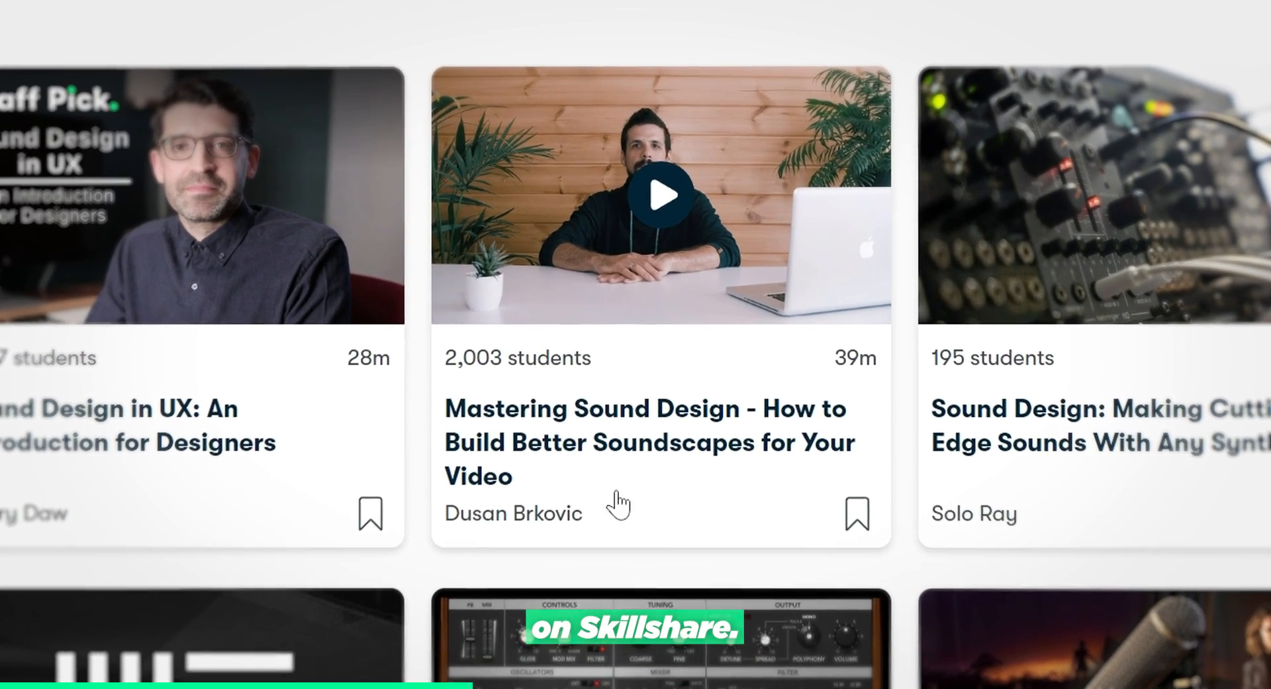
# Open Skillshare's 'Mastering Sound Design' course on video soundscapes
pyautogui.click(660, 194)
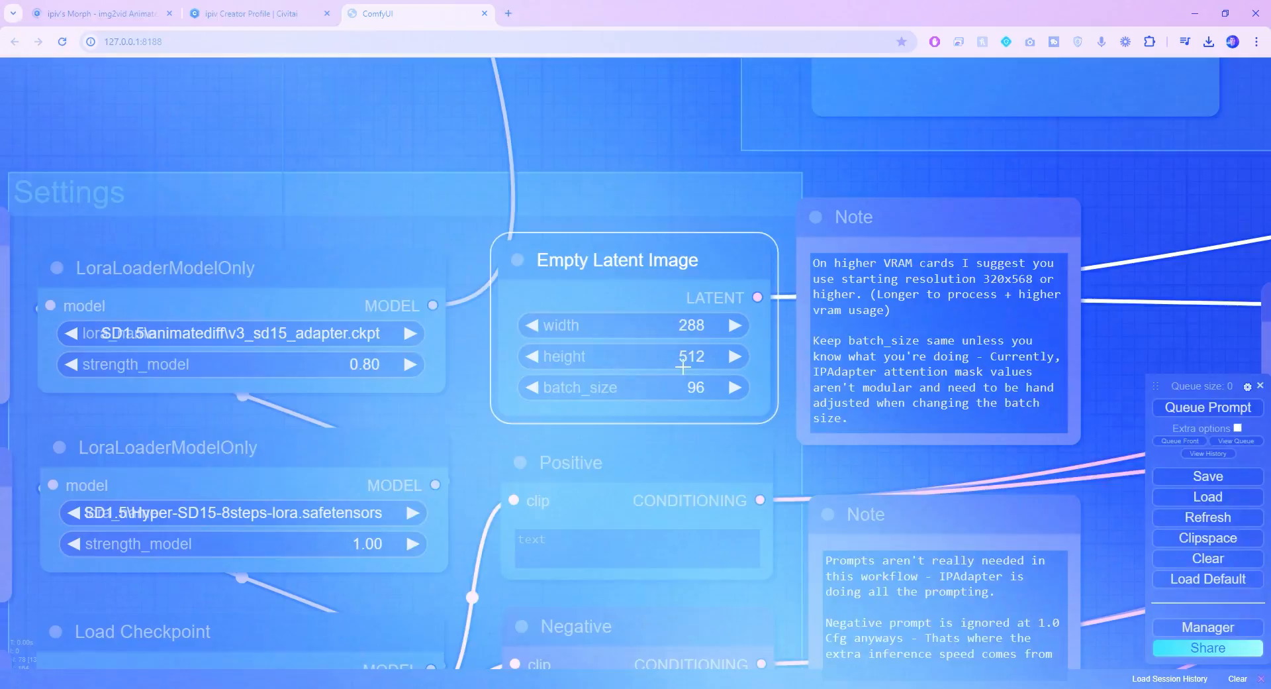
# Set the seed to randomize after generation and begin uploading a new first reference image
pyautogui.scroll(-3)
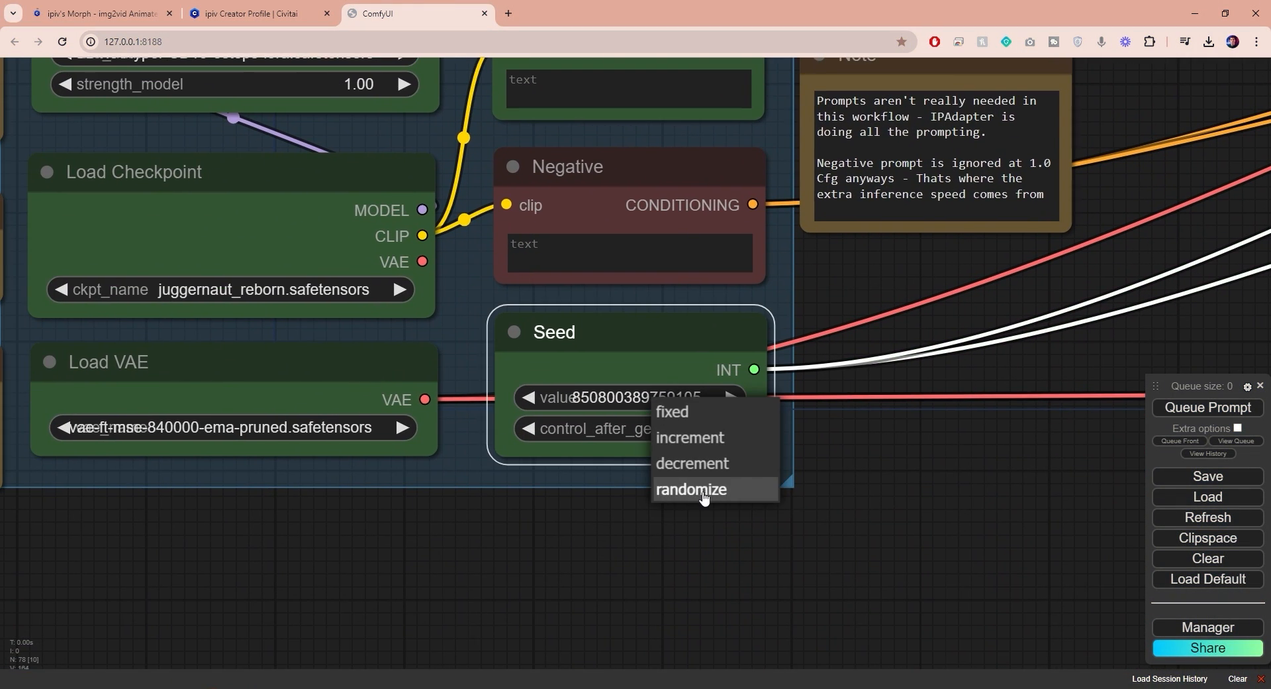
pyautogui.click(690, 489)
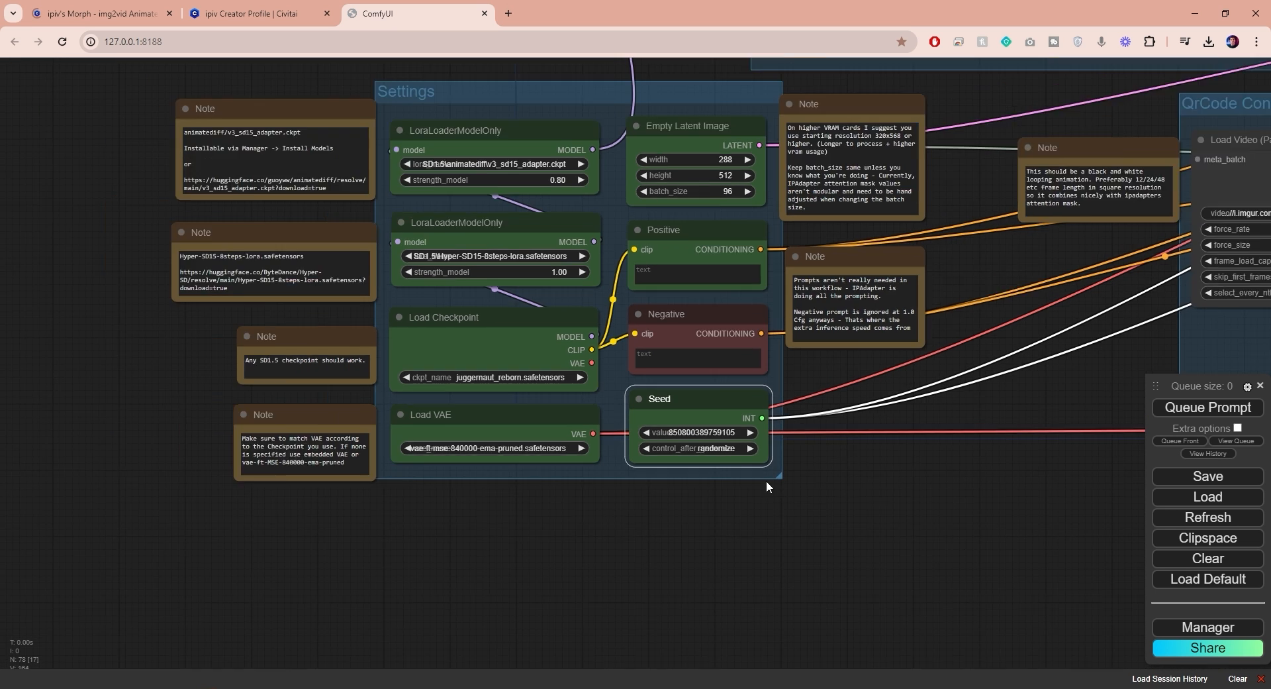
pyautogui.scroll(-3)
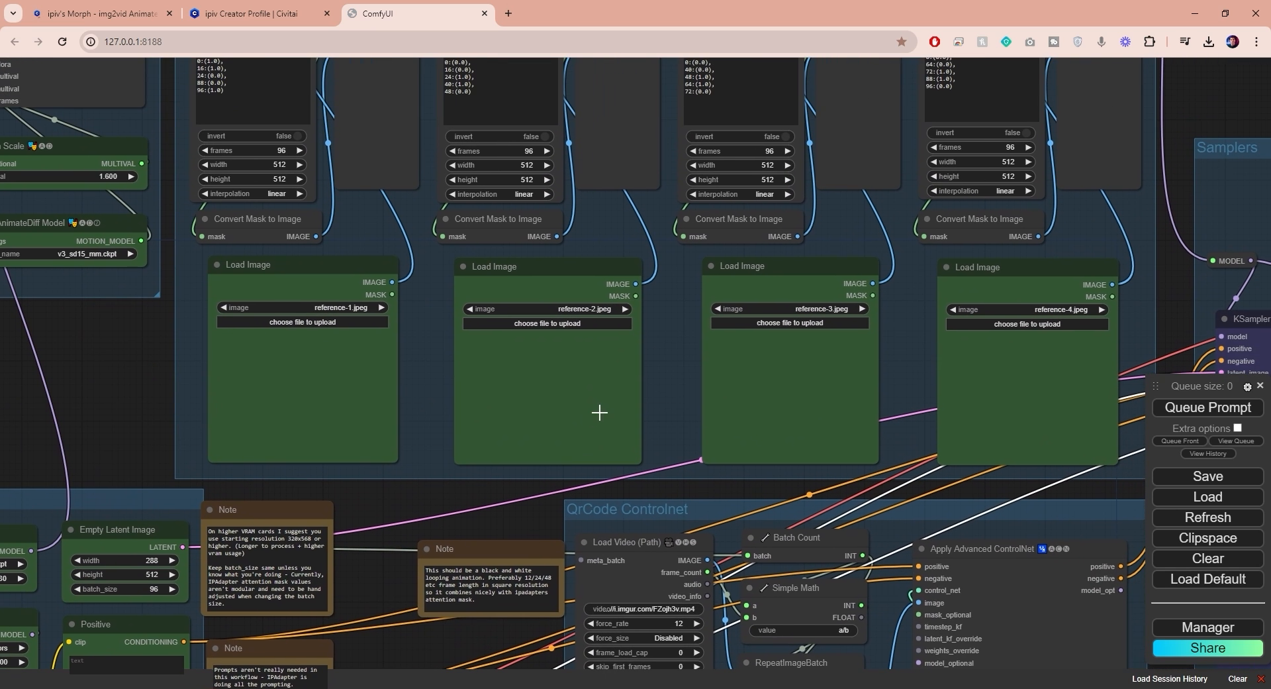
pyautogui.moveTo(795, 449)
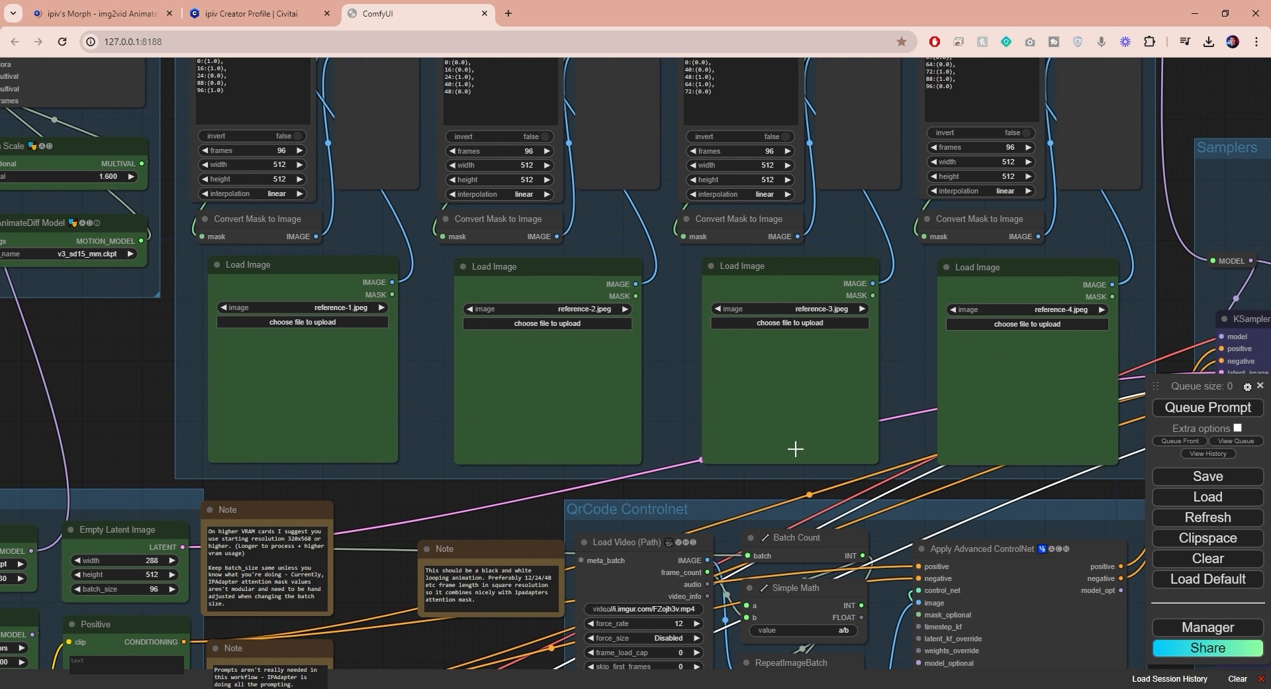
pyautogui.moveTo(797, 418)
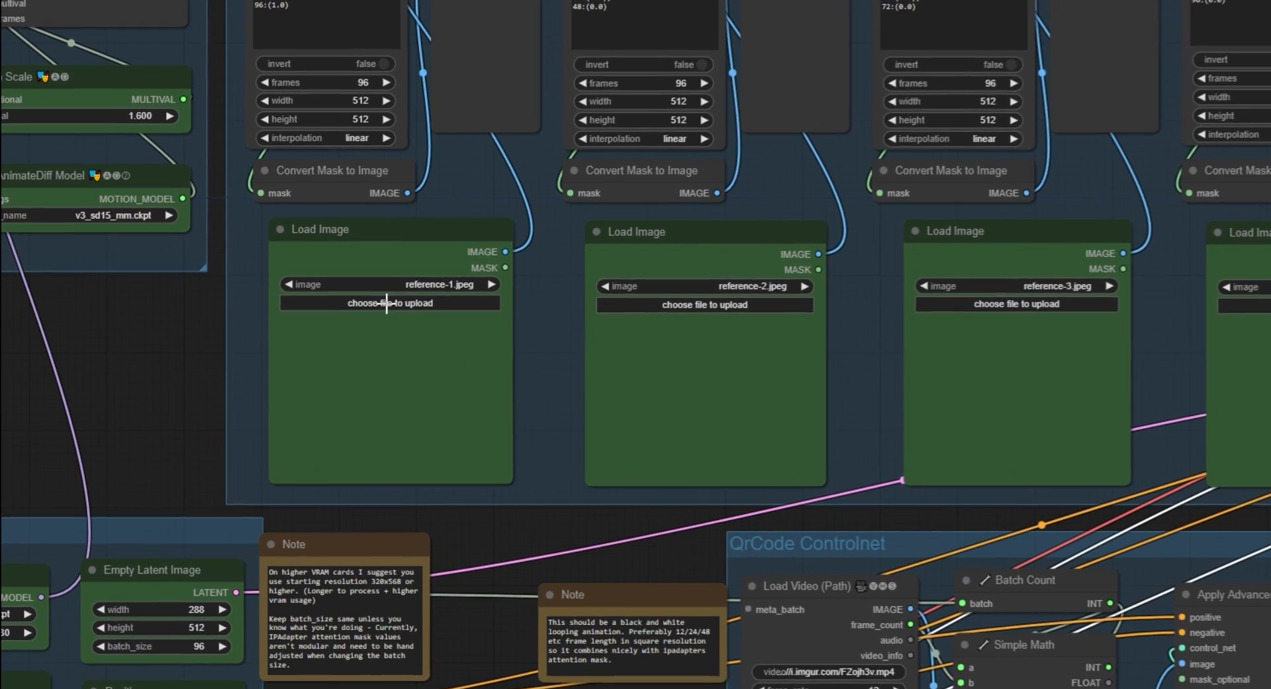
pyautogui.click(389, 303)
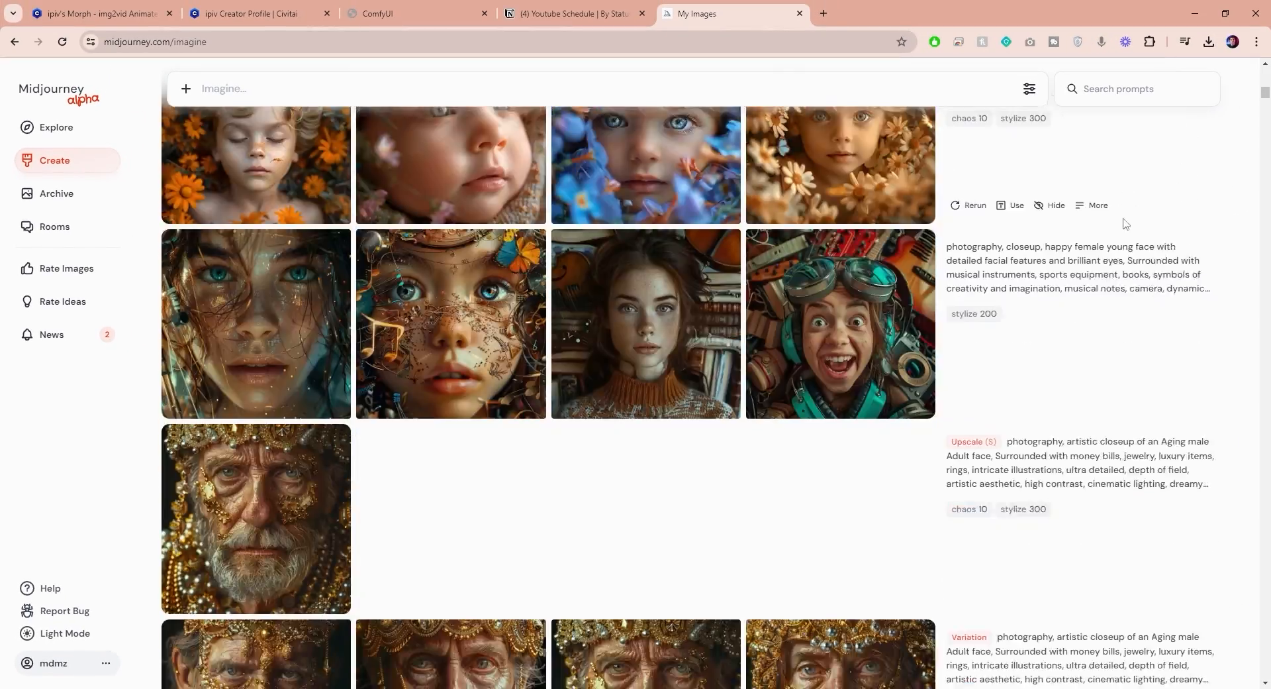
# Switch to the Midjourney My Images tab to browse generated portraits
pyautogui.click(415, 14)
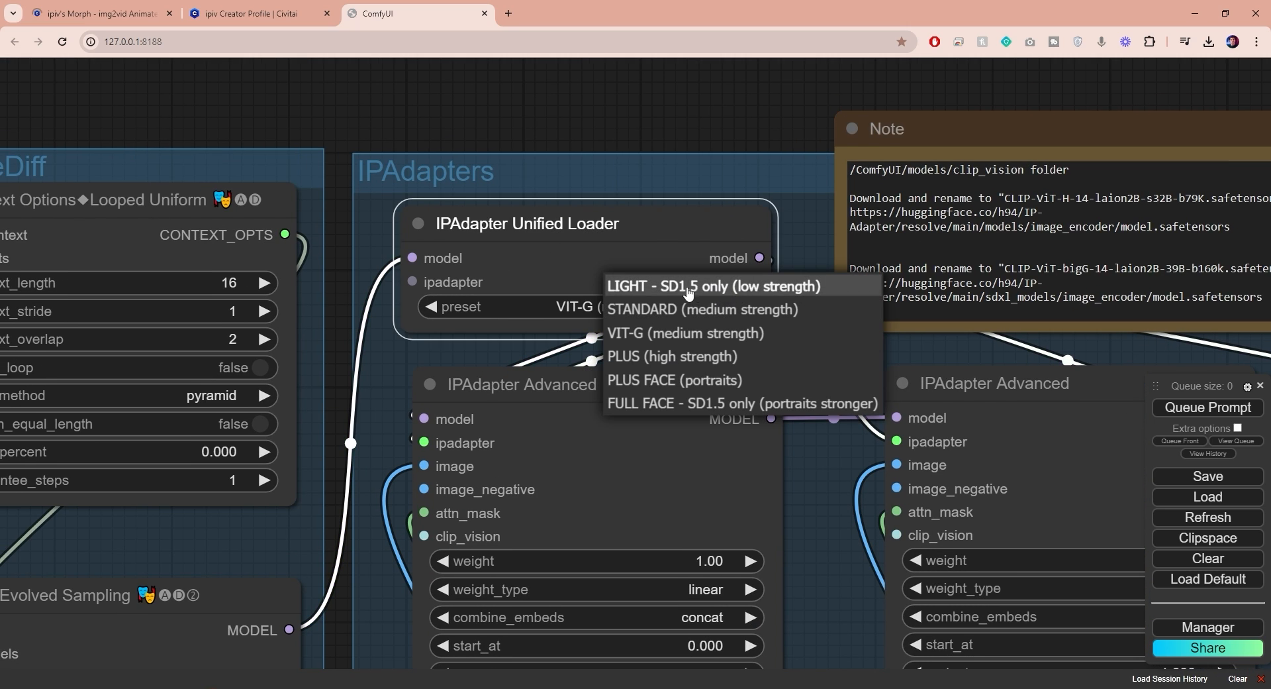
pyautogui.moveTo(831, 292)
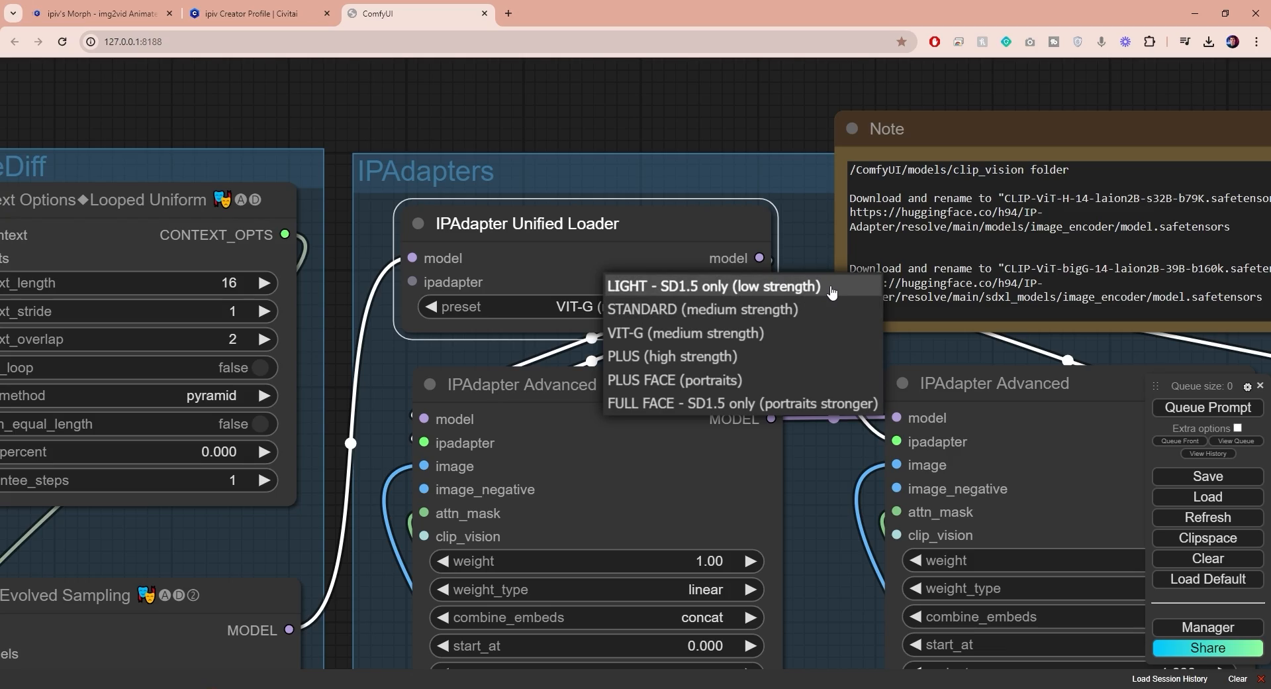
pyautogui.moveTo(676, 357)
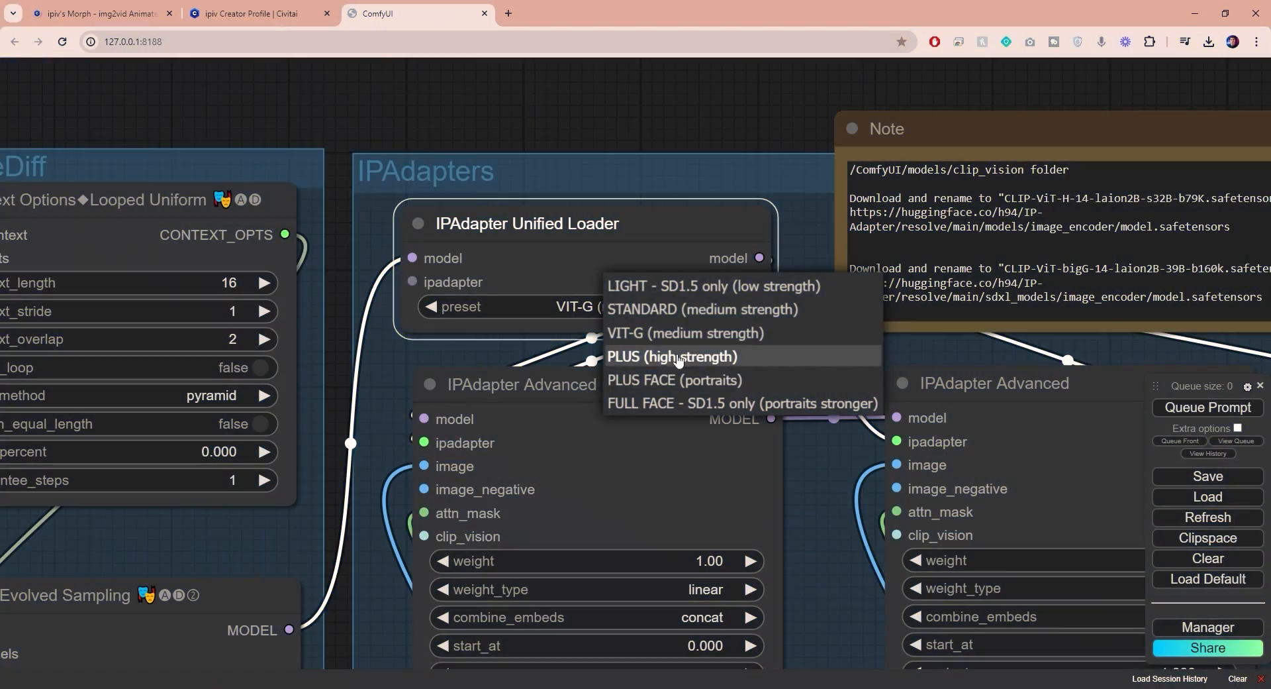
pyautogui.moveTo(690, 362)
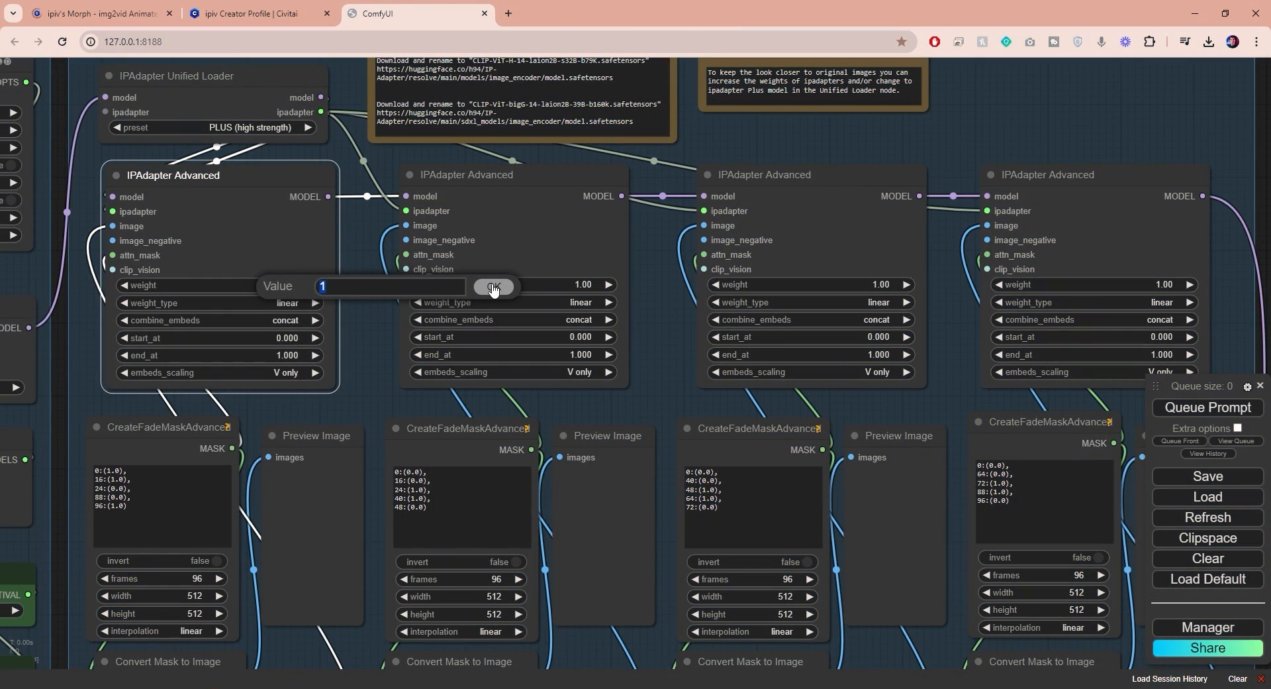
# Bring up an IPAdapter Advanced node's weight_type list to choose ease in-out
pyautogui.scroll(3)
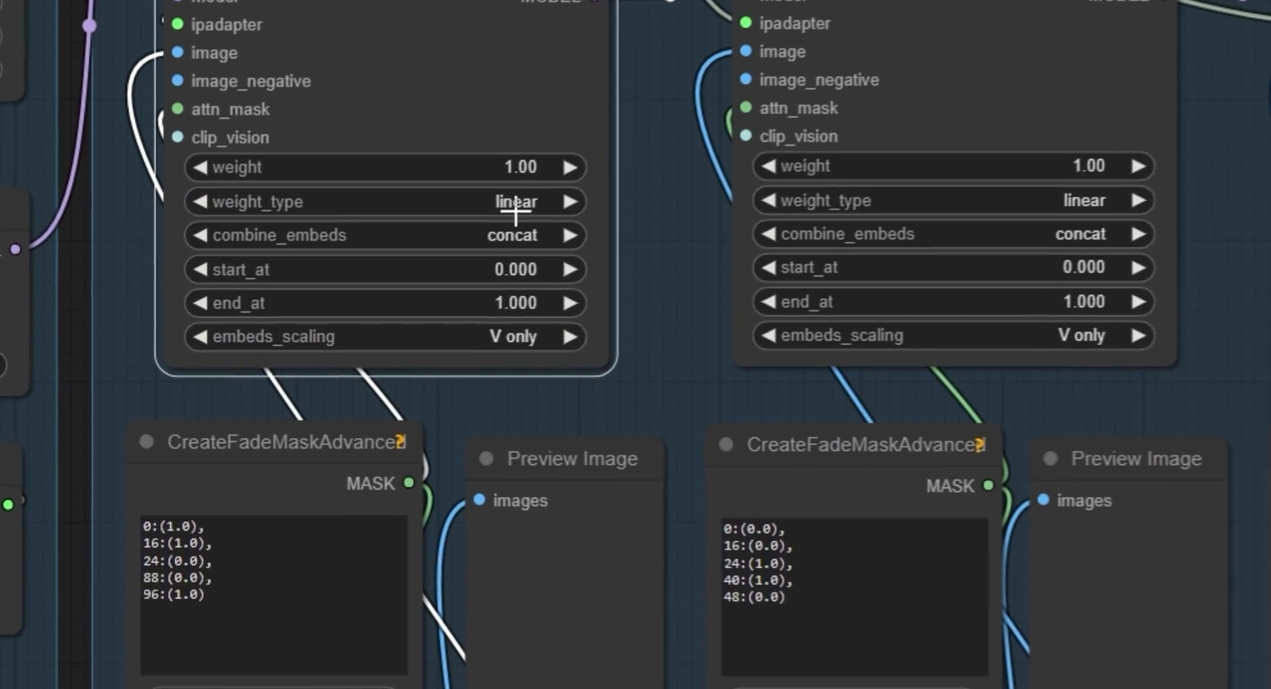
pyautogui.click(514, 202)
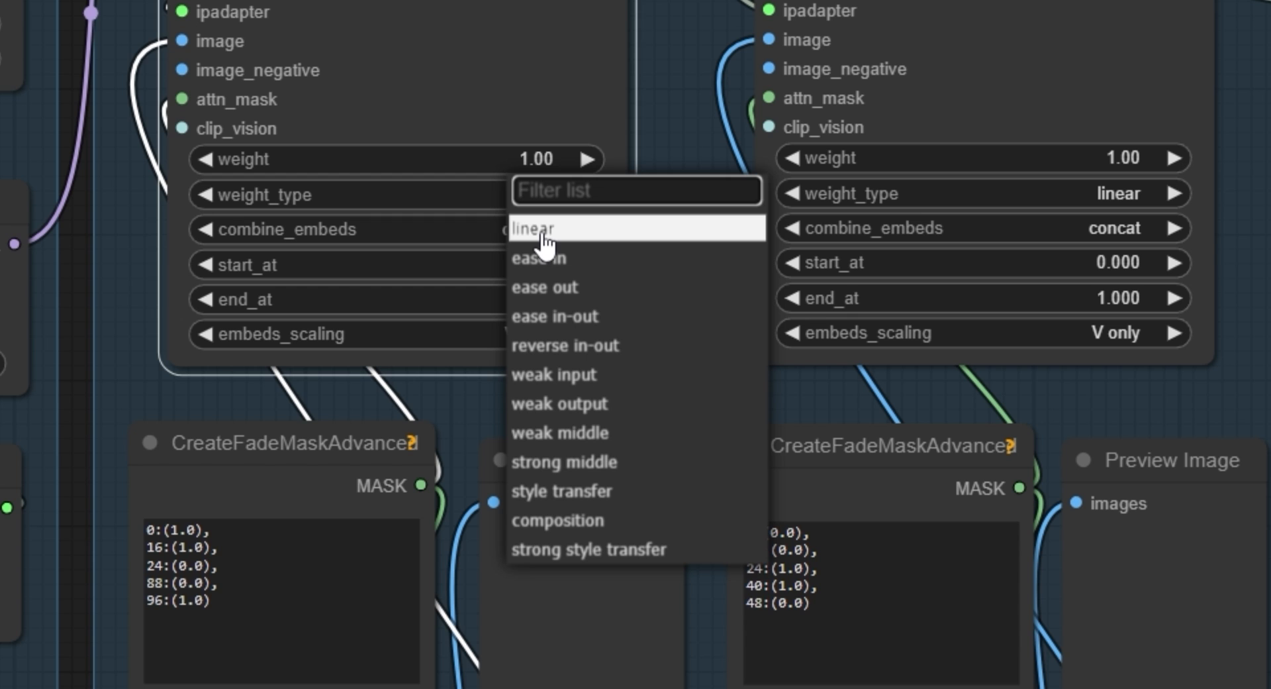
pyautogui.moveTo(610, 313)
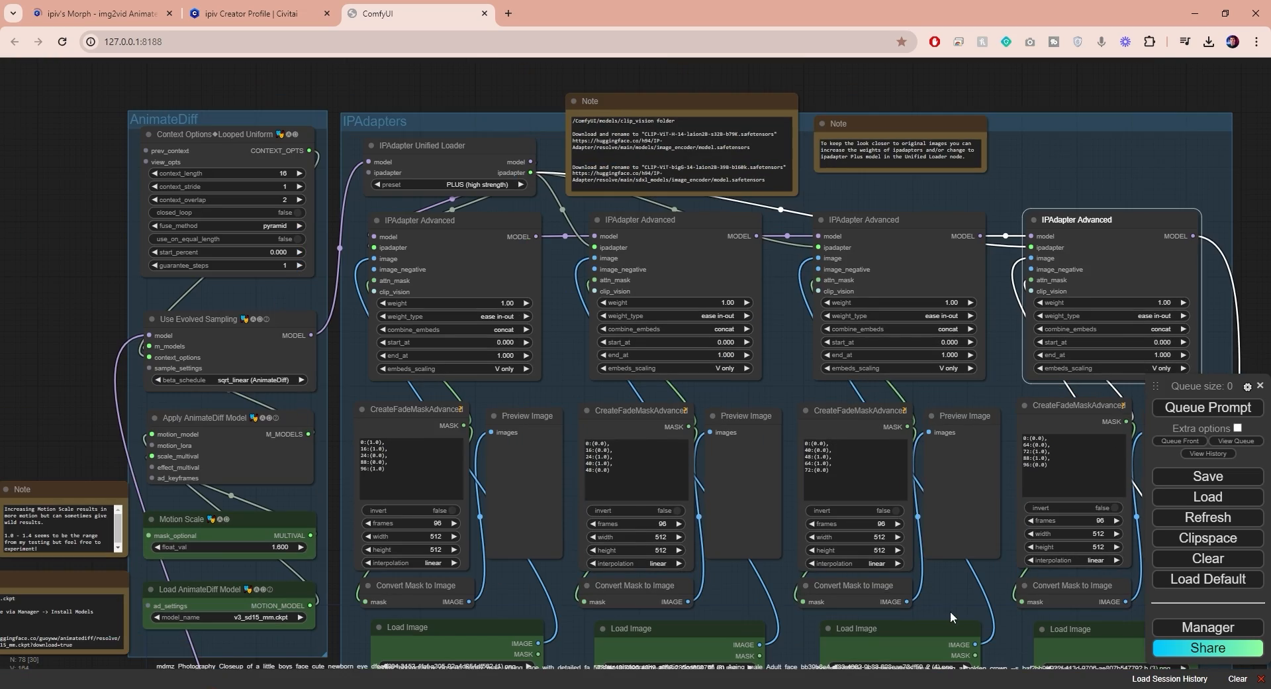
pyautogui.scroll(-3)
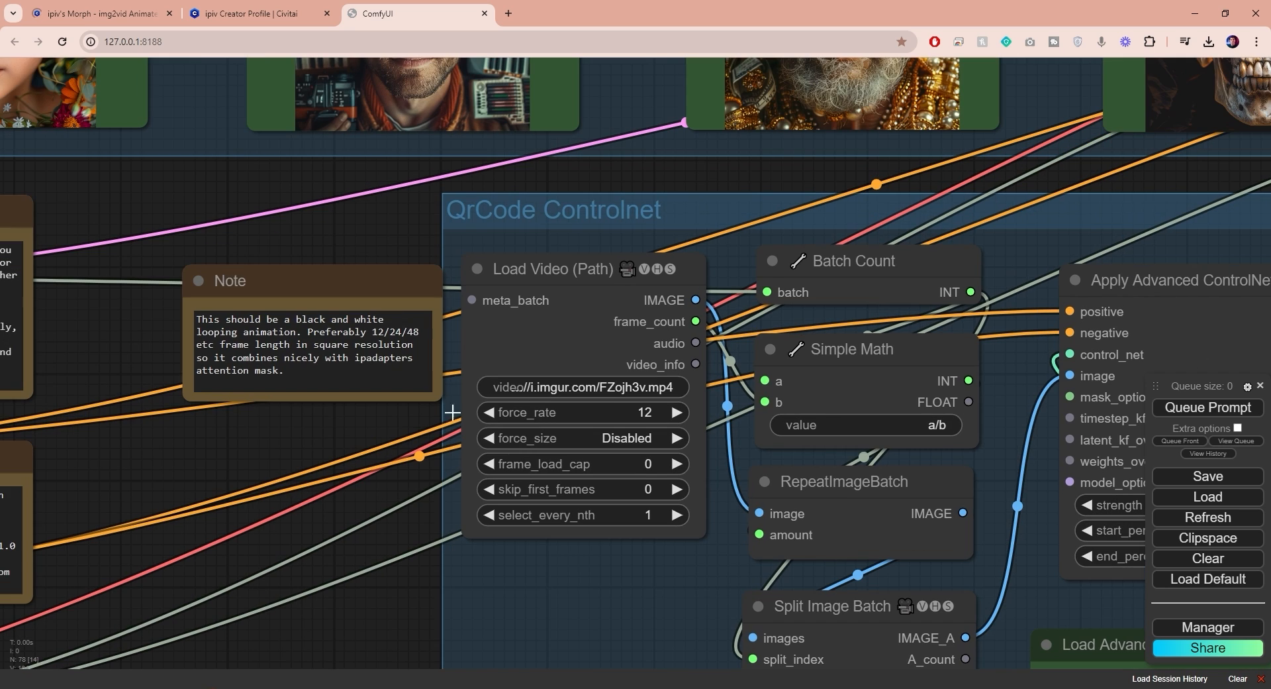
# Follow the Load Video (Path) URL to Civitai's 'Motions Animations for AnimateDiff' post in a new tab
pyautogui.doubleClick(582, 387)
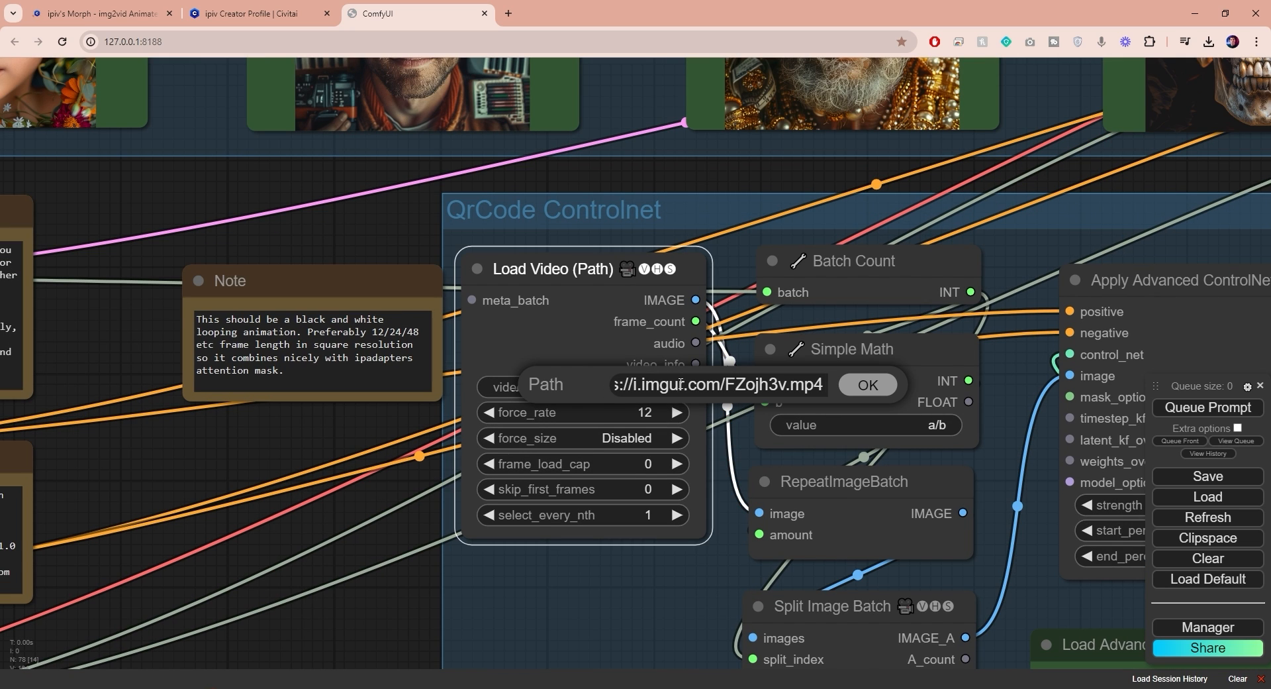
pyautogui.rightClick(716, 385)
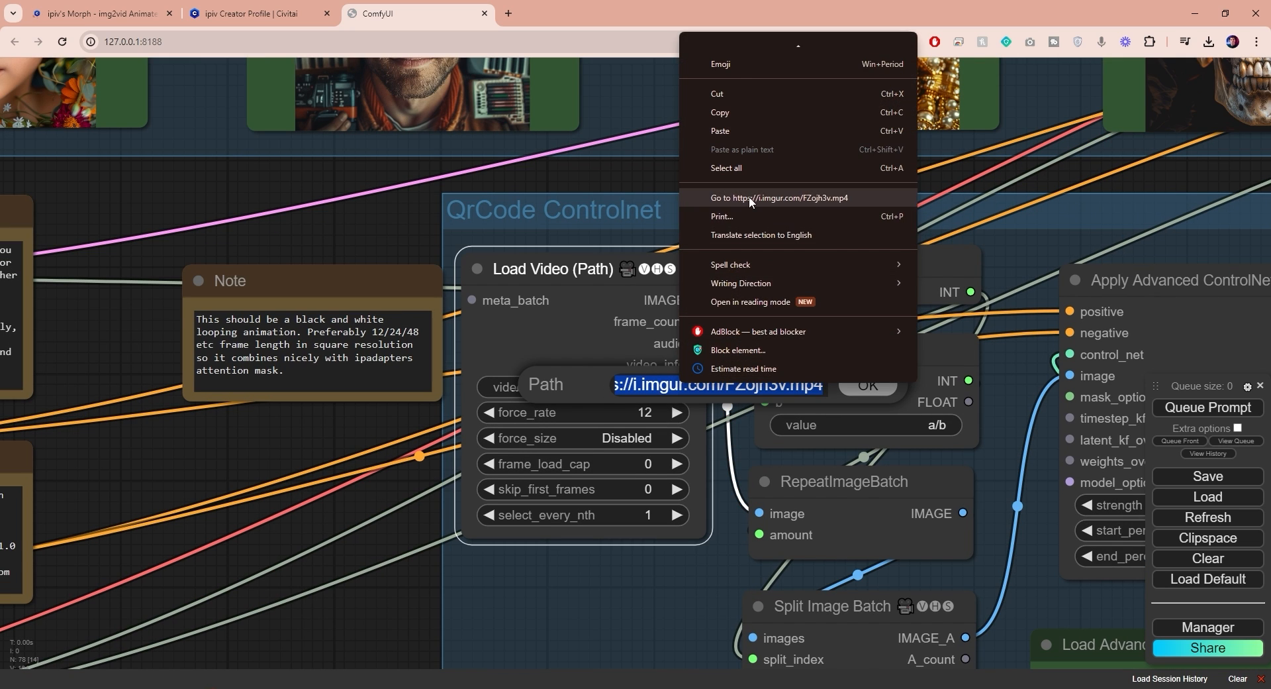
pyautogui.click(780, 197)
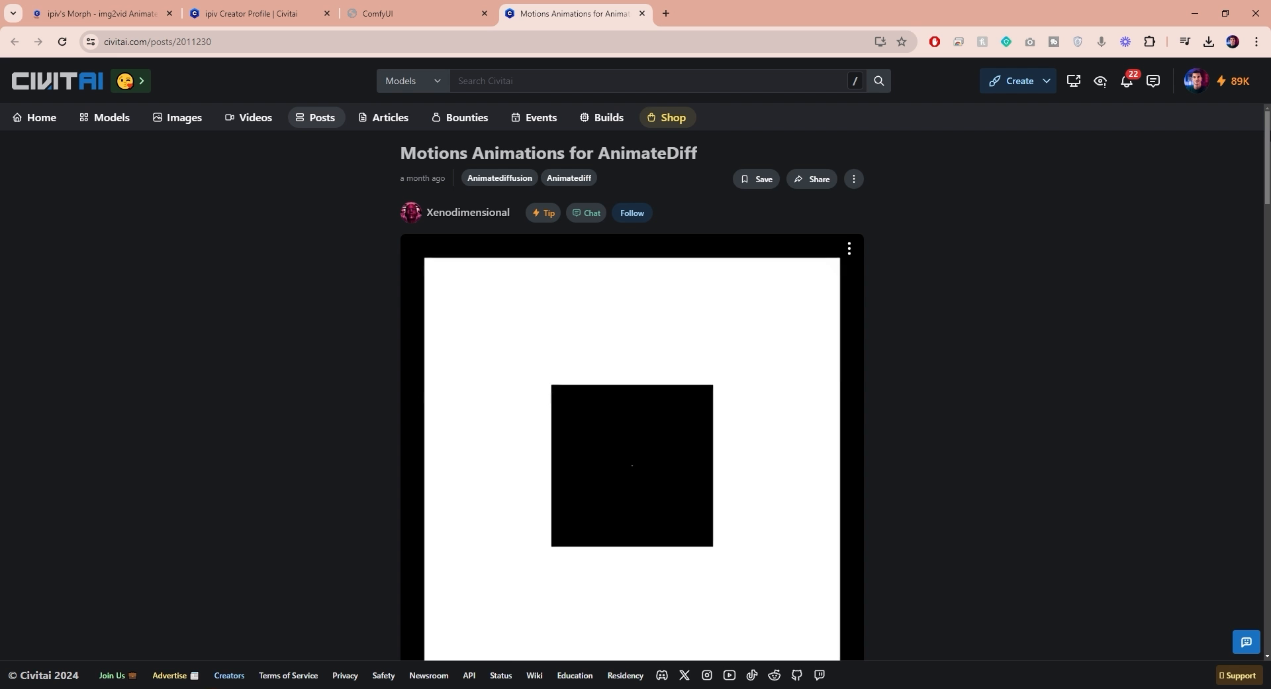
# Browse the Motions Animations post and copy a looping black-and-white animation's video address
pyautogui.scroll(-3)
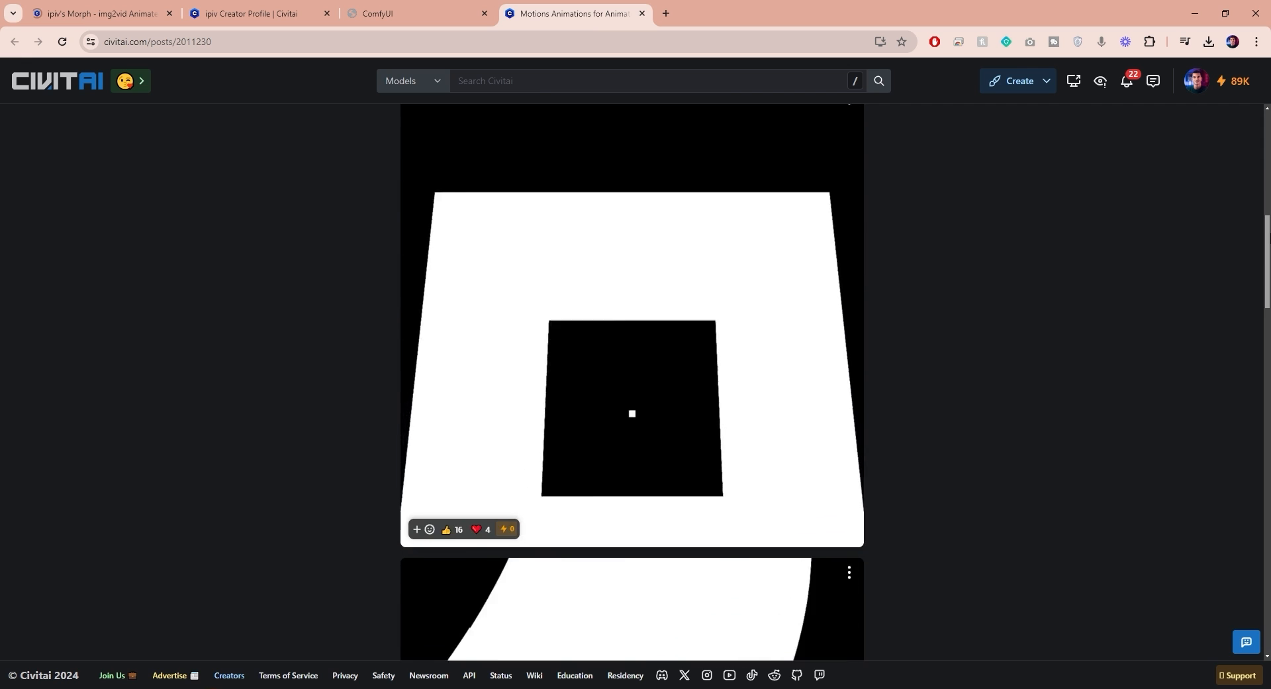
pyautogui.scroll(-3)
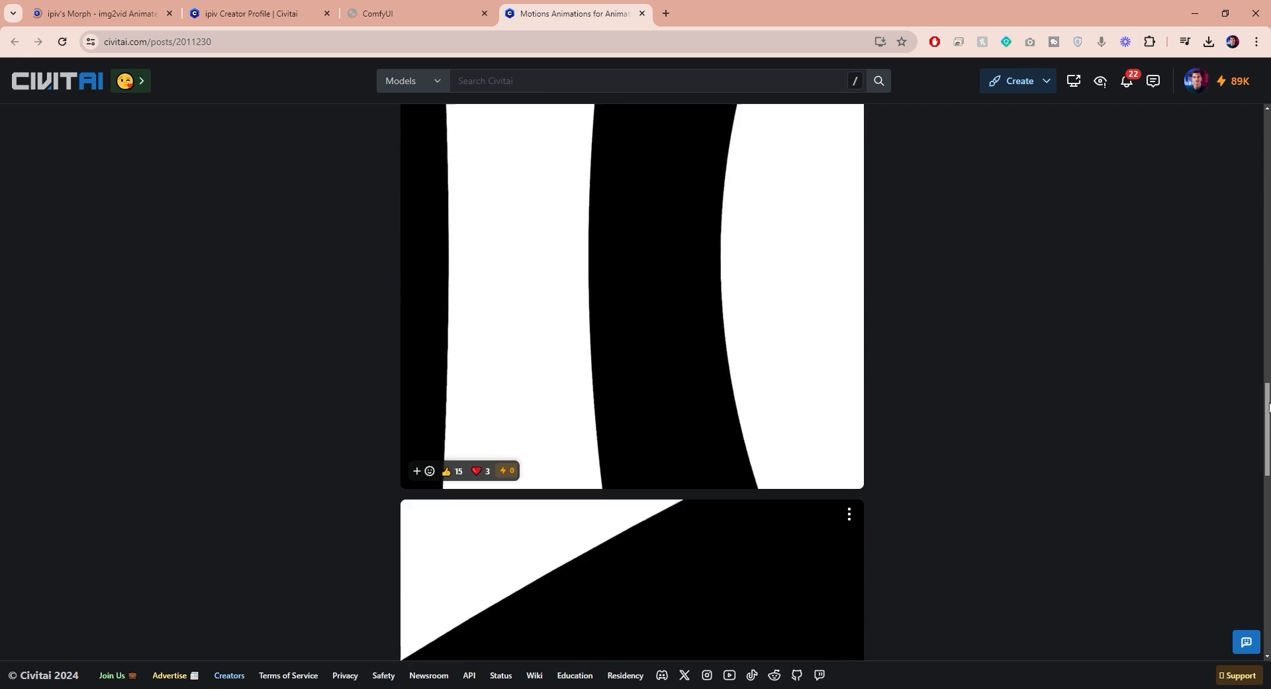
pyautogui.scroll(3)
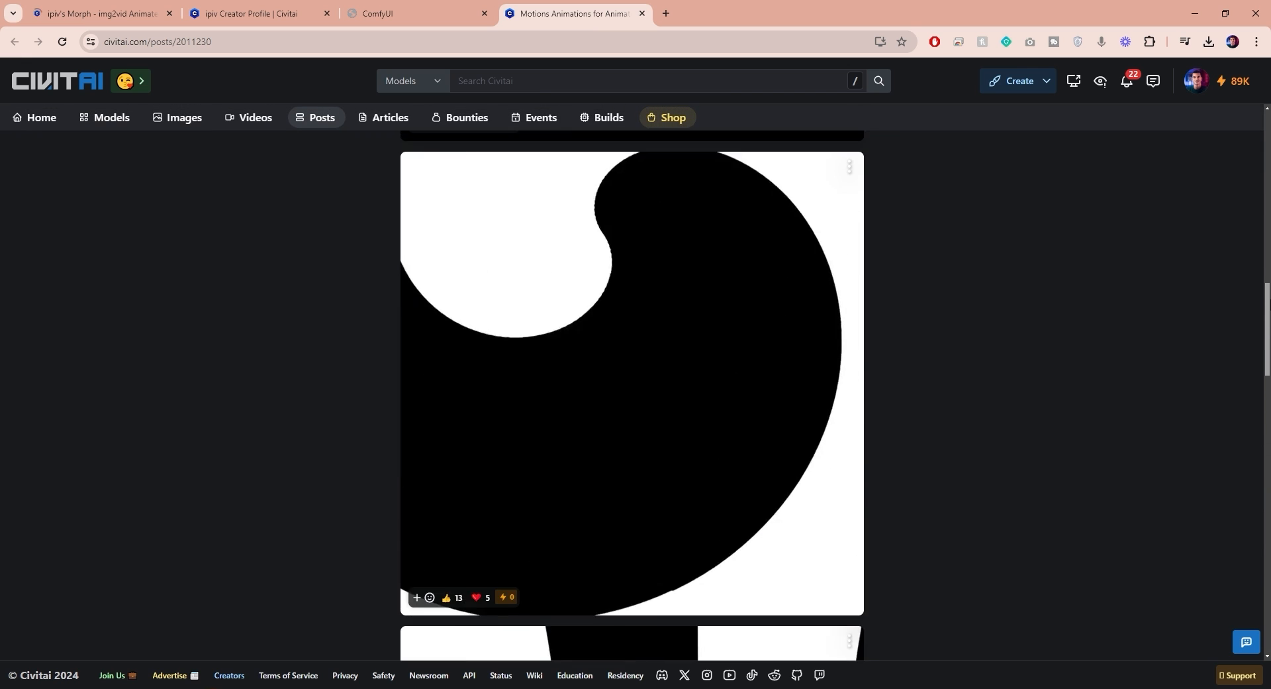
pyautogui.rightClick(628, 360)
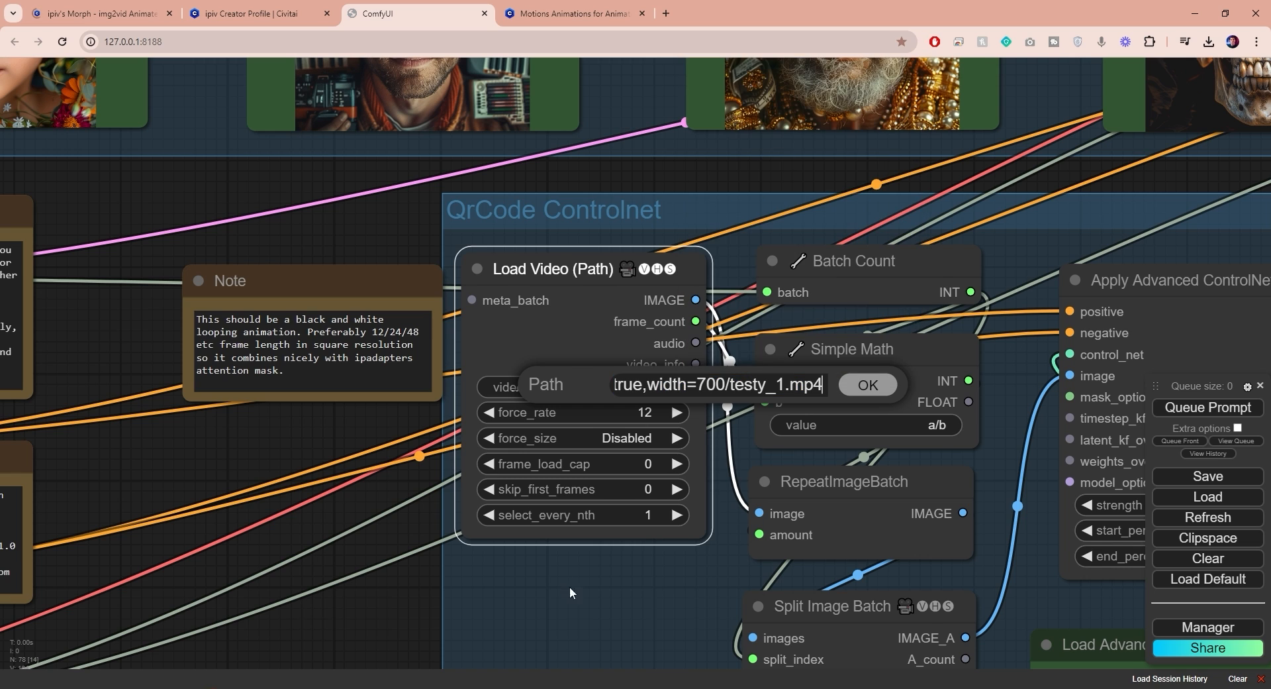
# Paste the new animation link into Load Video and set QR ControlNet strength to 0.35
pyautogui.write('om/xG1nkqKTMzGDvpLrqF')
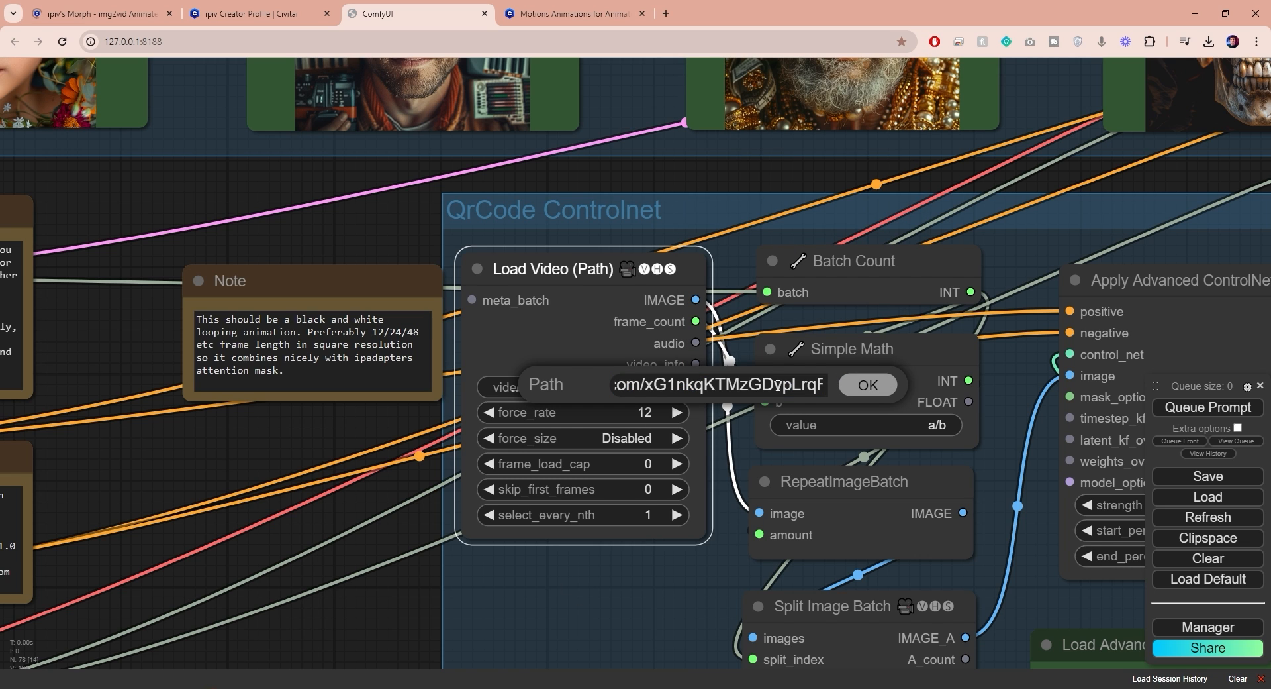
pyautogui.click(866, 385)
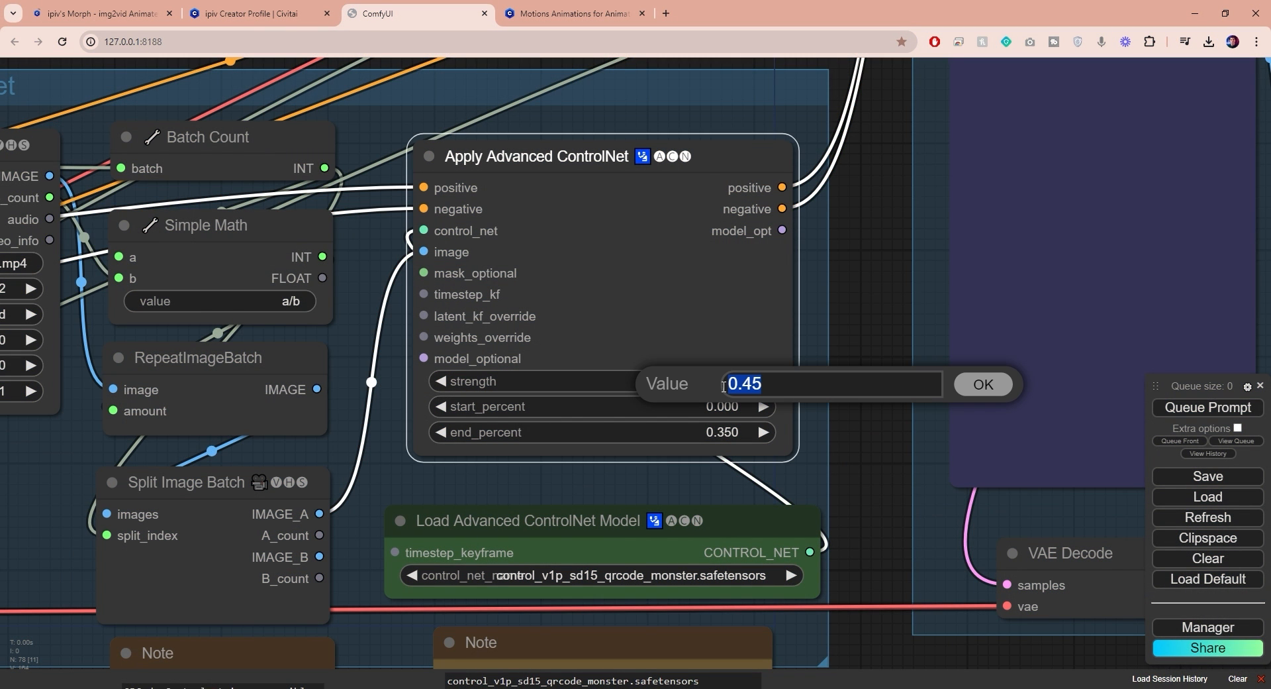
pyautogui.write('0.35')
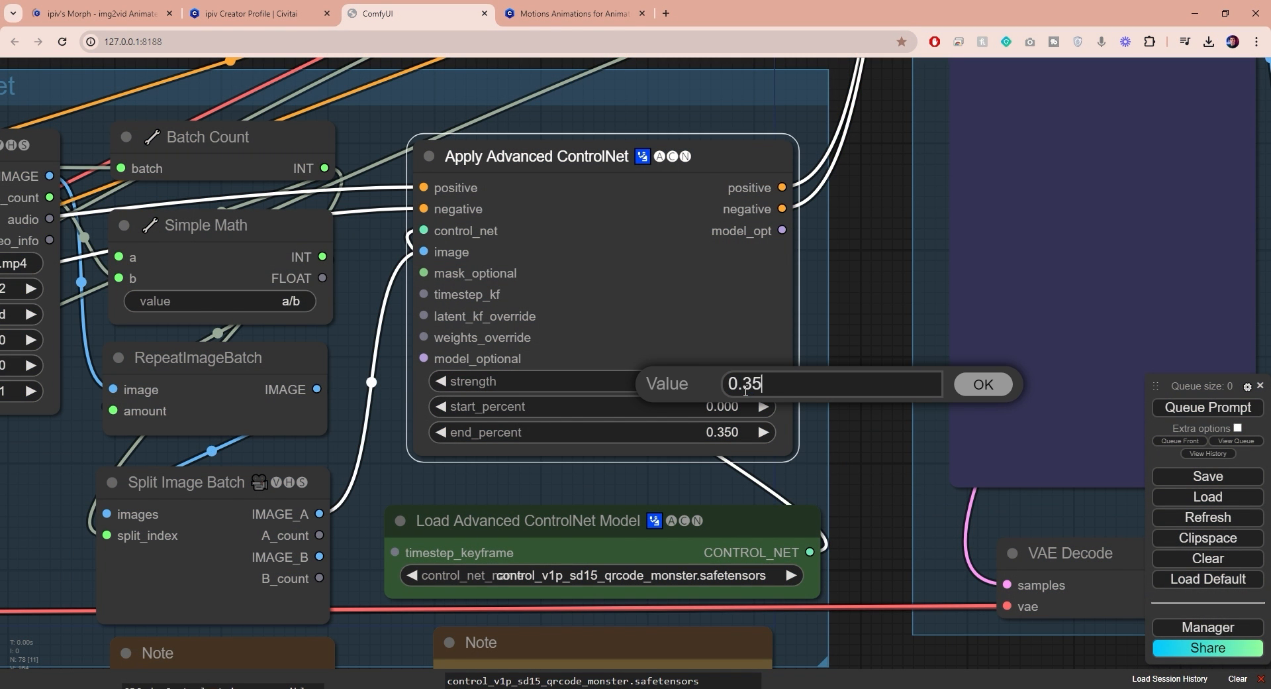
pyautogui.click(982, 383)
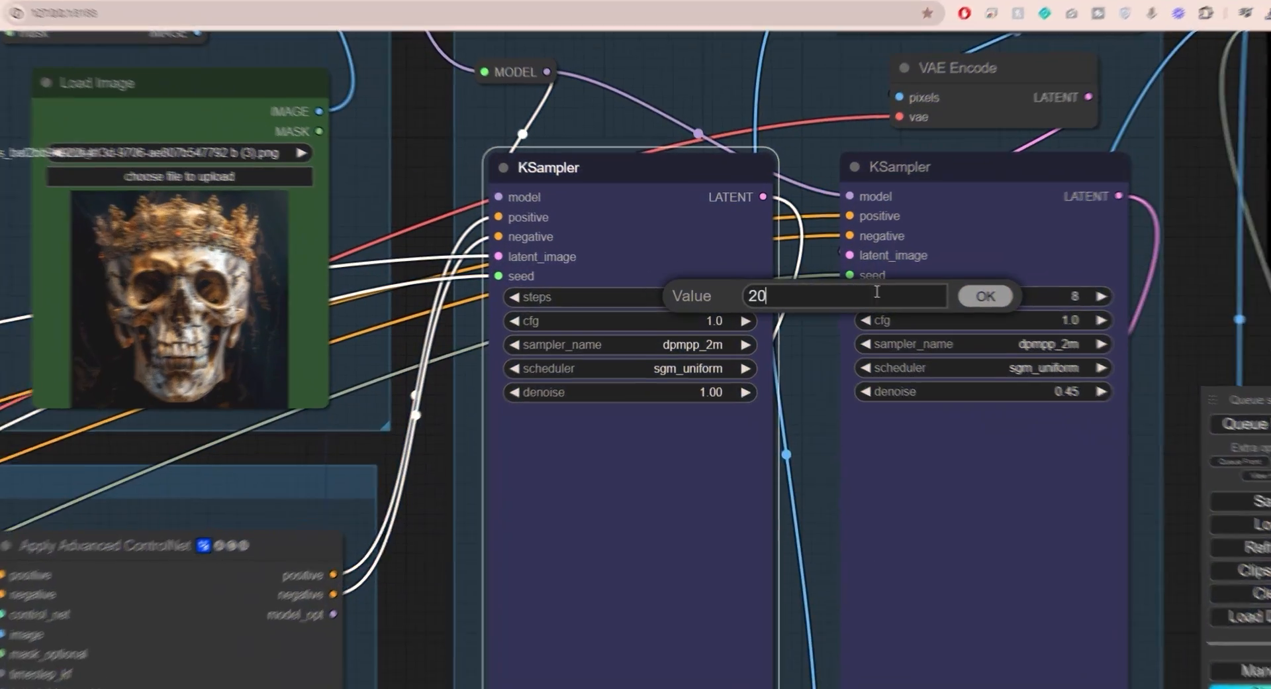
# Give the first KSampler 20 steps and the euler sampler
pyautogui.click(983, 295)
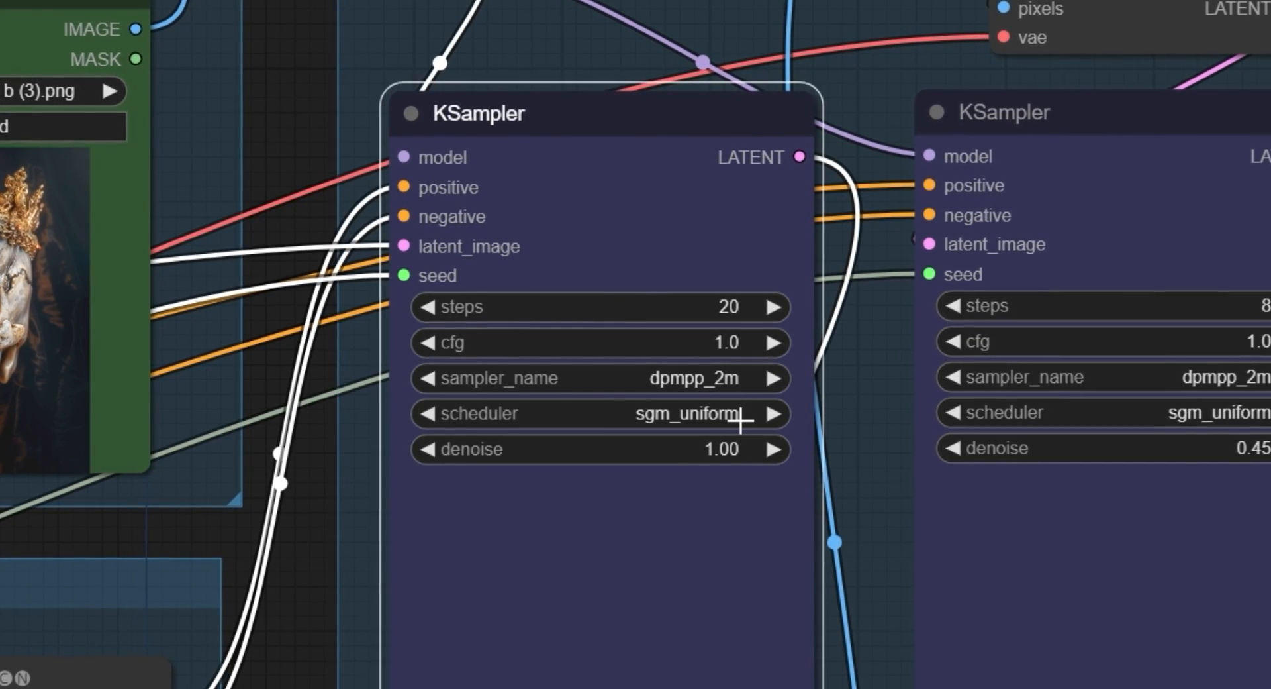
pyautogui.click(599, 378)
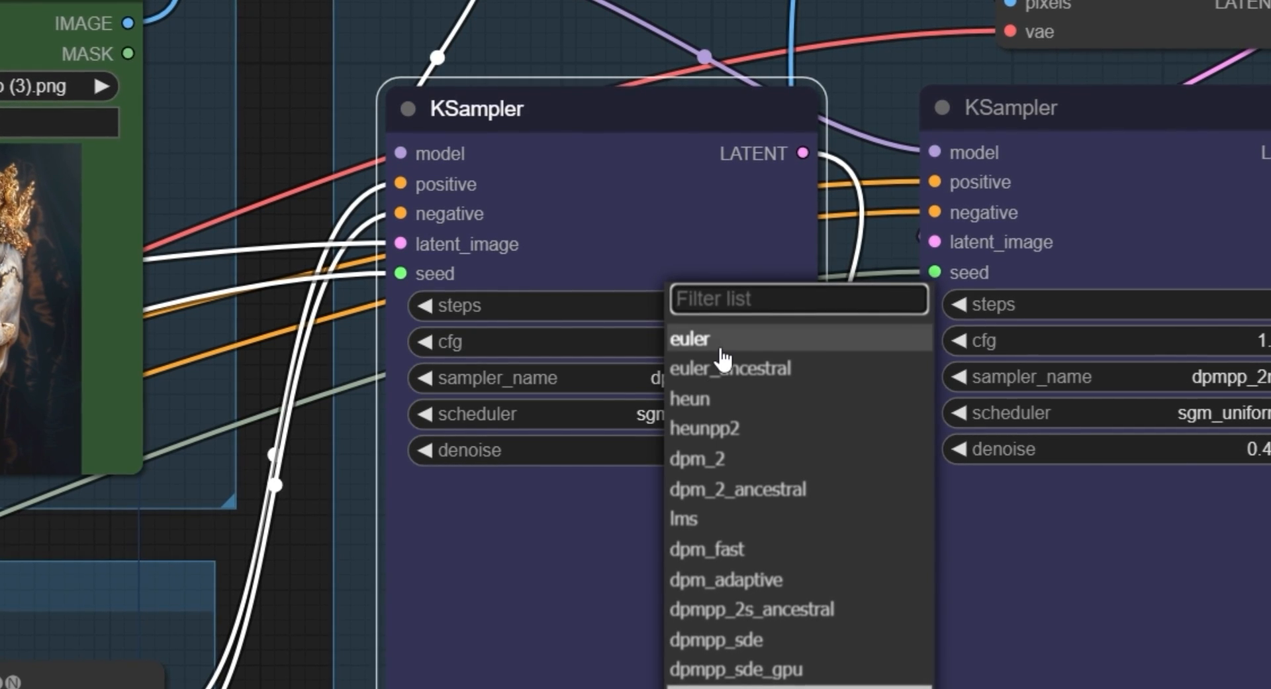
pyautogui.click(690, 339)
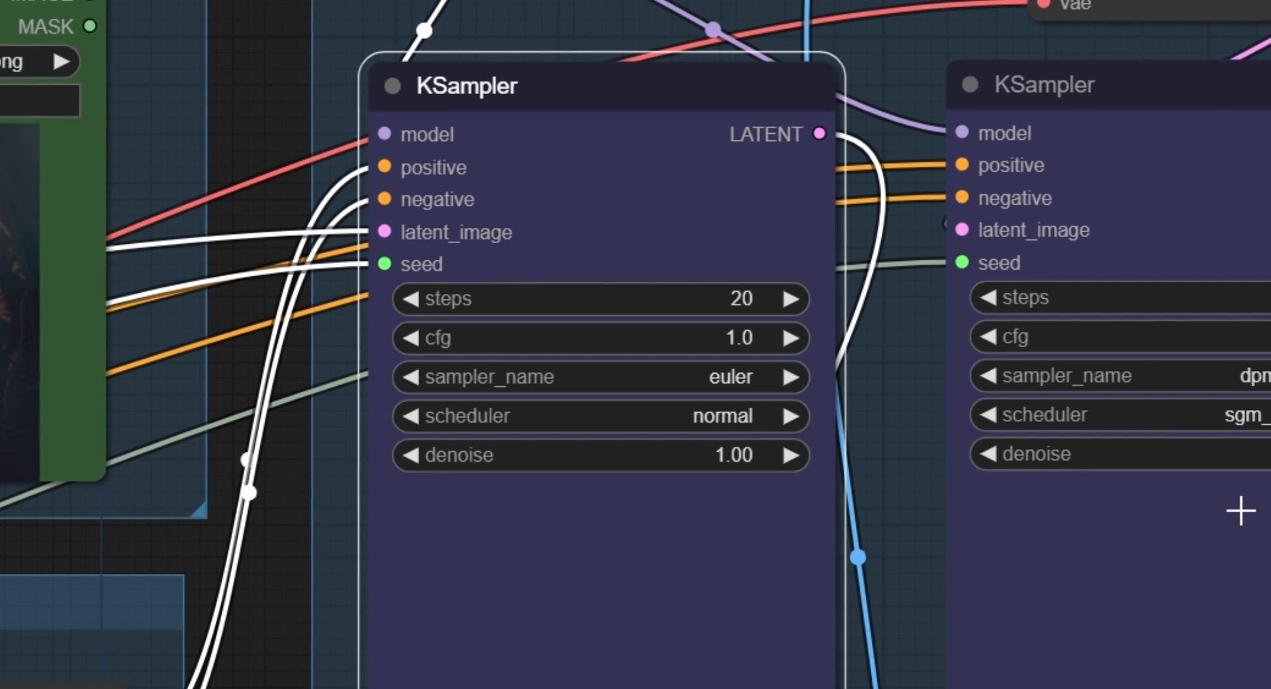
pyautogui.scroll(-3)
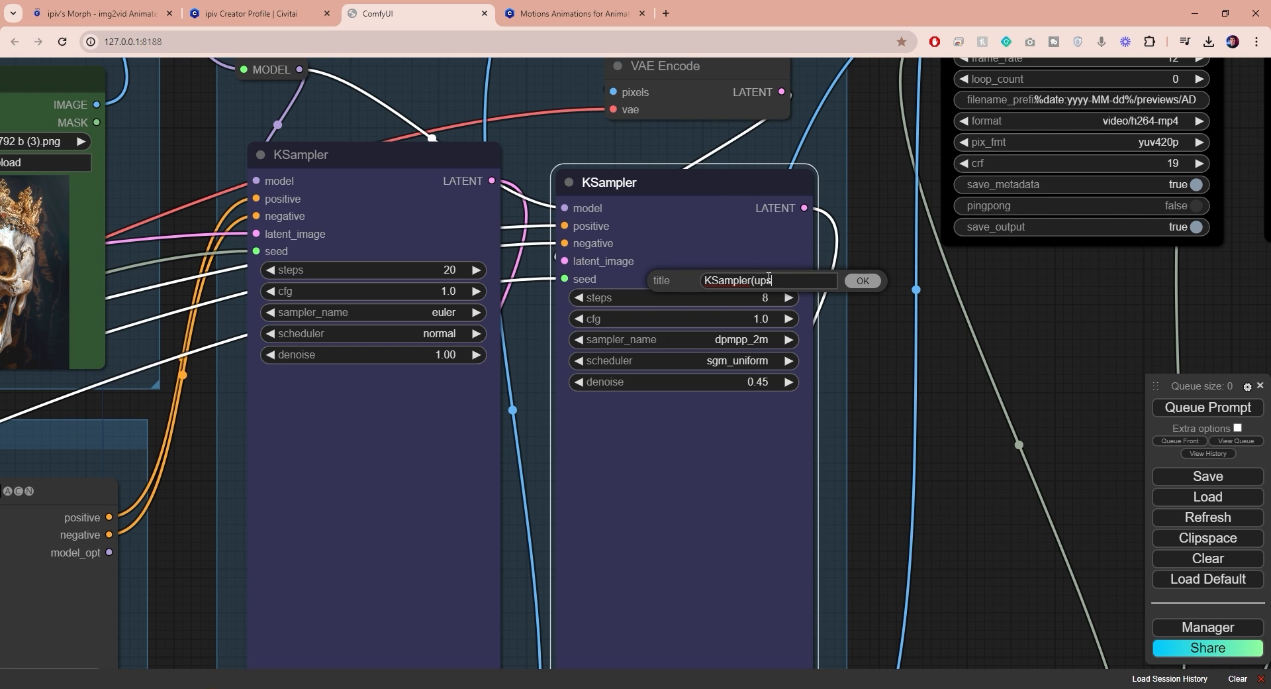
# Retitle the second KSampler 'KSampler(upscale)' and set Video Combine crf to 5
pyautogui.click(861, 280)
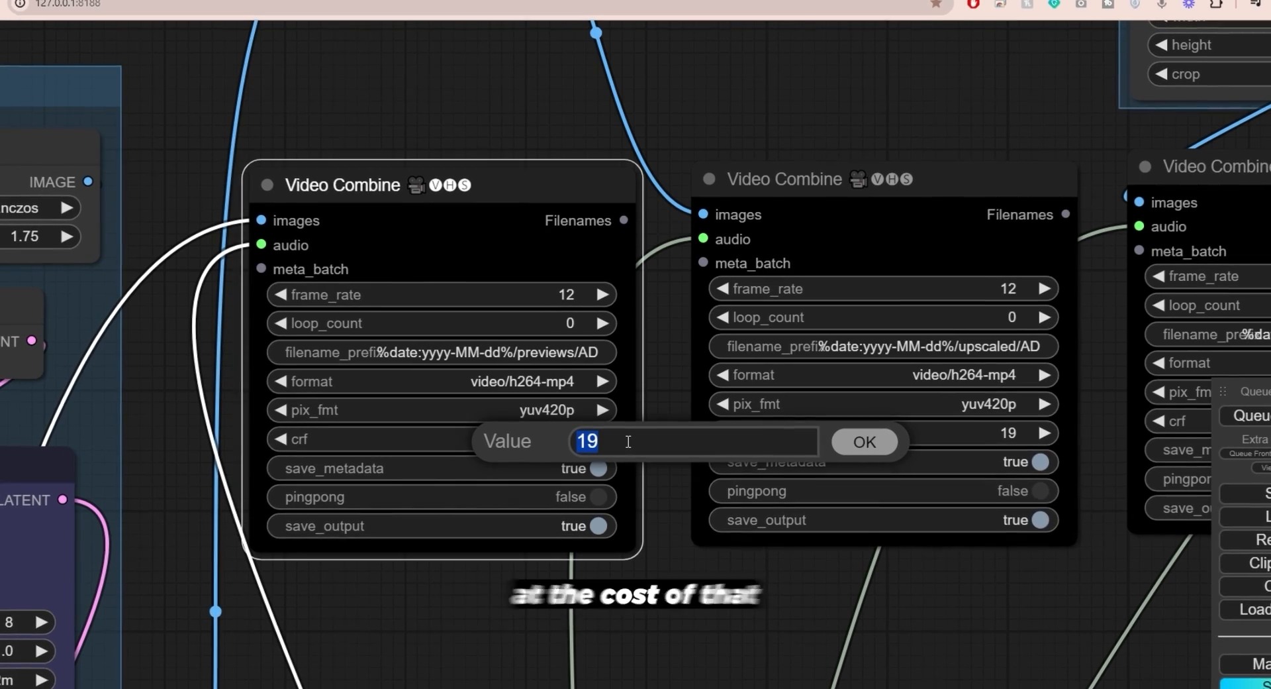
pyautogui.write('5')
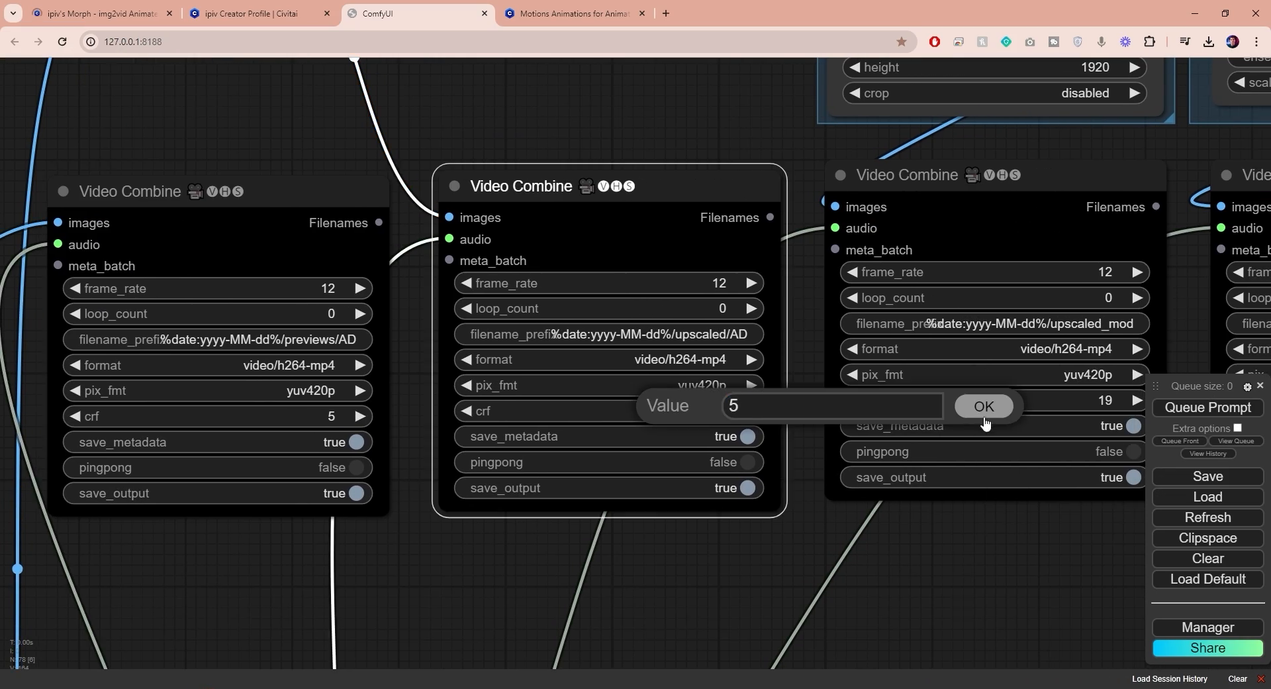
pyautogui.click(983, 406)
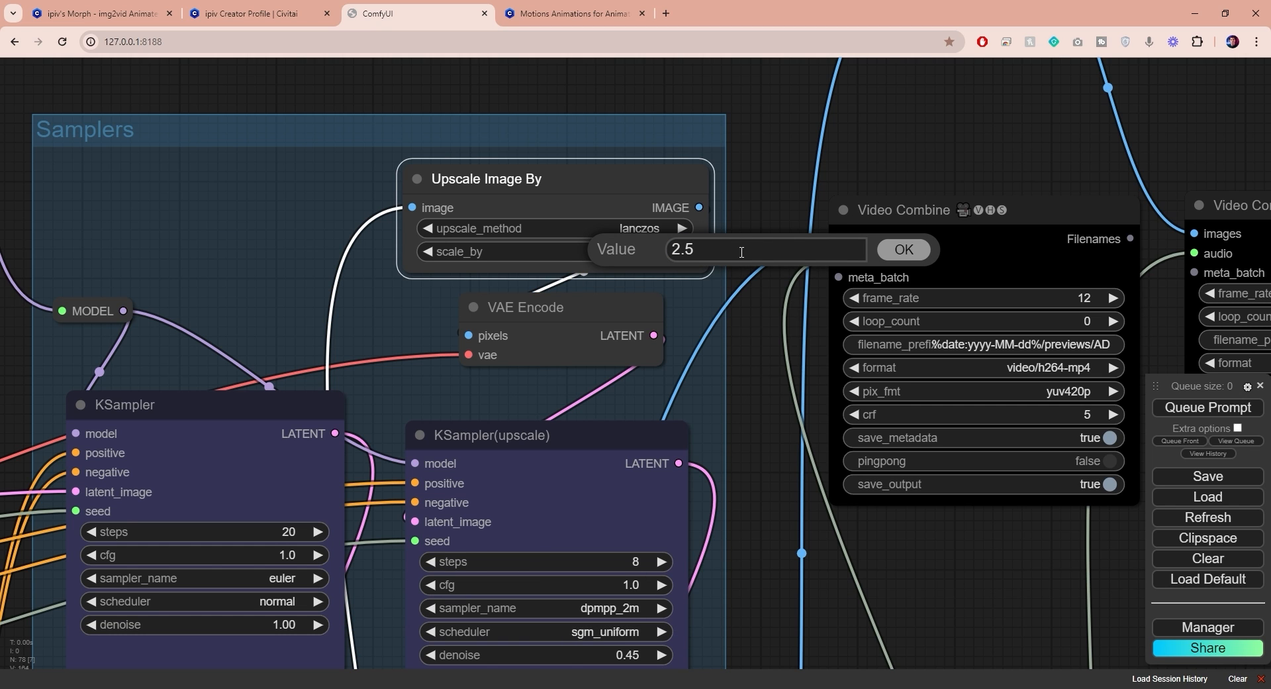
pyautogui.write('3')
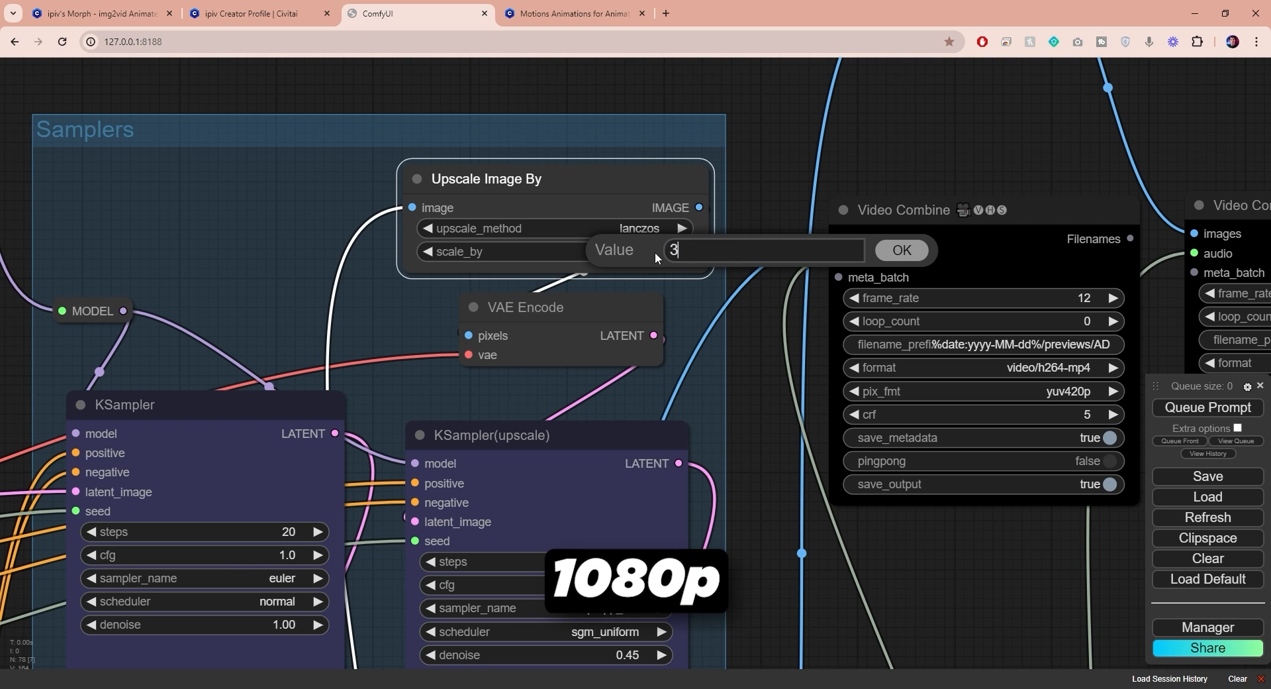
pyautogui.write('.75')
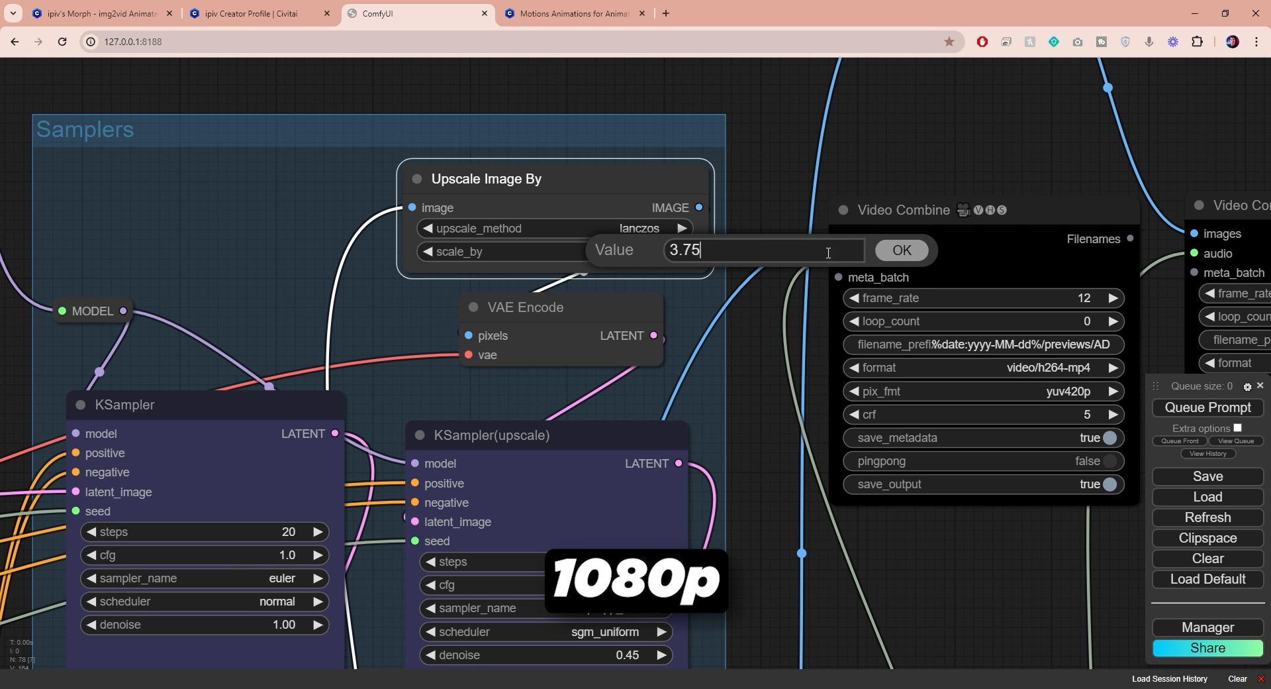
pyautogui.click(900, 250)
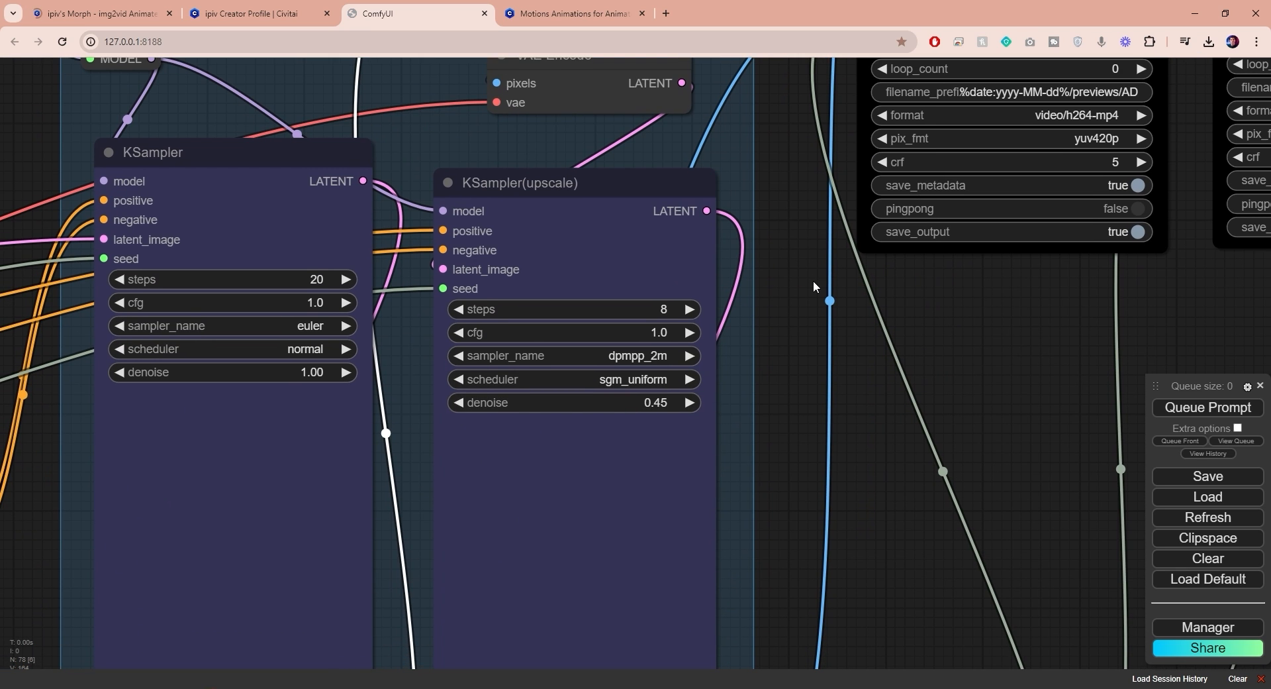
pyautogui.doubleClick(567, 309)
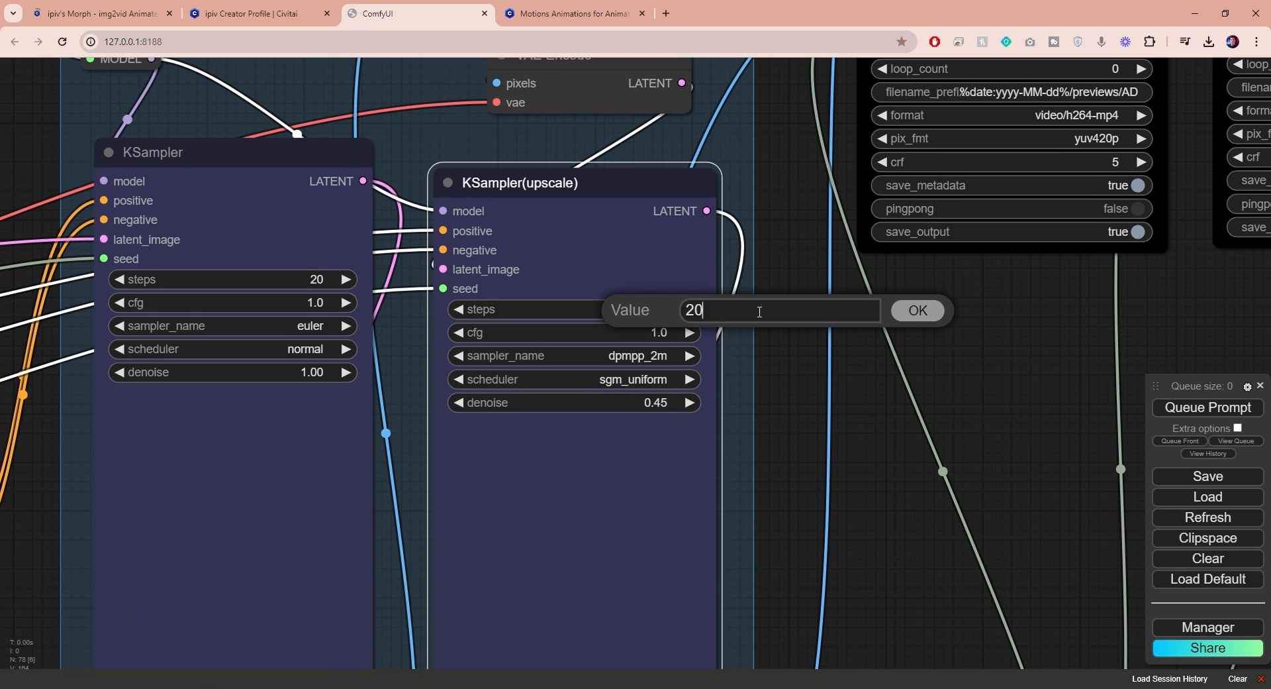
pyautogui.click(917, 310)
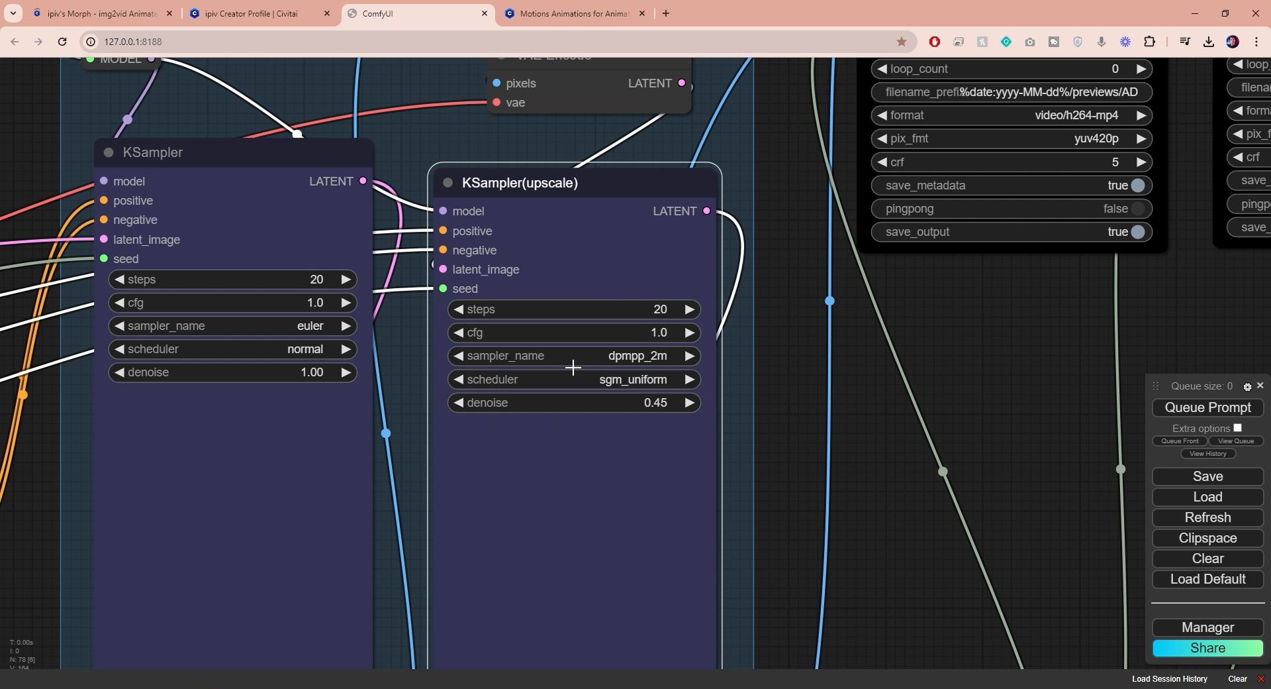
pyautogui.click(459, 355)
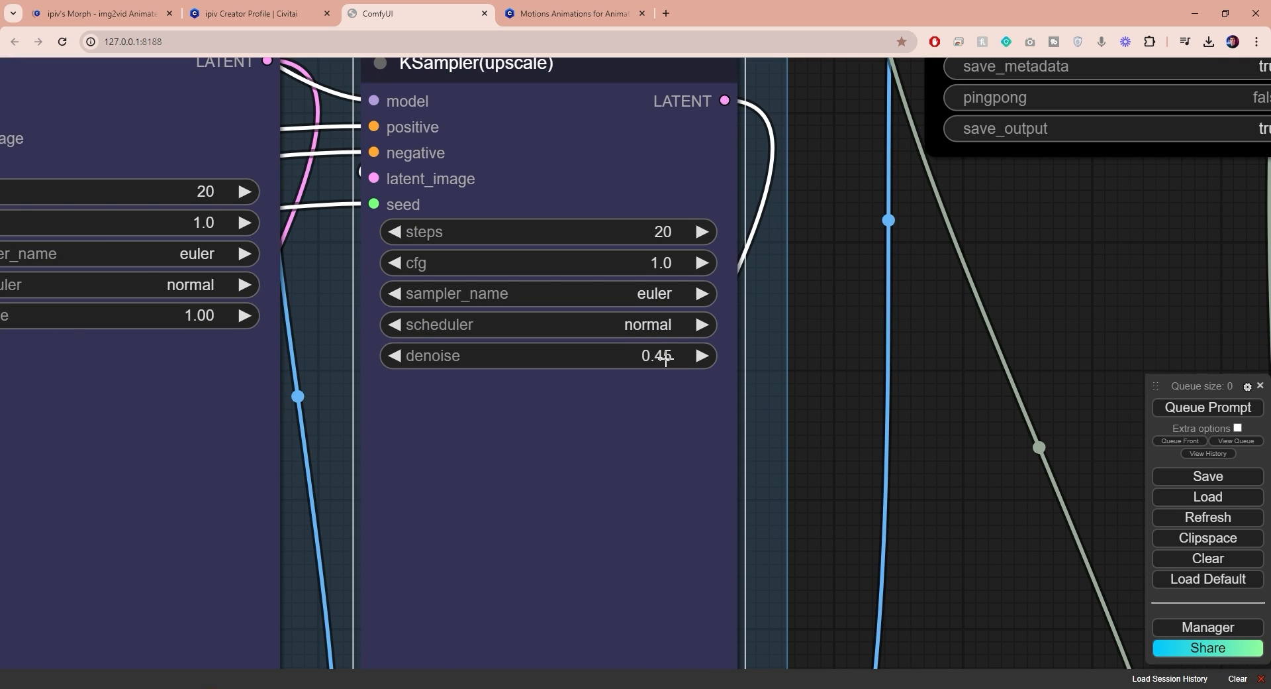
pyautogui.doubleClick(657, 356)
pyautogui.write('0.5')
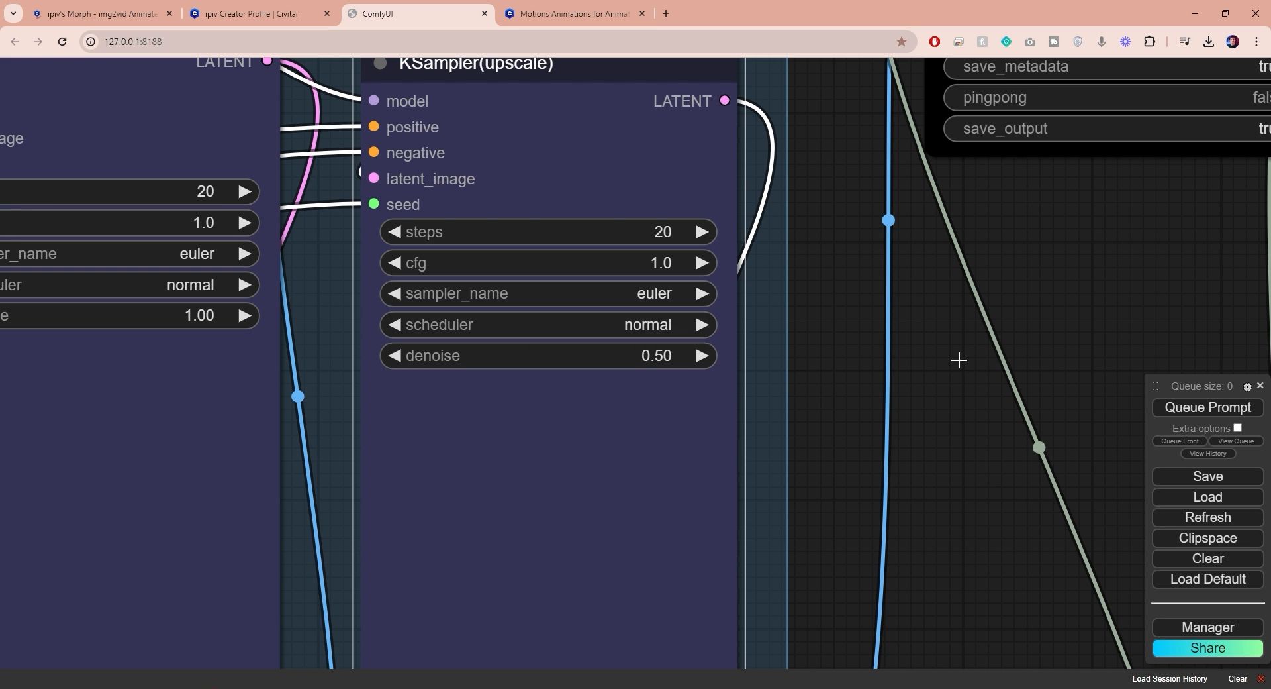
pyautogui.moveTo(908, 320)
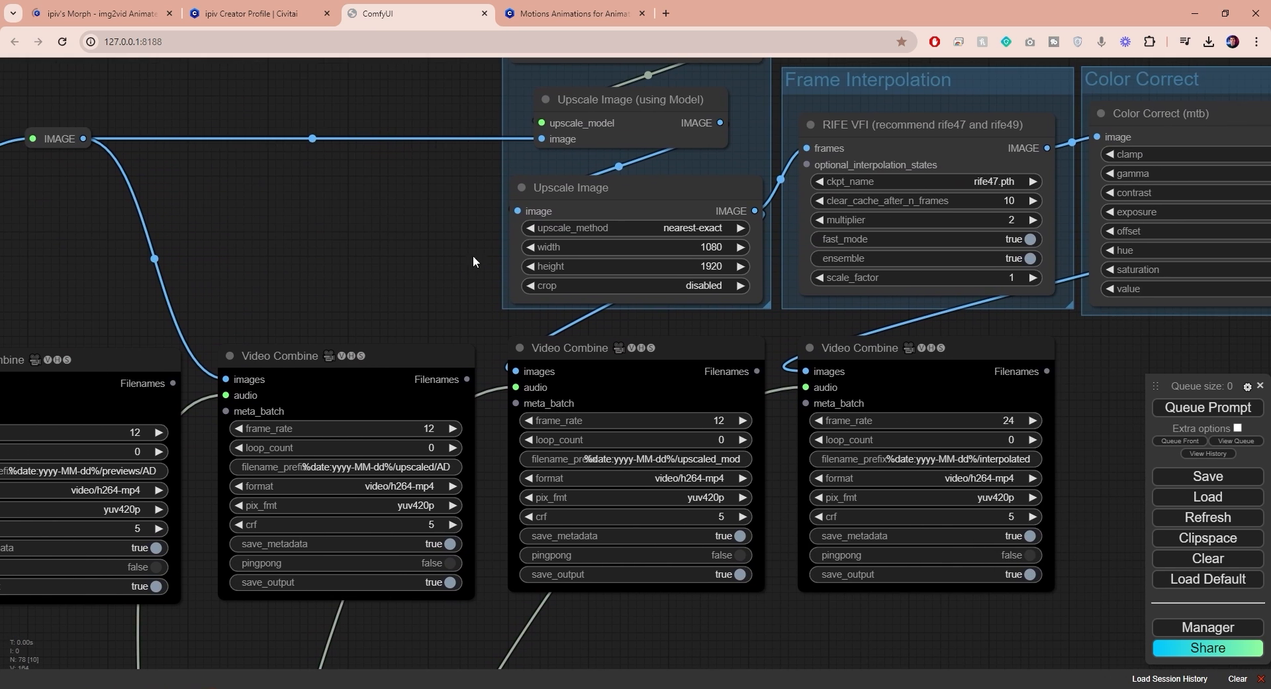
# Set Color Correct gamma, contrast, exposure, saturation to 1/1/0/1 and interpolated frame_rate to 25
pyautogui.scroll(3)
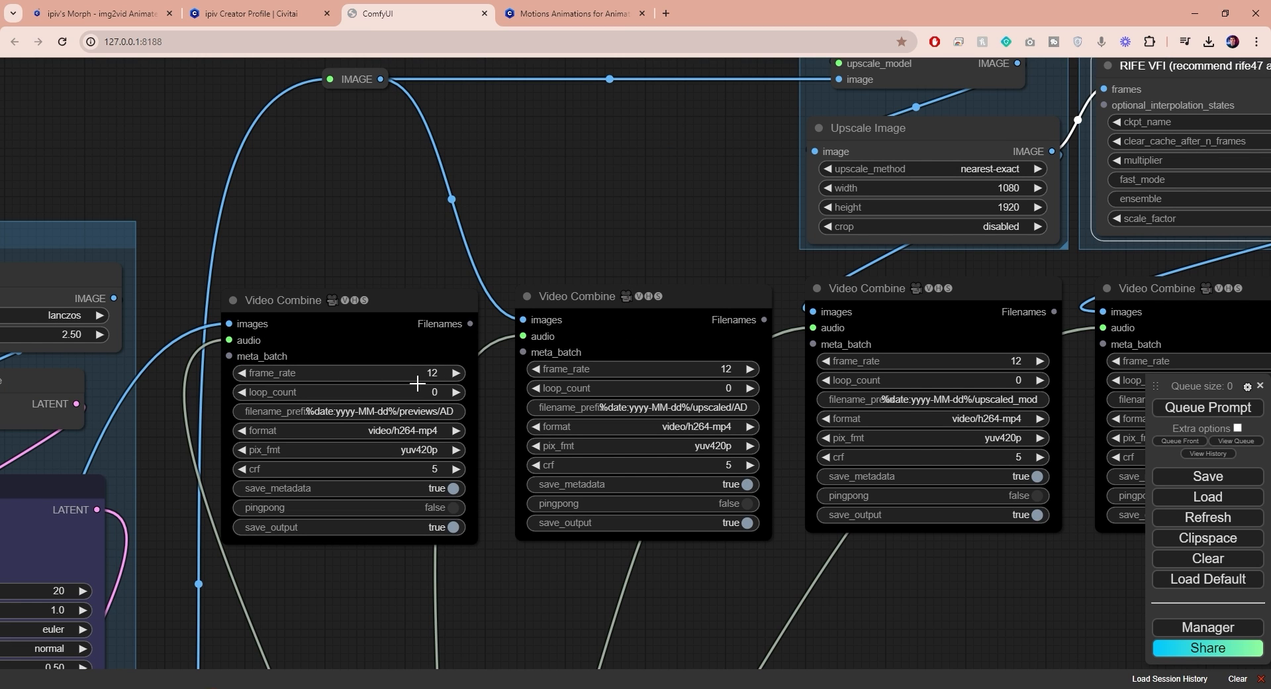
pyautogui.moveTo(1057, 286)
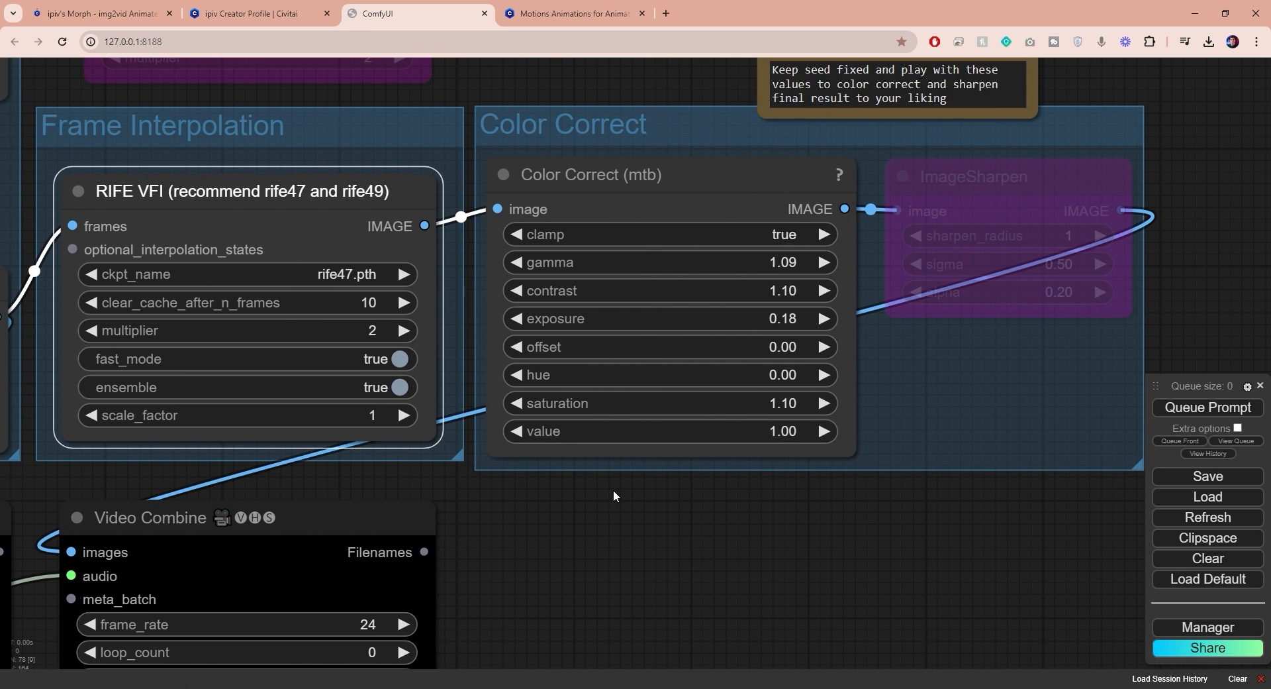
pyautogui.moveTo(632, 497)
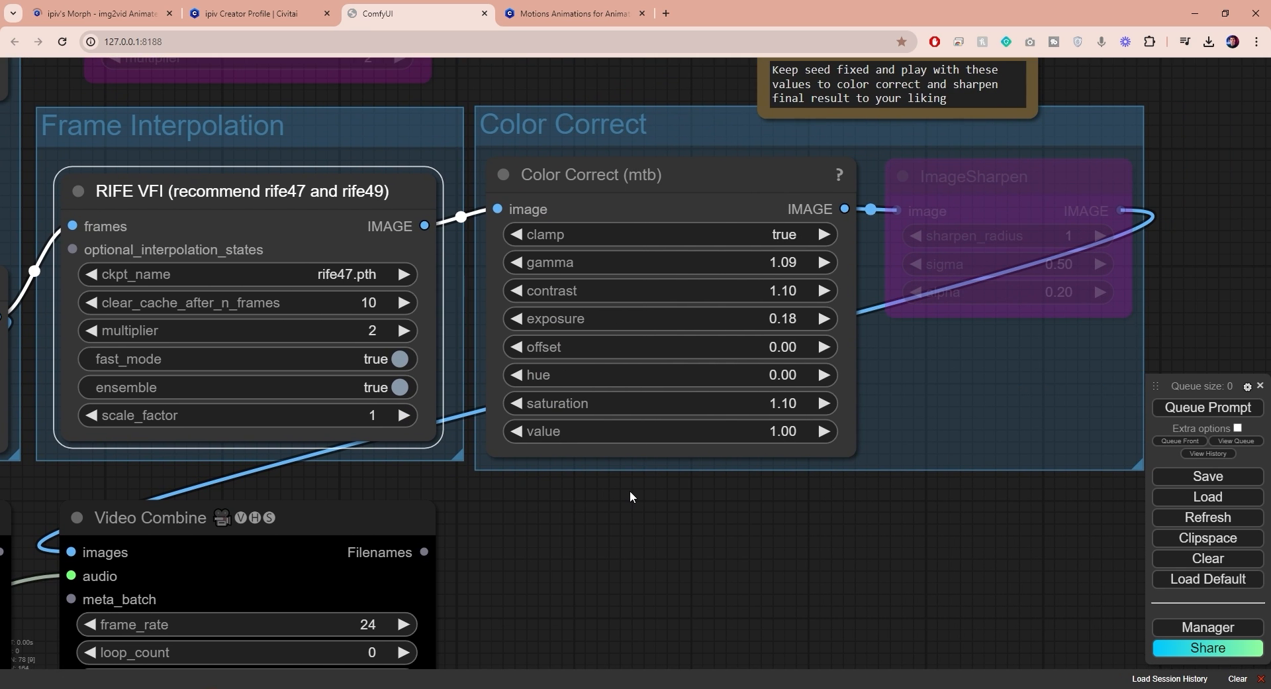
pyautogui.doubleClick(783, 262)
pyautogui.write('1')
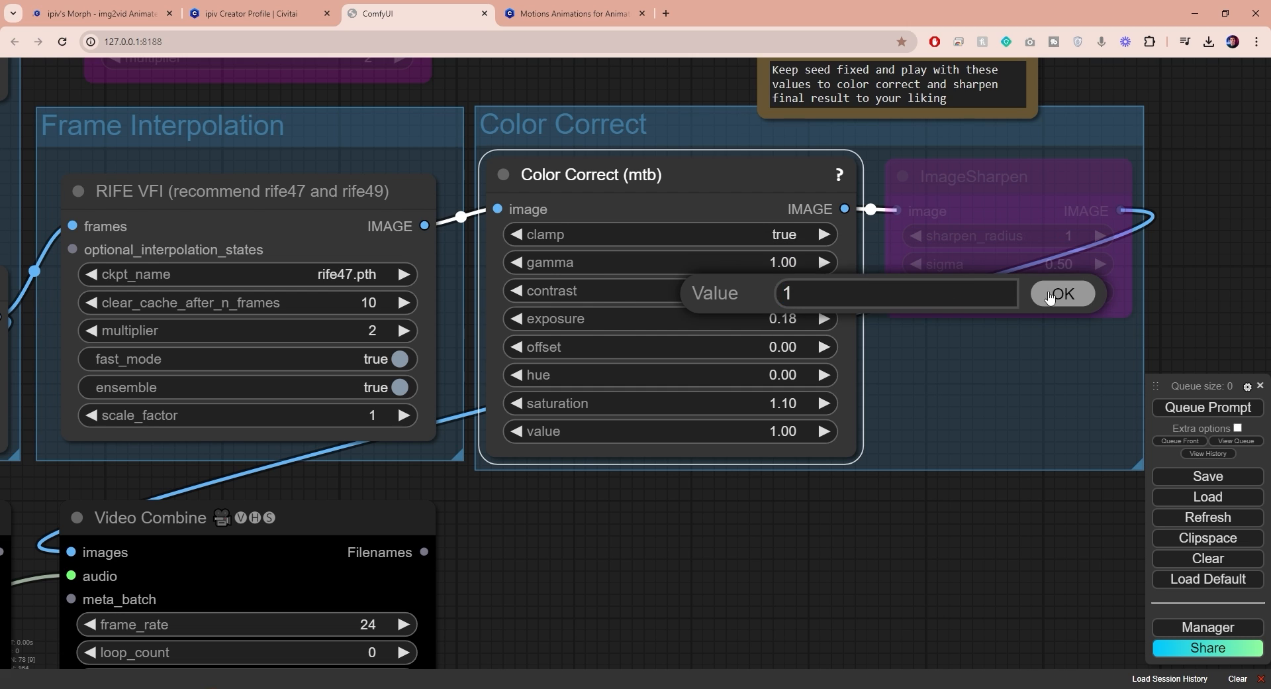
pyautogui.click(1063, 293)
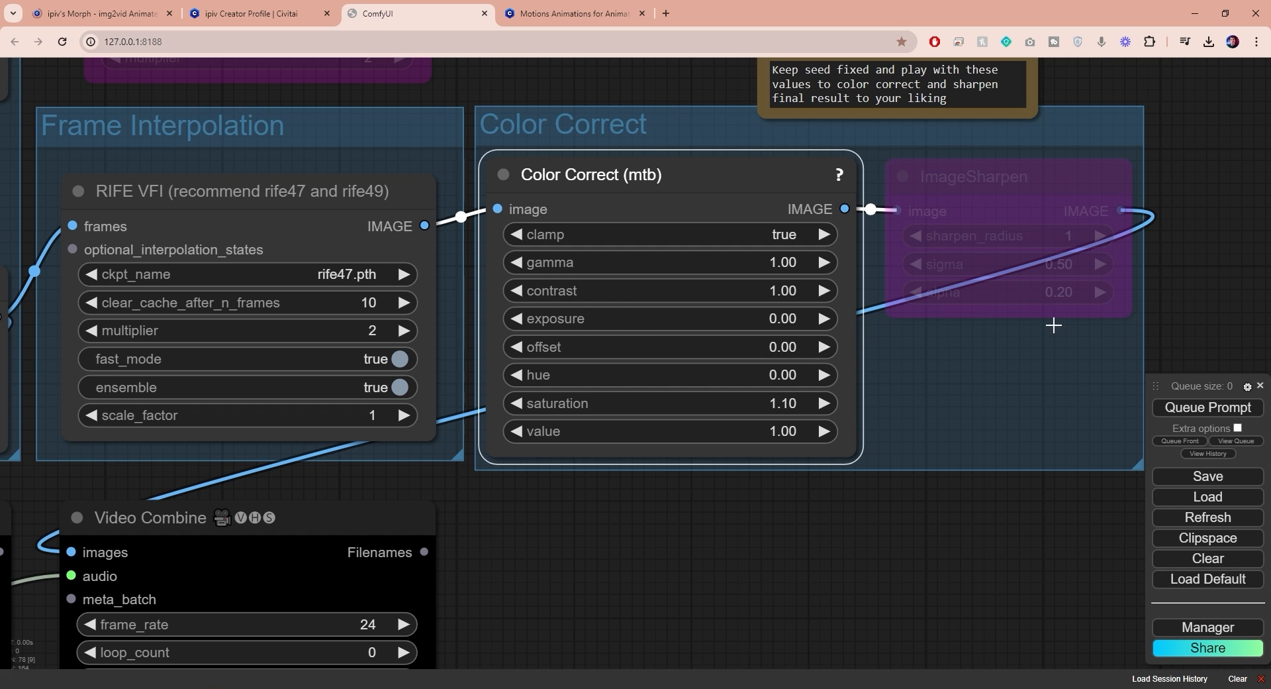
pyautogui.doubleClick(781, 404)
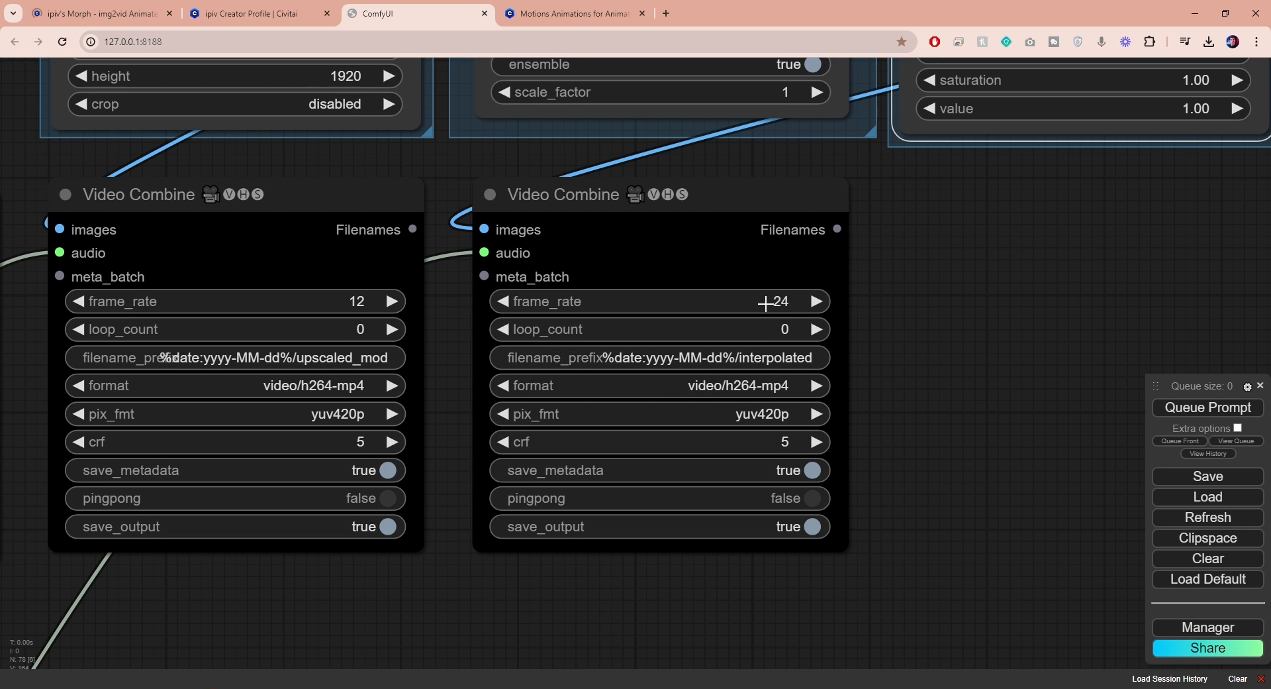
pyautogui.moveTo(838, 368)
pyautogui.write('25')
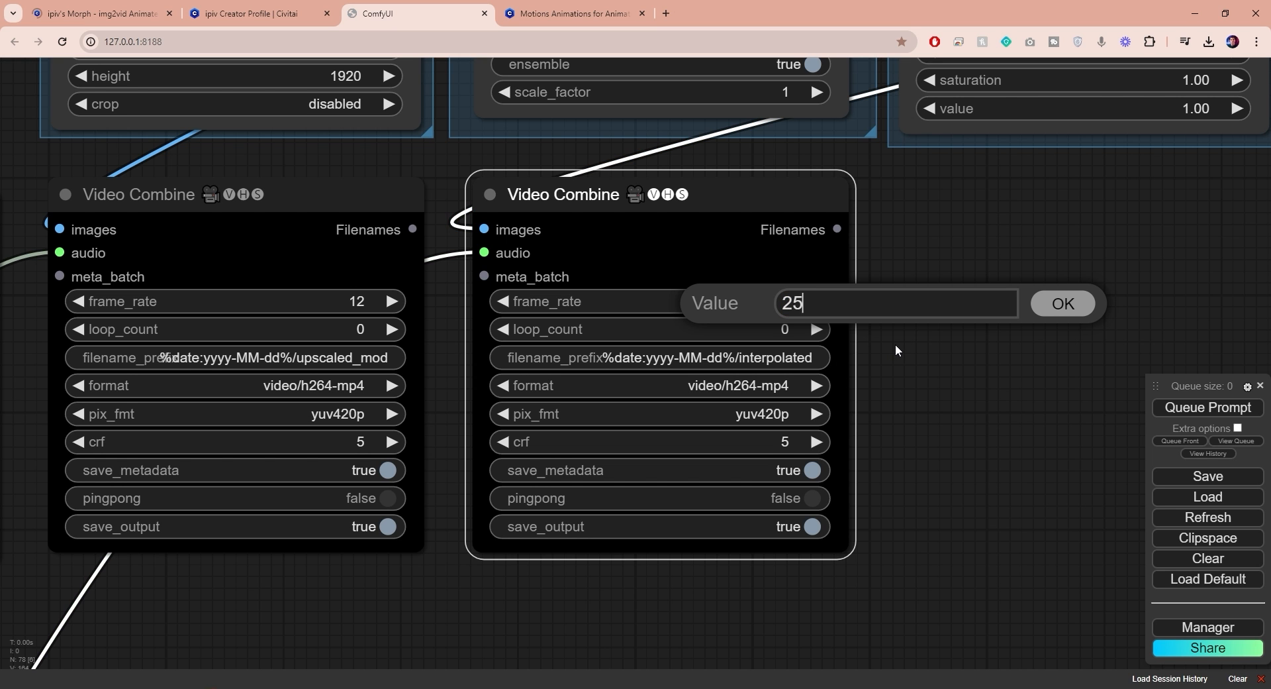
pyautogui.click(1062, 302)
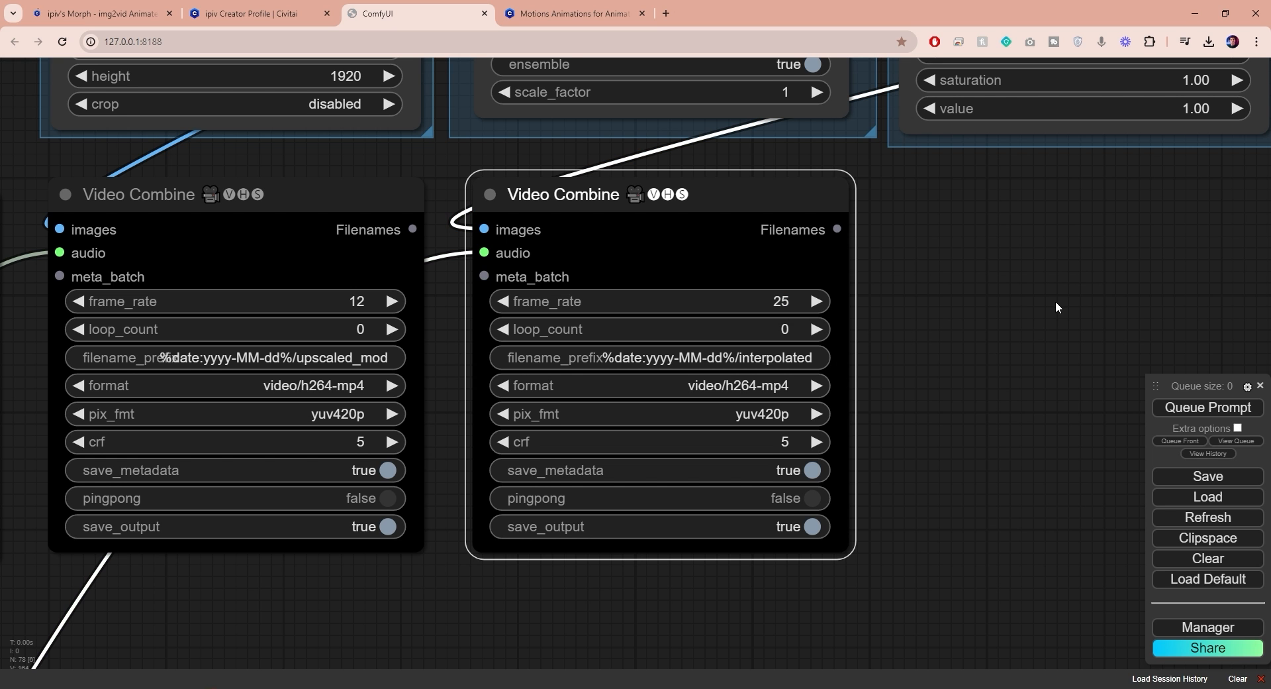
pyautogui.scroll(-3)
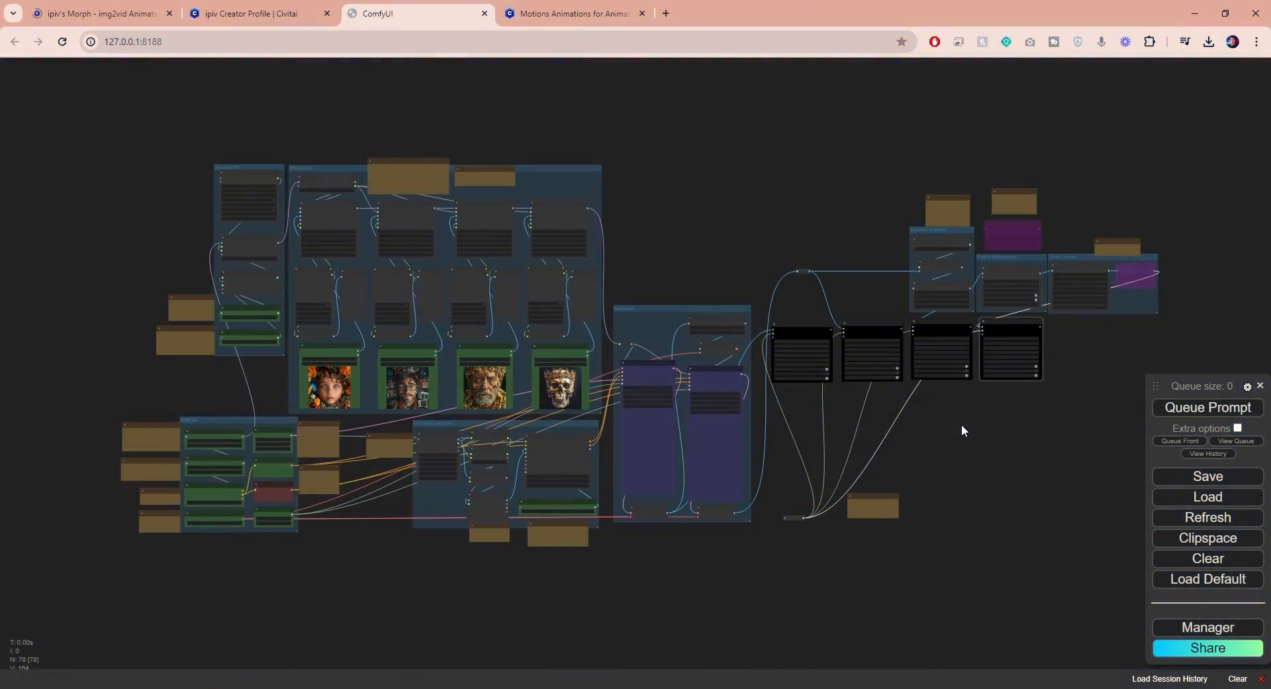
# Bypass Upscale Image By, VAE Encode, KSampler(upscale) and the right-hand Video Combine nodes
pyautogui.scroll(3)
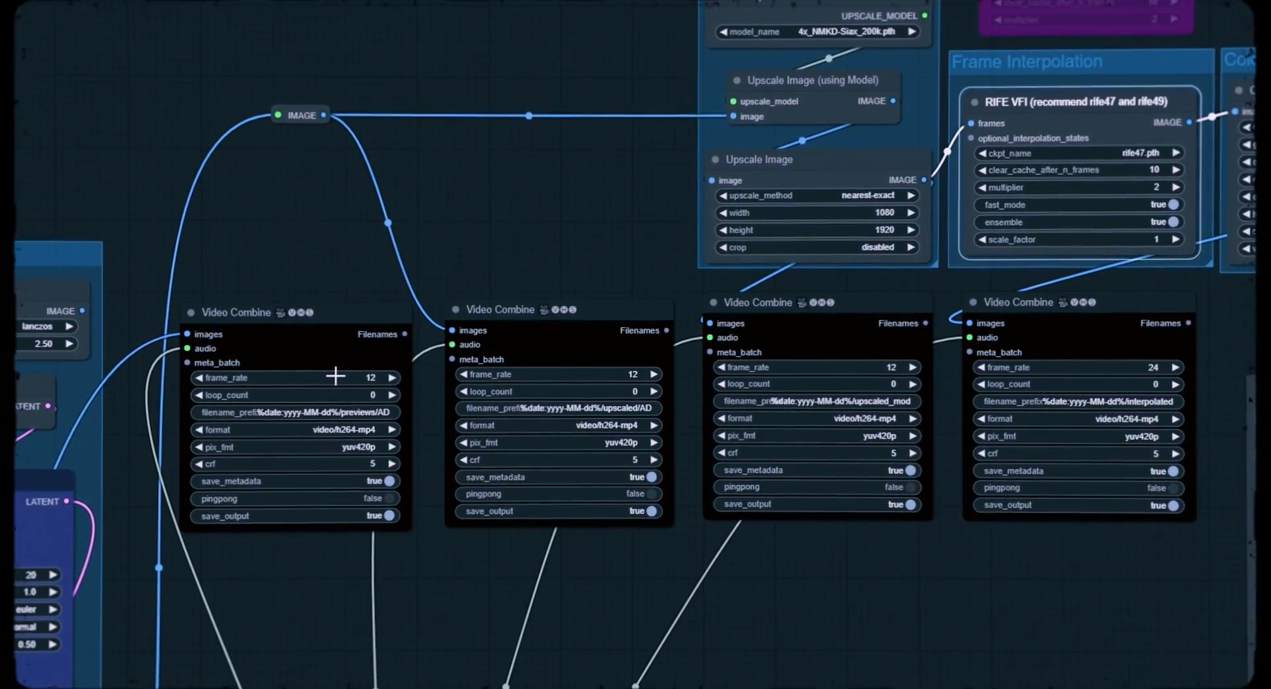
pyautogui.scroll(-3)
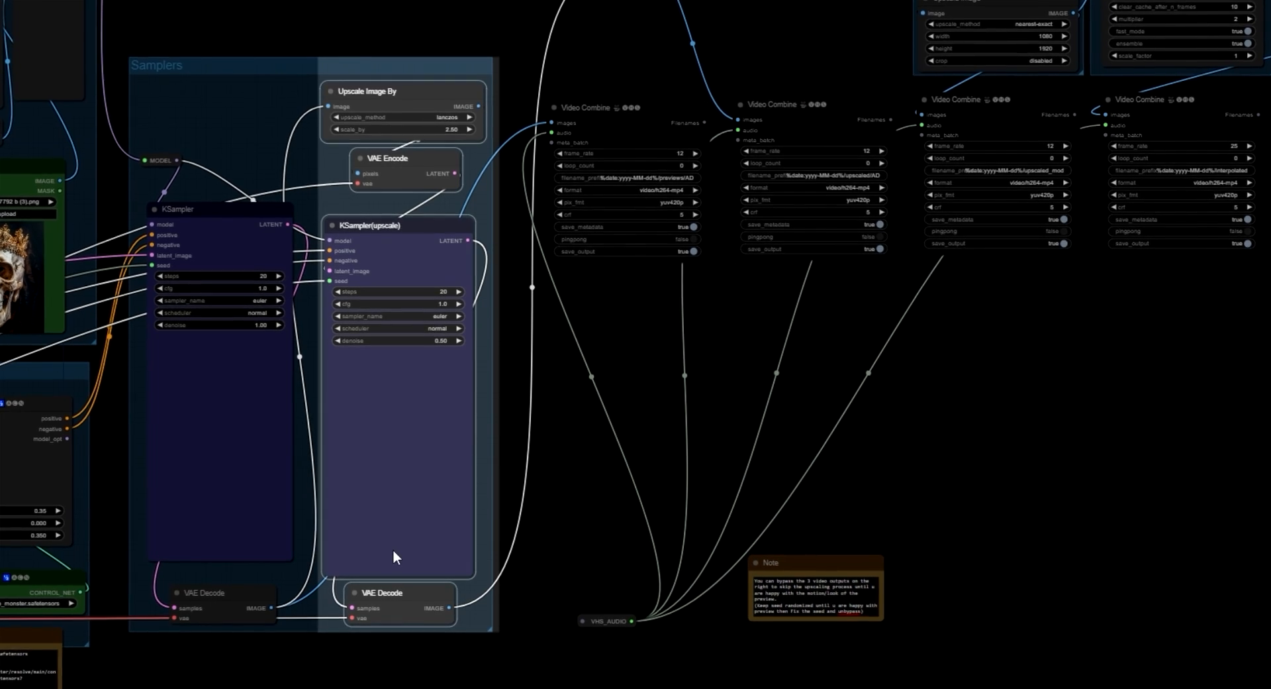
pyautogui.press('ctrl+m')
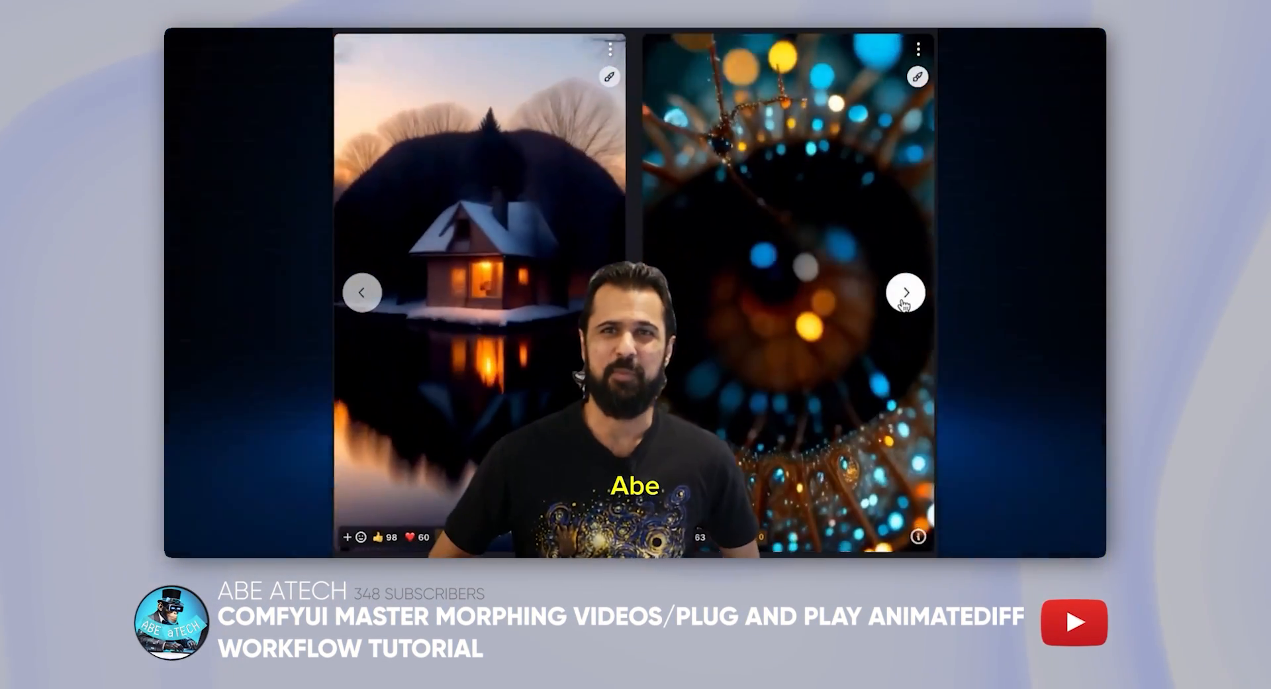
pyautogui.click(907, 292)
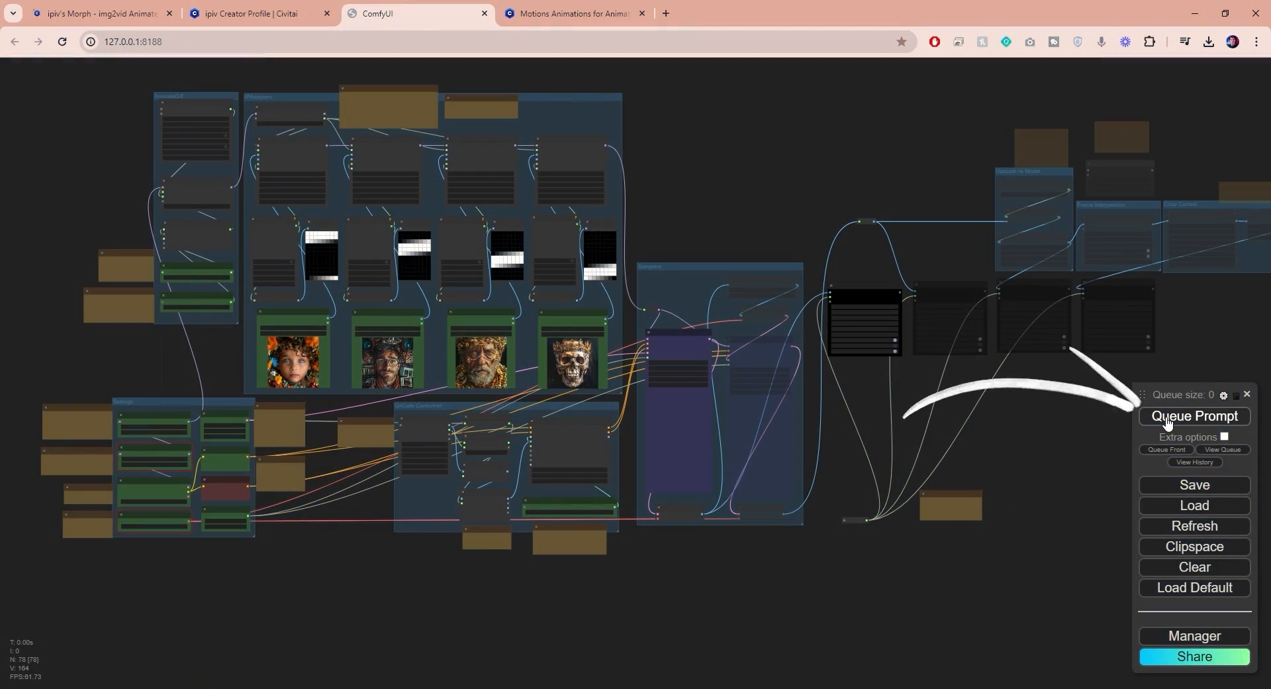
# Queue a preview and load the tattooed and boy portraits into the Load Image nodes
pyautogui.click(1193, 416)
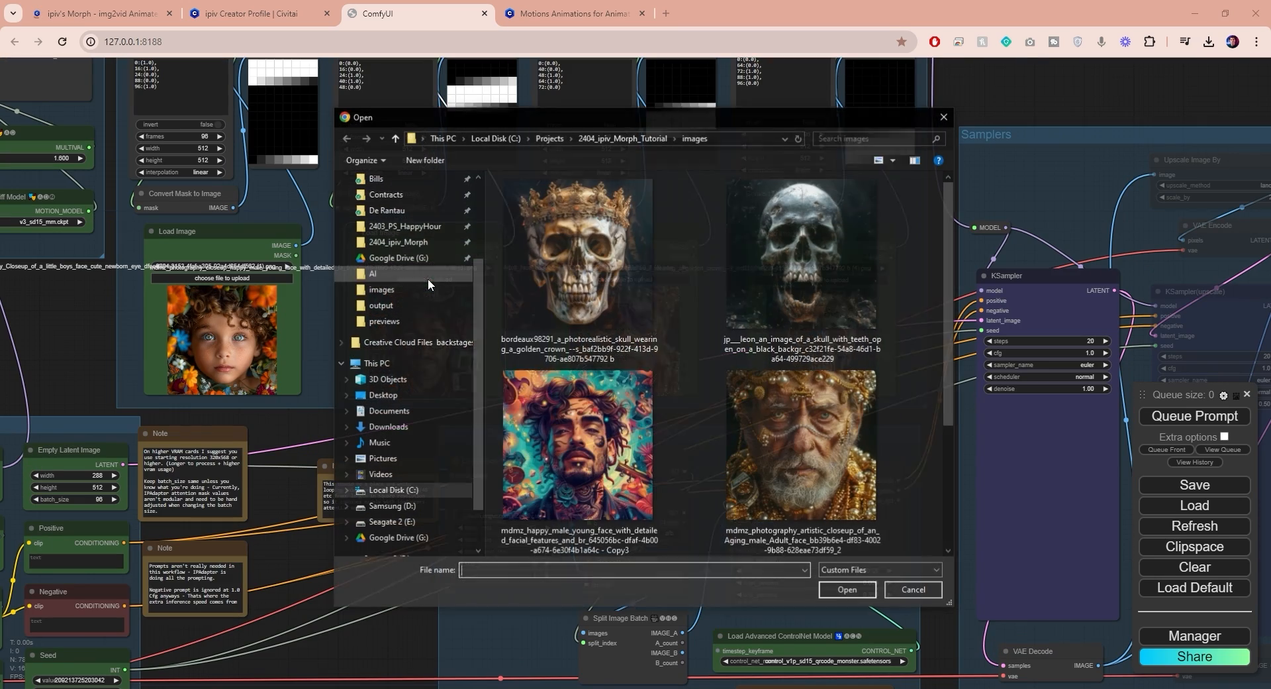
pyautogui.click(846, 590)
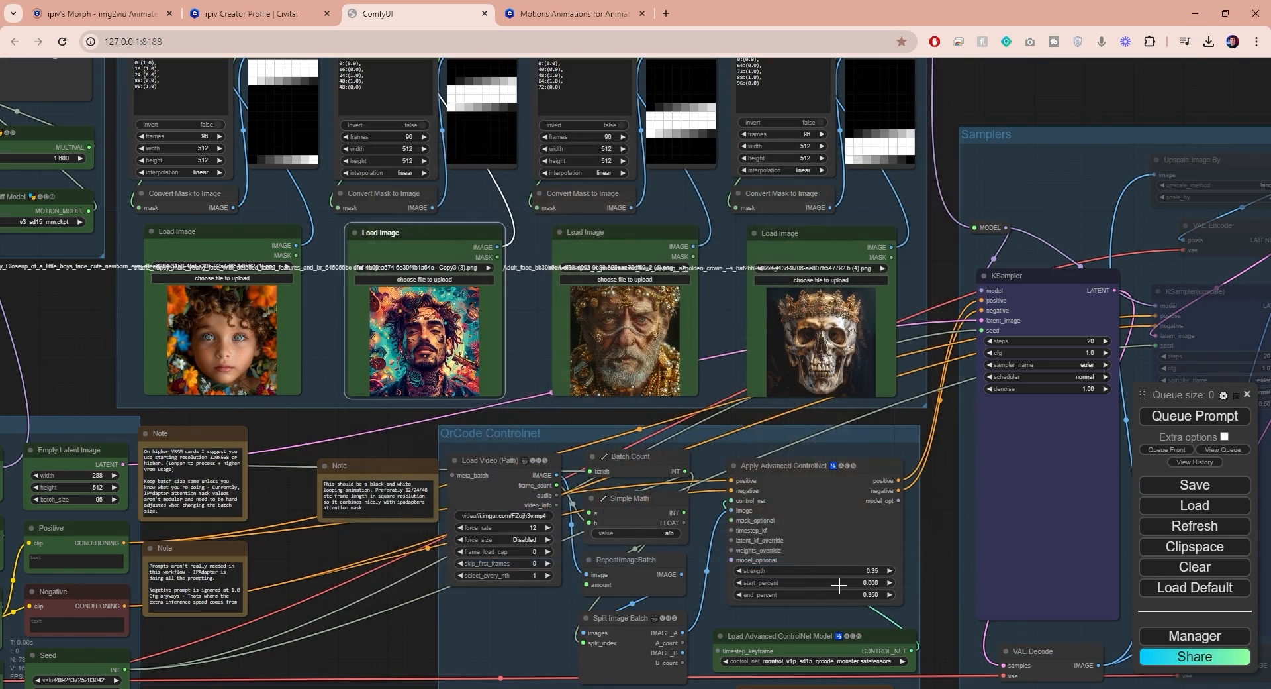
pyautogui.click(1193, 415)
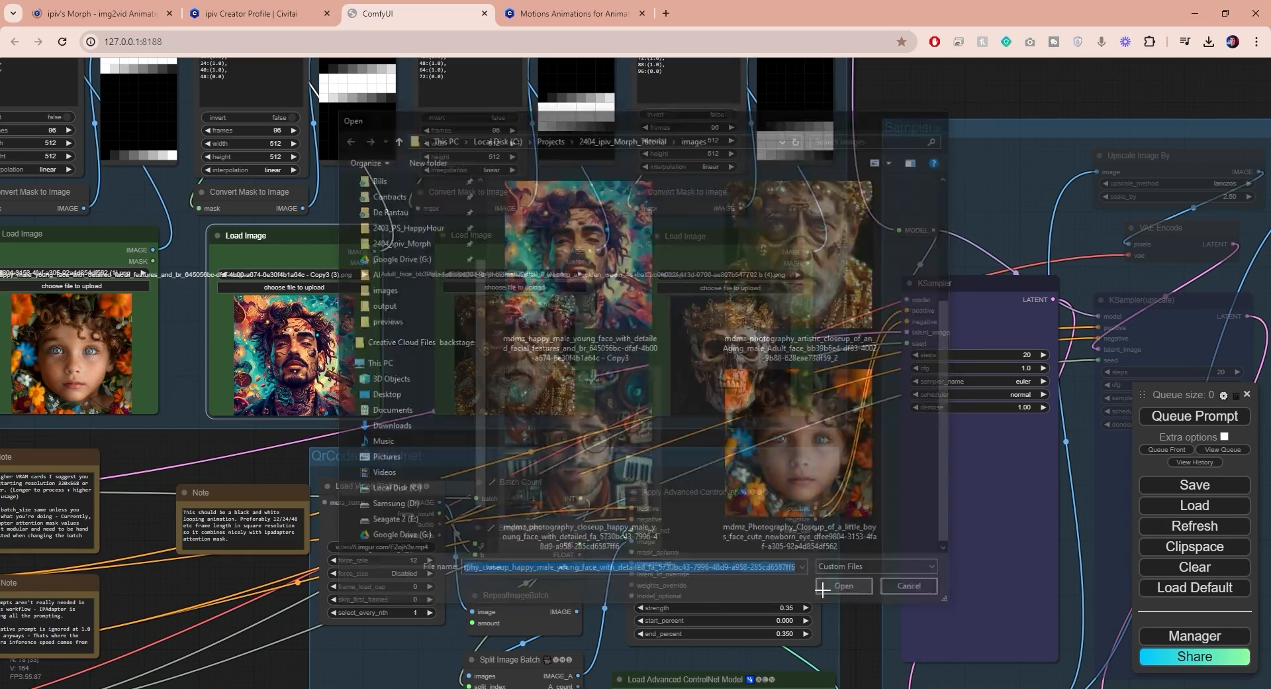
pyautogui.click(843, 584)
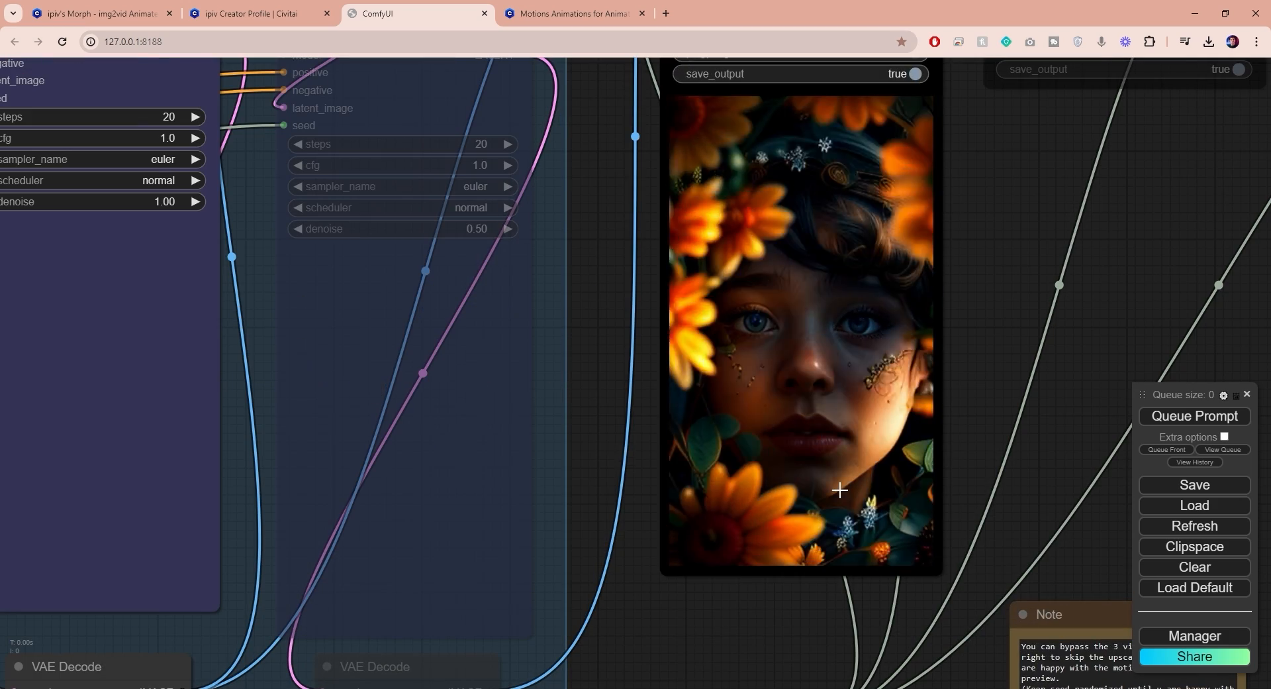
# Re-enable the bypassed upscale nodes and Video Combine outputs with Ctrl+M
pyautogui.press('ctrl+m')
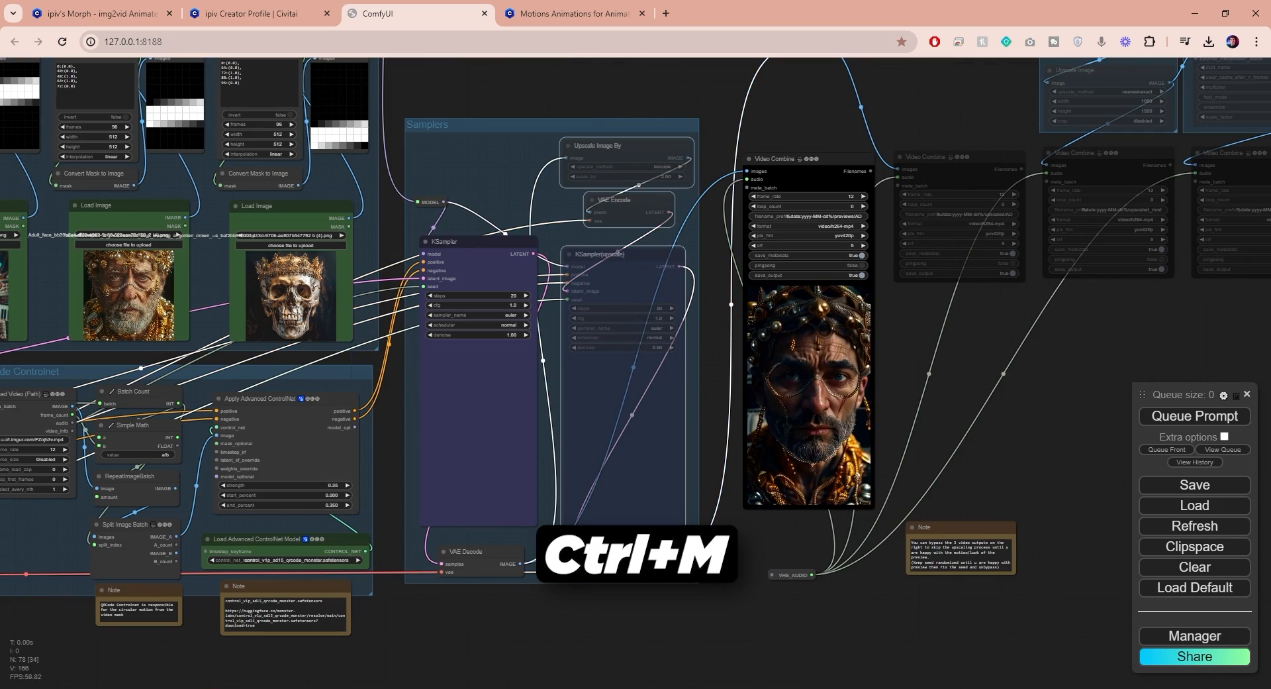
pyautogui.press('ctrl+m')
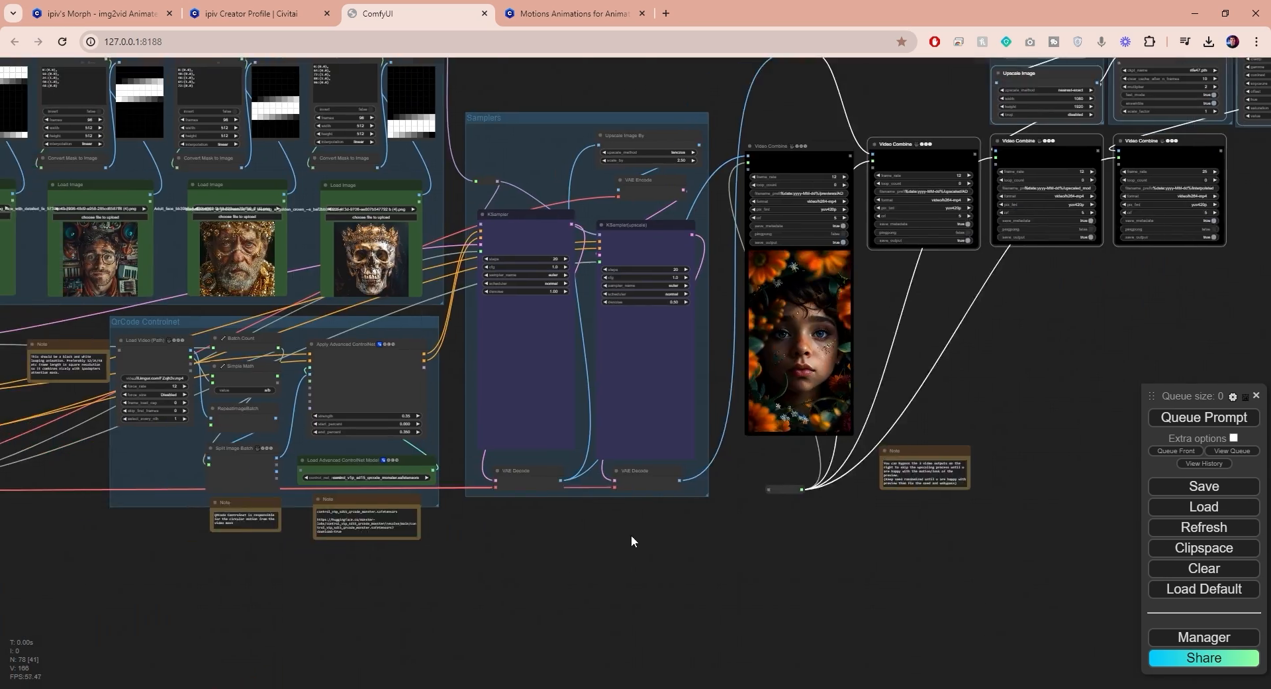
pyautogui.click(397, 367)
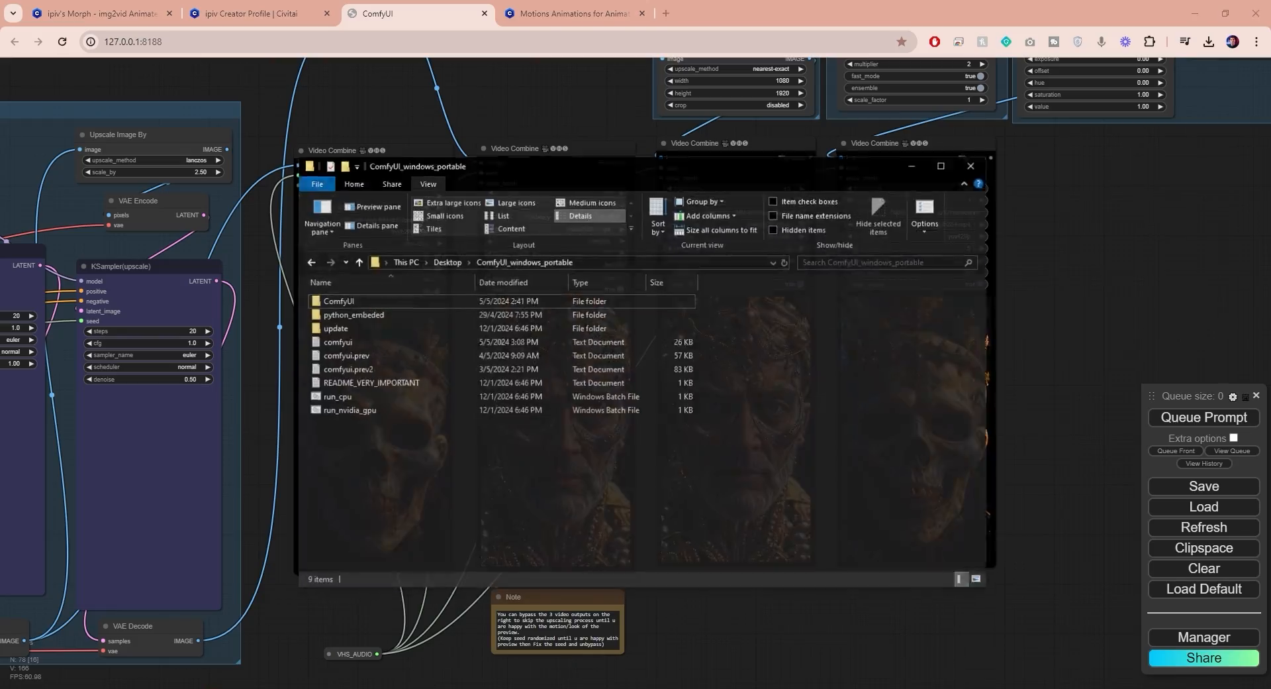
# Navigate File Explorer through ComfyUI and output into the 2024-05-05 folder
pyautogui.doubleClick(339, 300)
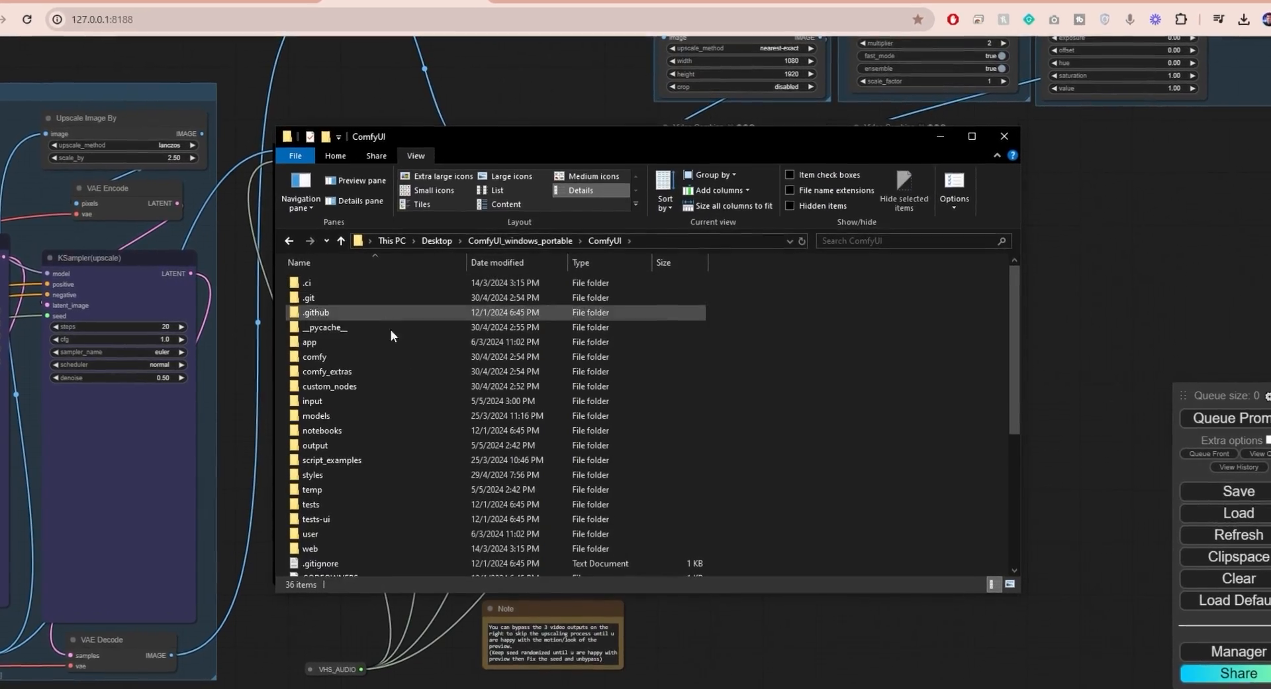
pyautogui.doubleClick(315, 444)
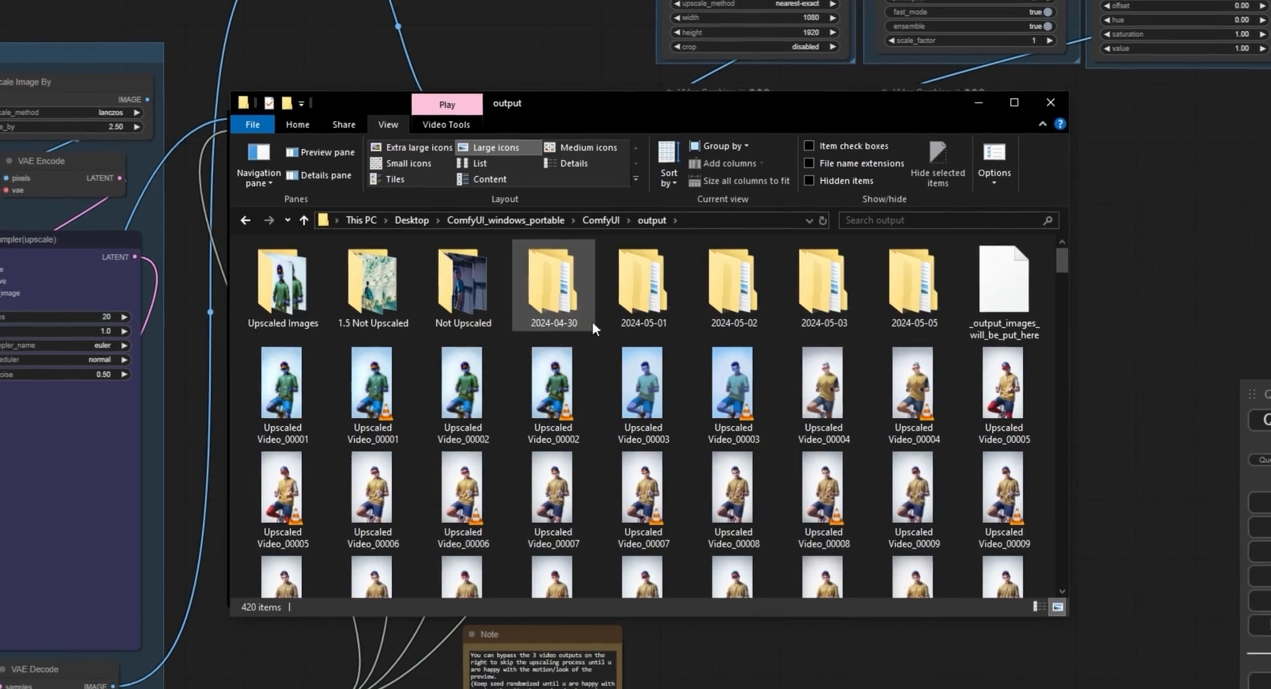
pyautogui.moveTo(926, 276)
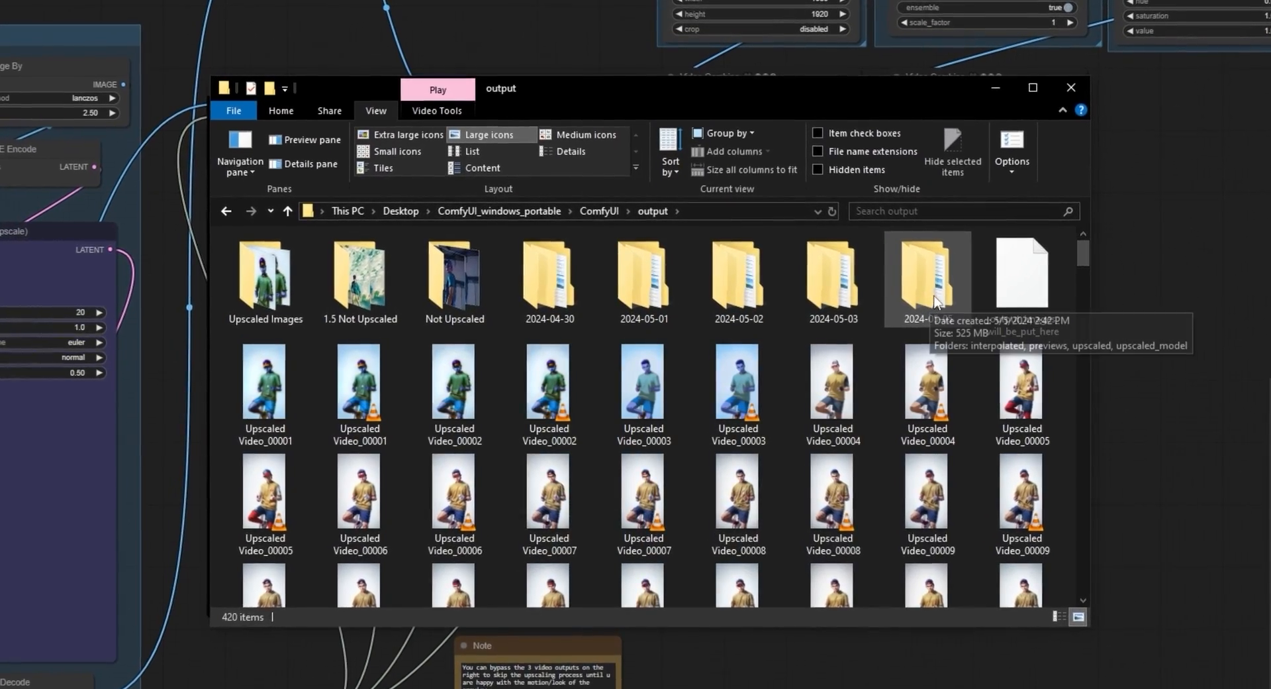
pyautogui.doubleClick(927, 274)
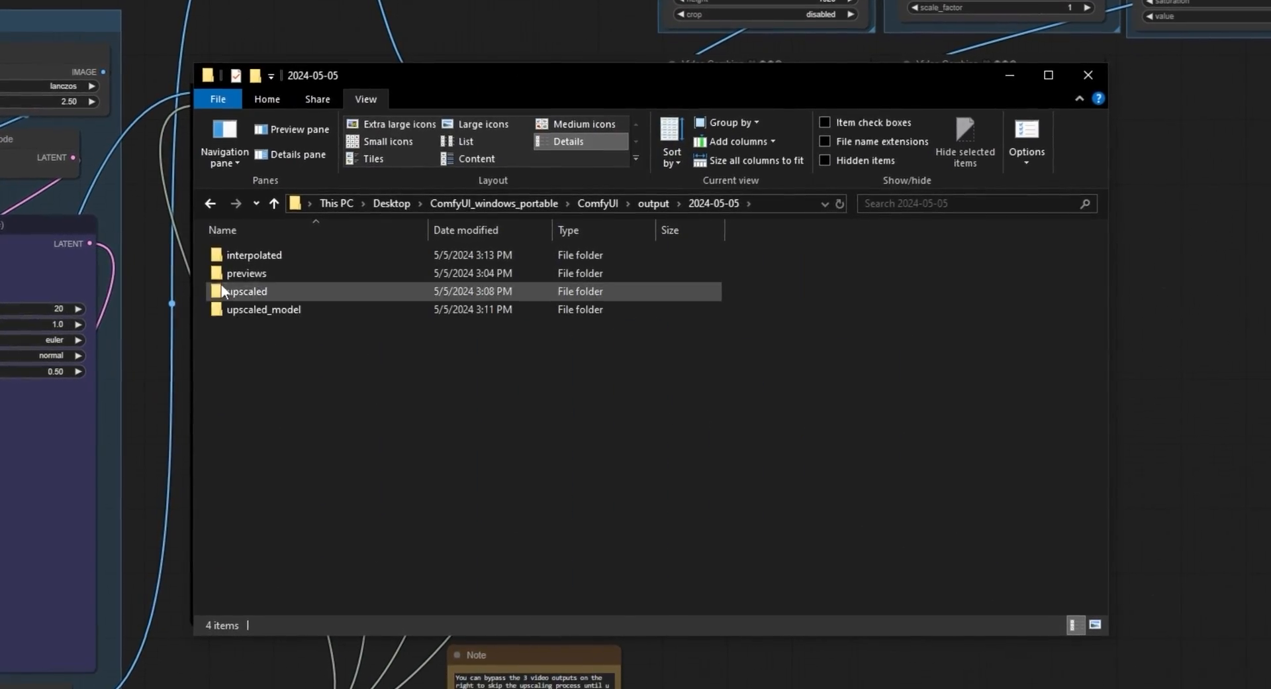